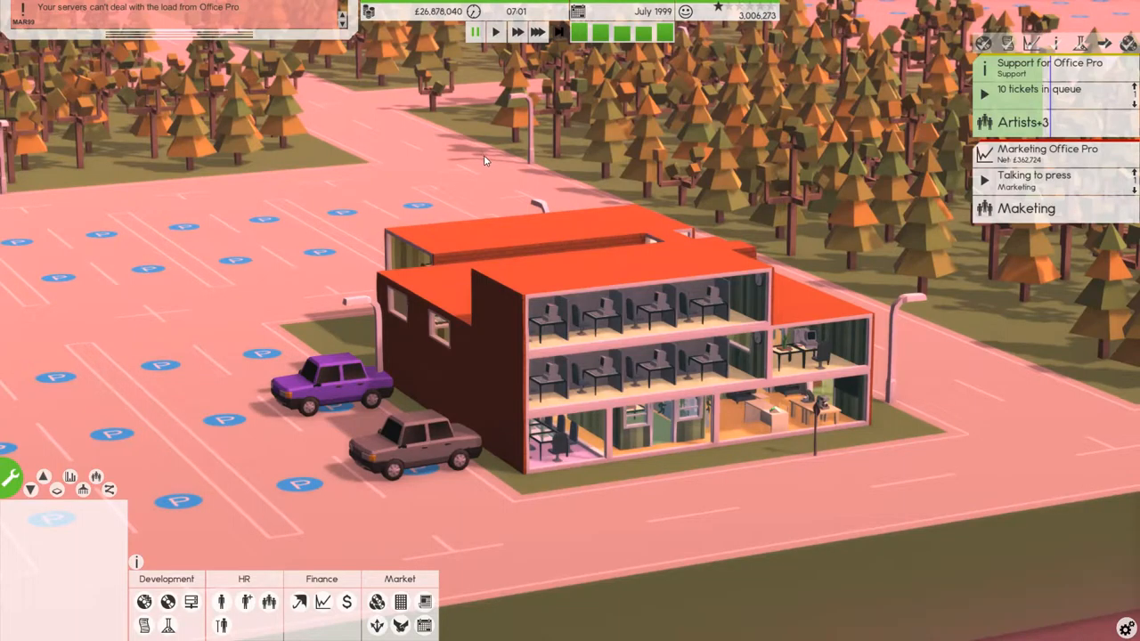
pyautogui.moveTo(616, 251)
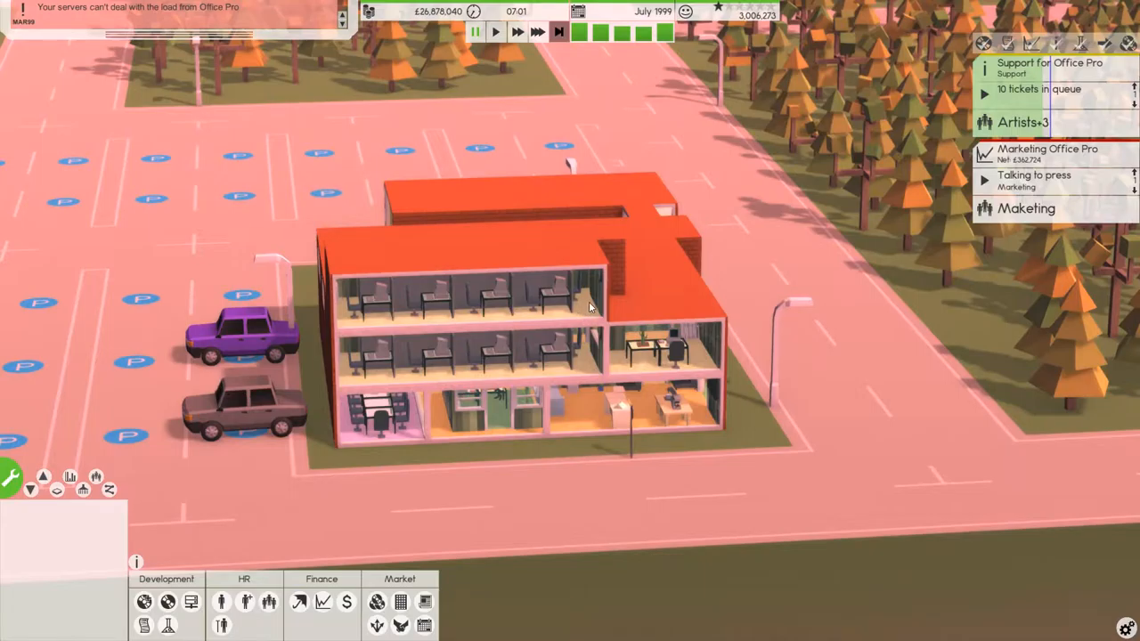
pyautogui.moveTo(591, 334)
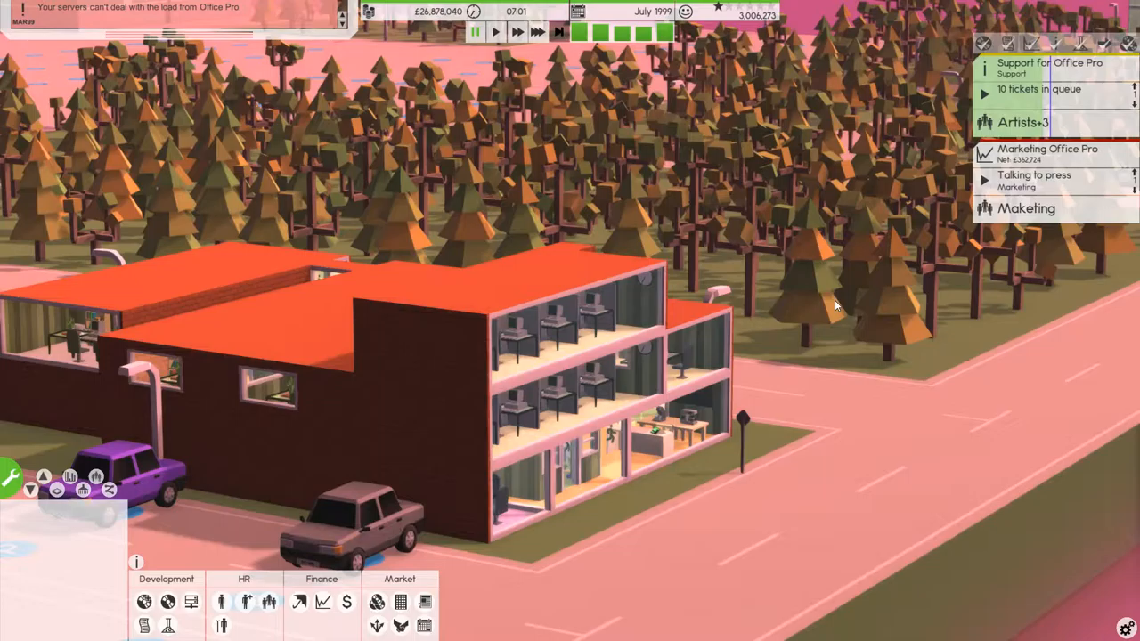
pyautogui.moveTo(876, 263)
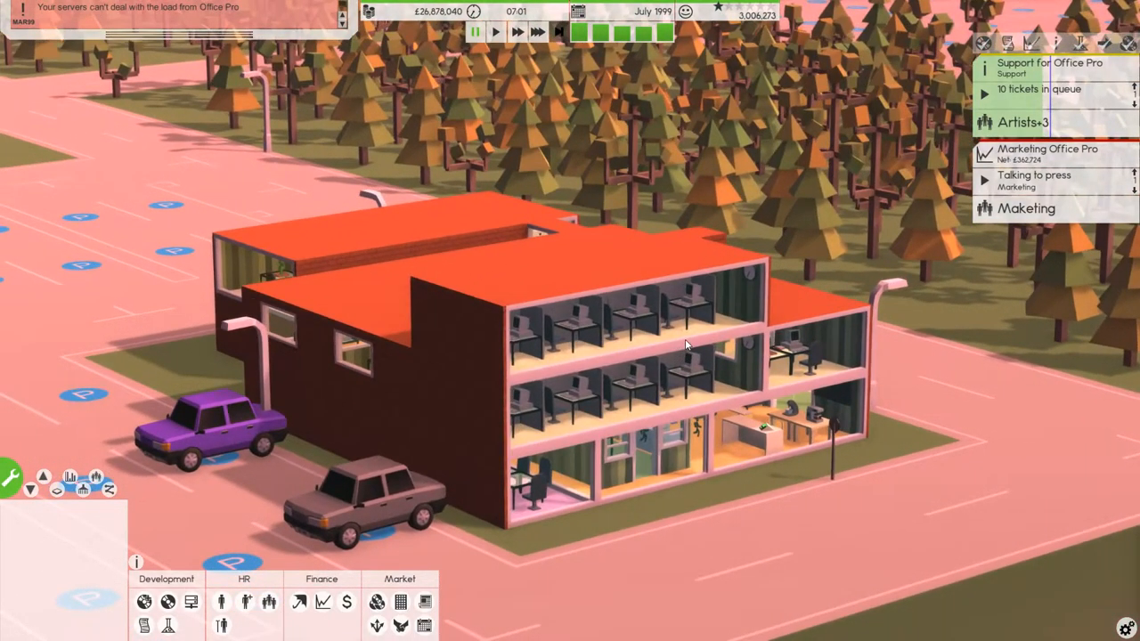
pyautogui.moveTo(705, 307)
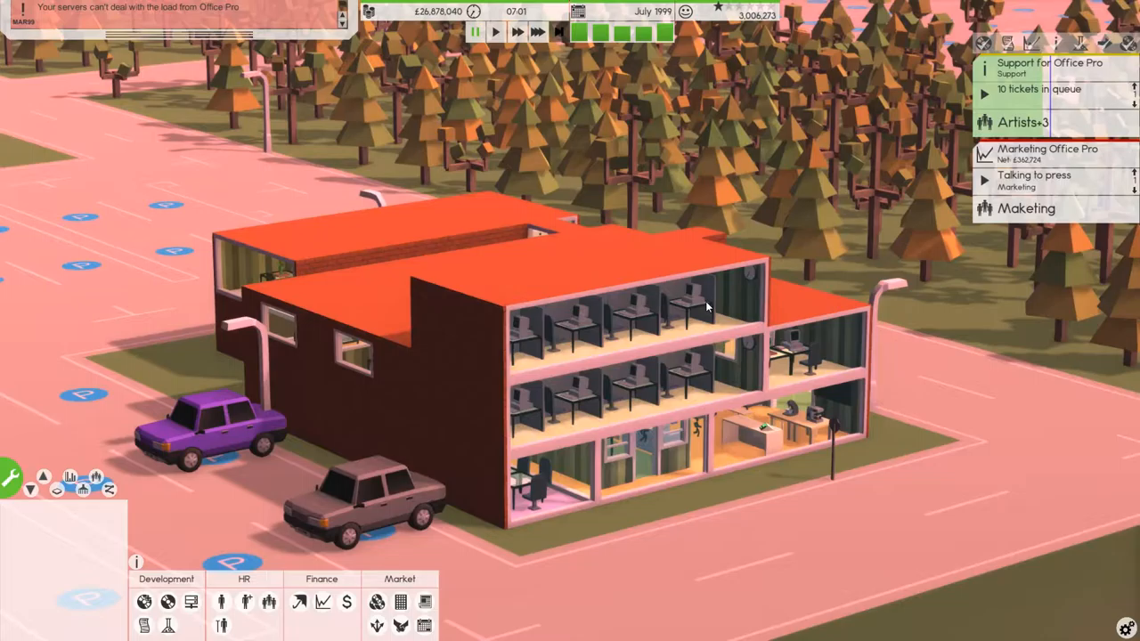
pyautogui.moveTo(785, 333)
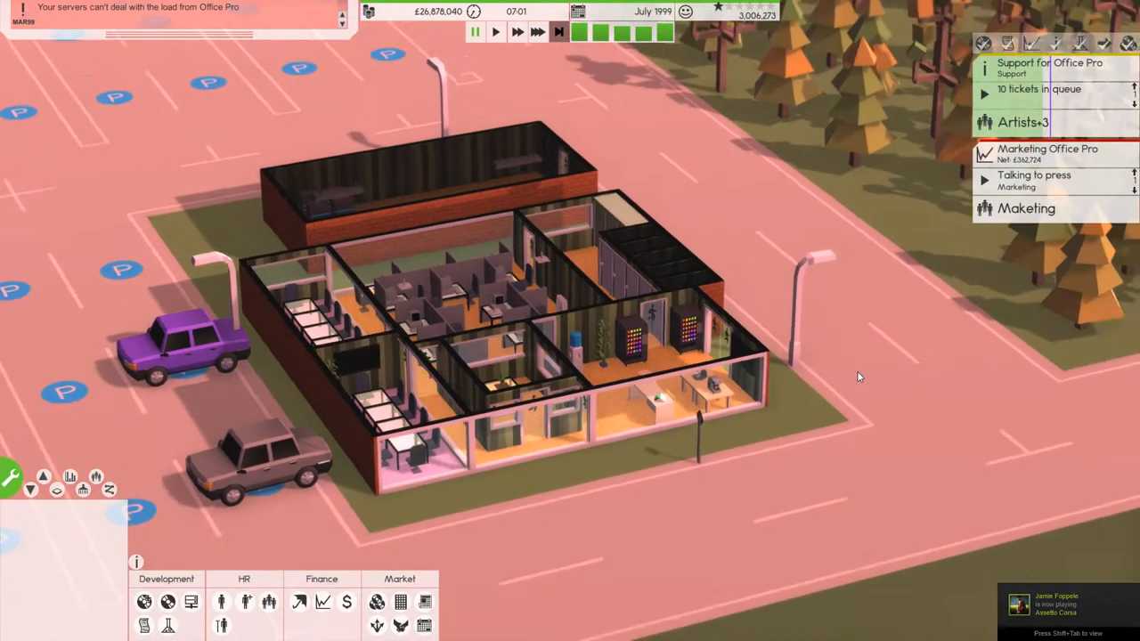
pyautogui.moveTo(11, 477)
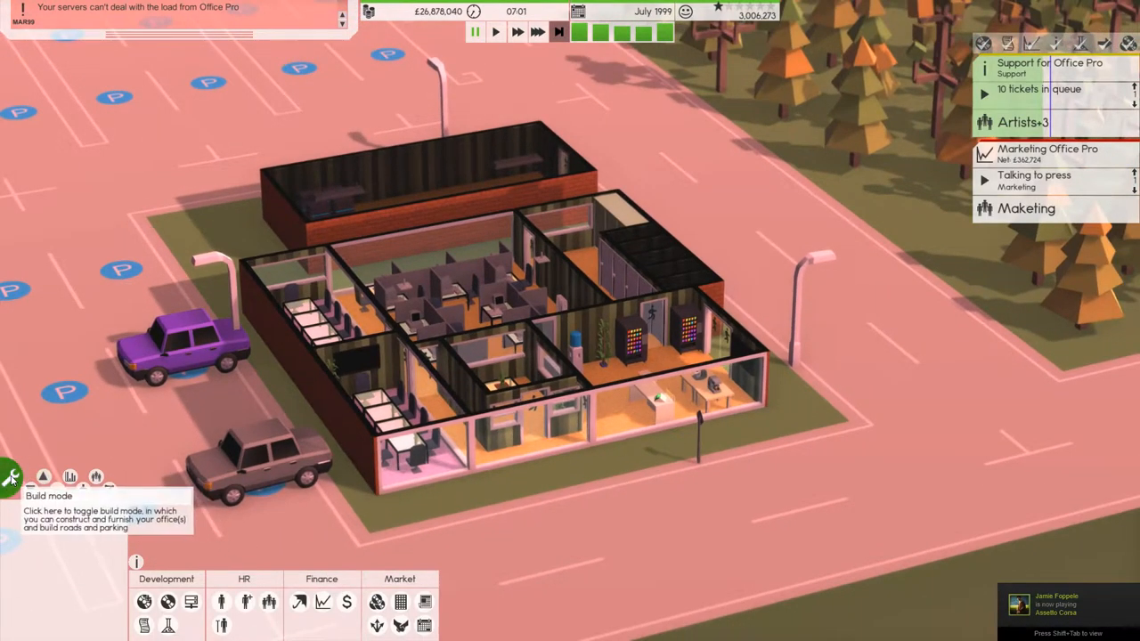
# Enter build mode and start laying a road plot on the grass beside the offices
pyautogui.click(11, 477)
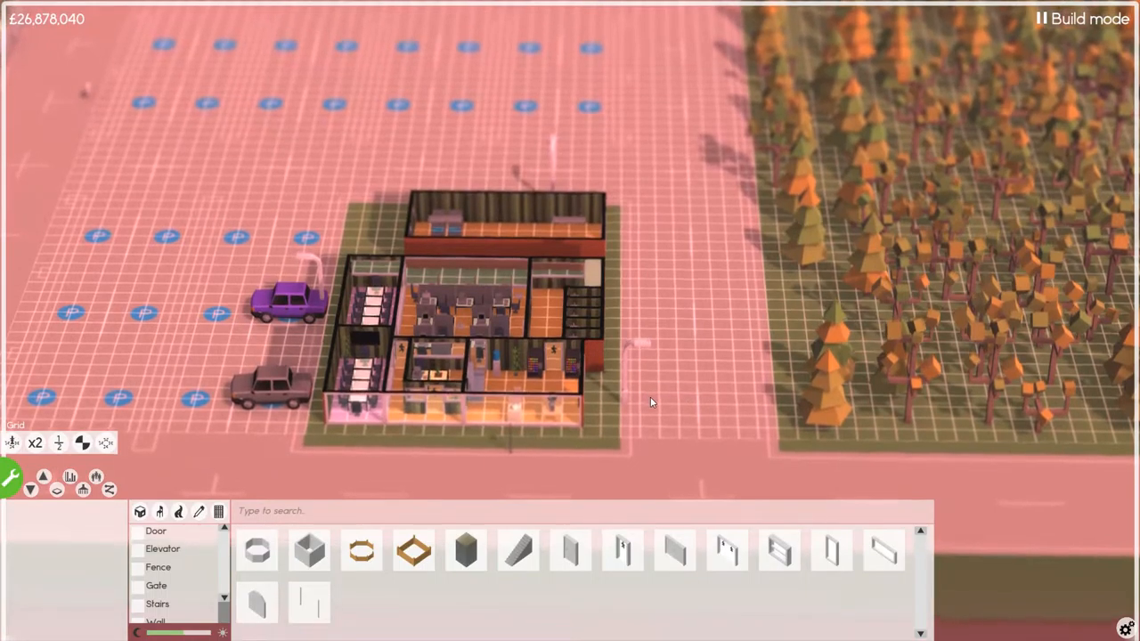
pyautogui.moveTo(178, 509)
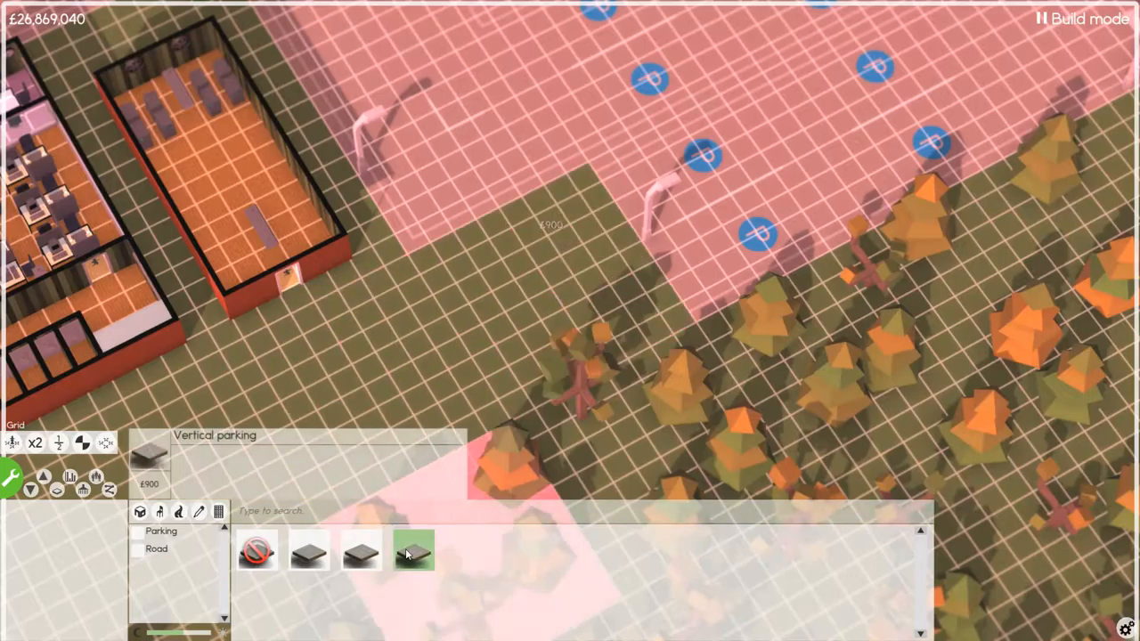
pyautogui.click(308, 551)
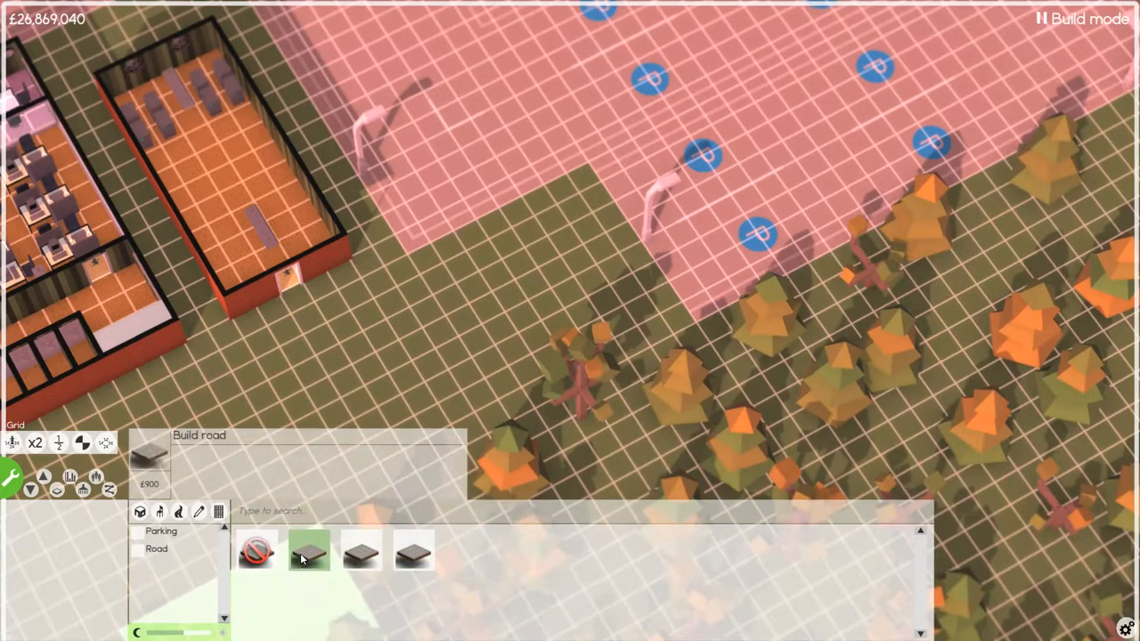
pyautogui.click(310, 548)
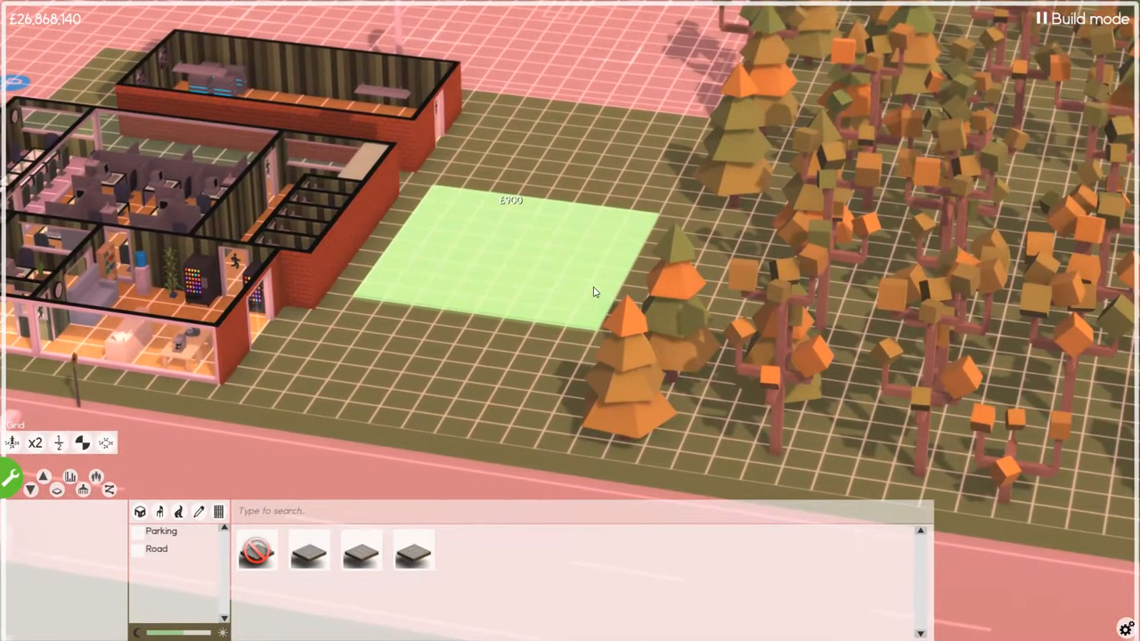
pyautogui.moveTo(514, 320)
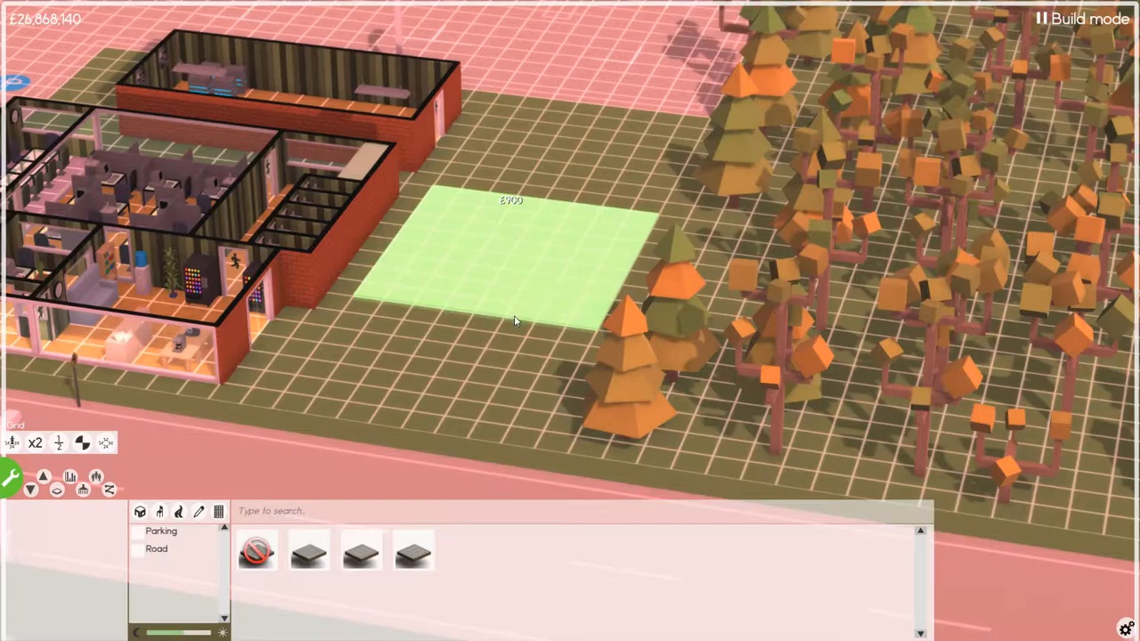
# Place the marked-out plot, then fence in a rectangular terrace area on the roof
pyautogui.click(138, 511)
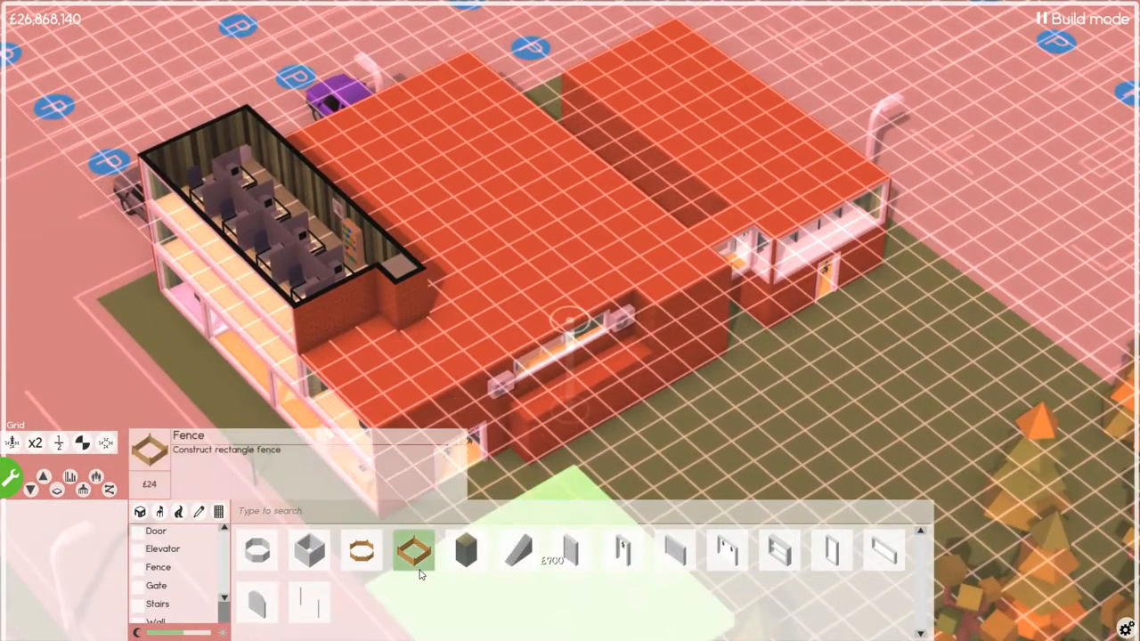
pyautogui.click(360, 550)
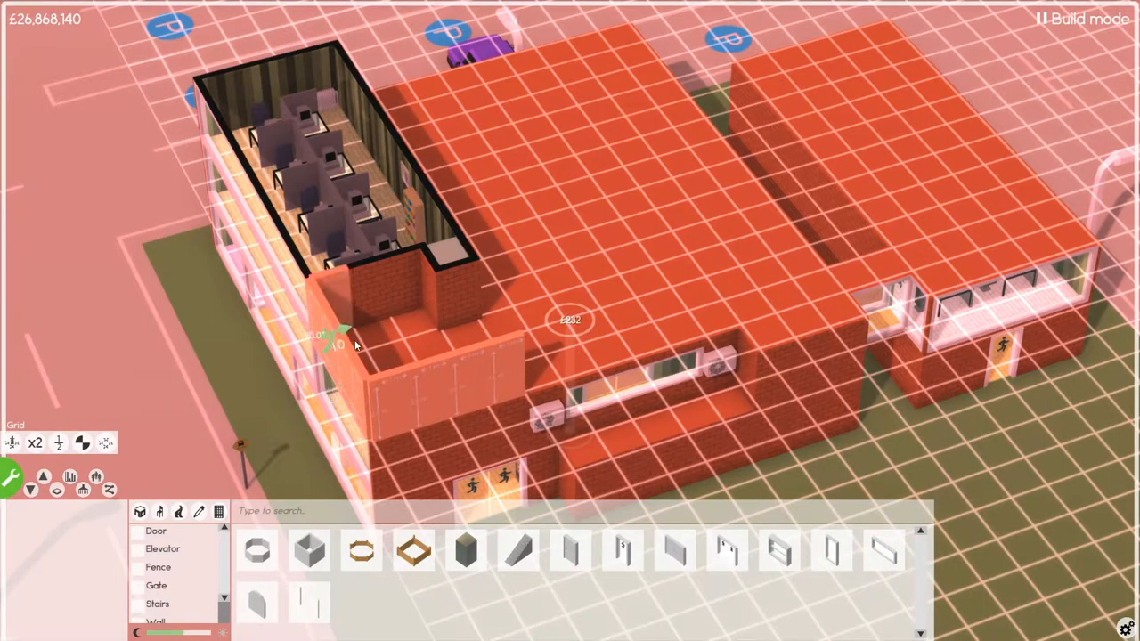
pyautogui.moveTo(341, 338); pyautogui.dragTo(466, 320)
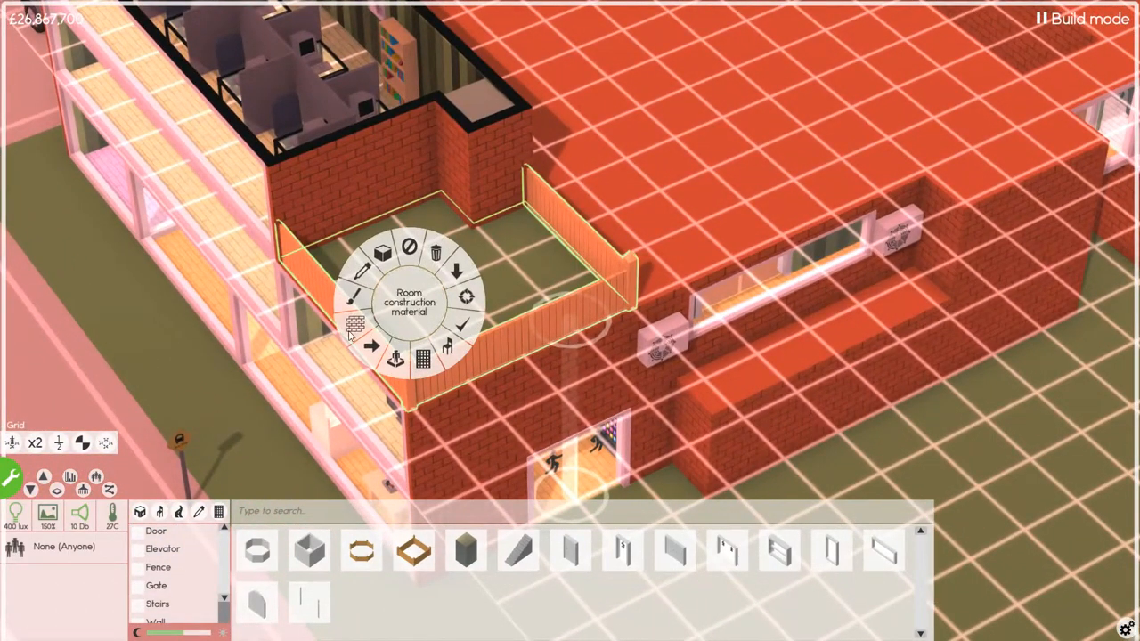
# Preview floor tiles in the Materials window and apply a light tiled floor to the terrace
pyautogui.click(356, 324)
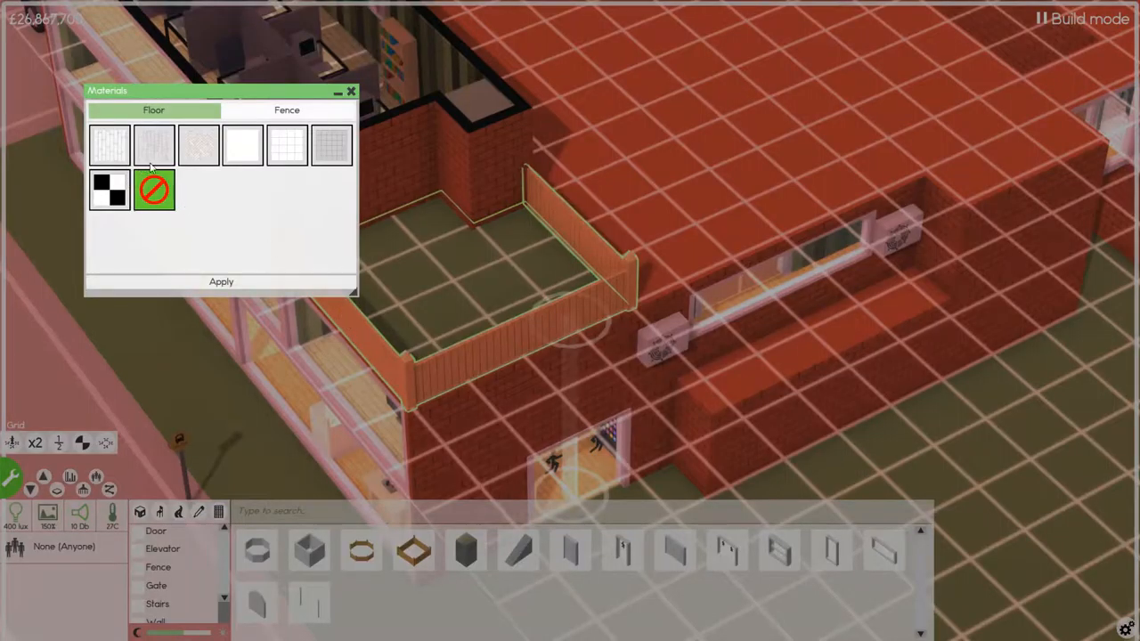
pyautogui.click(153, 146)
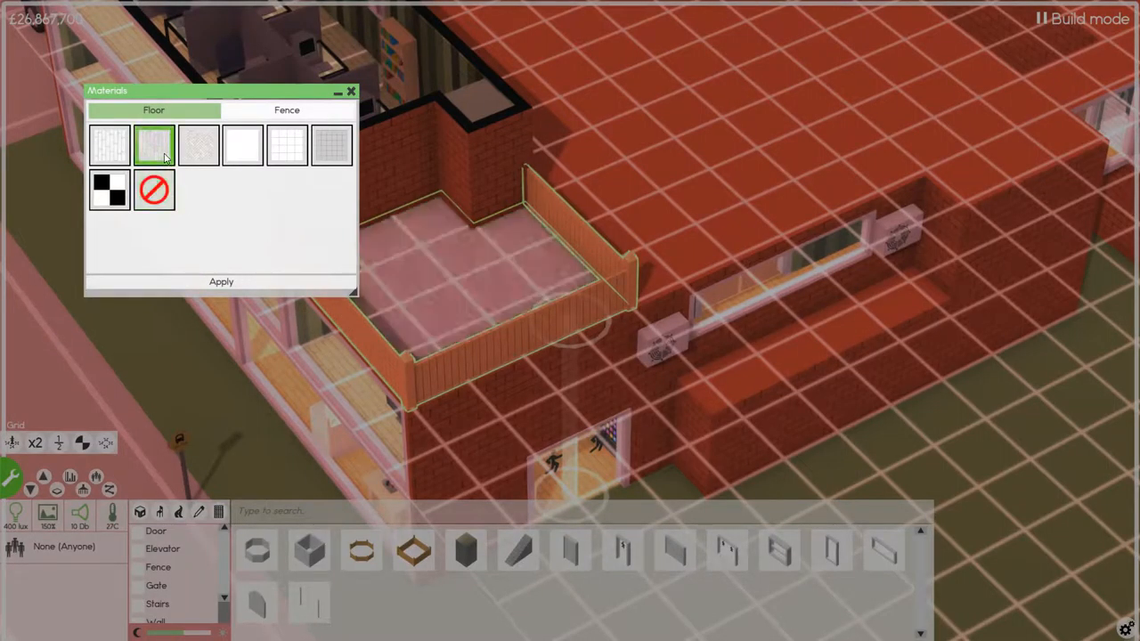
pyautogui.click(108, 146)
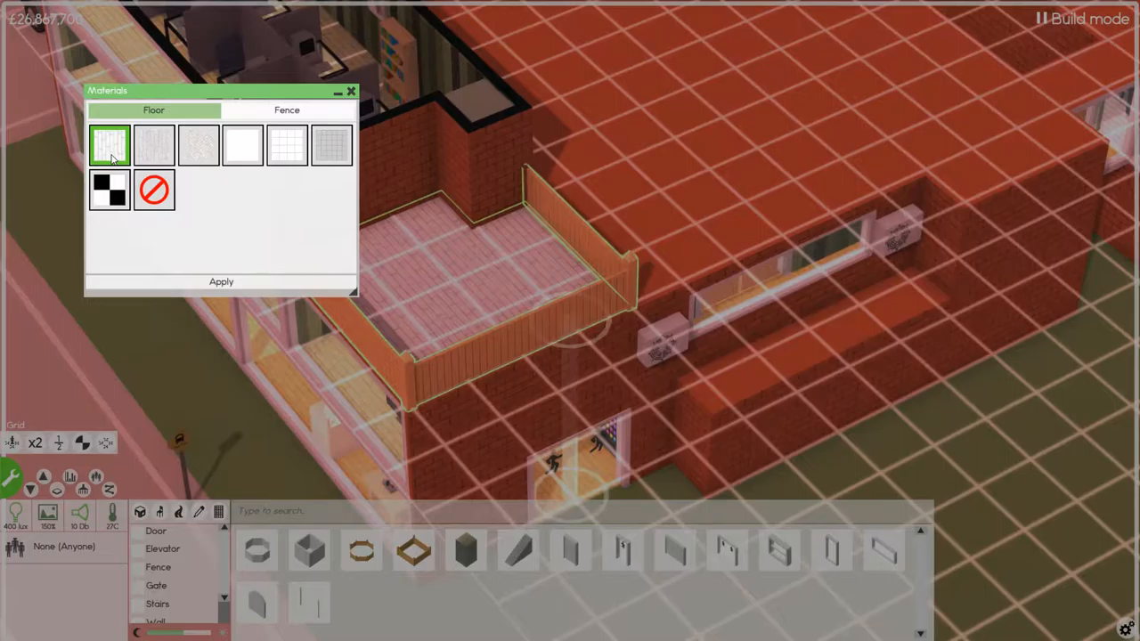
pyautogui.click(153, 144)
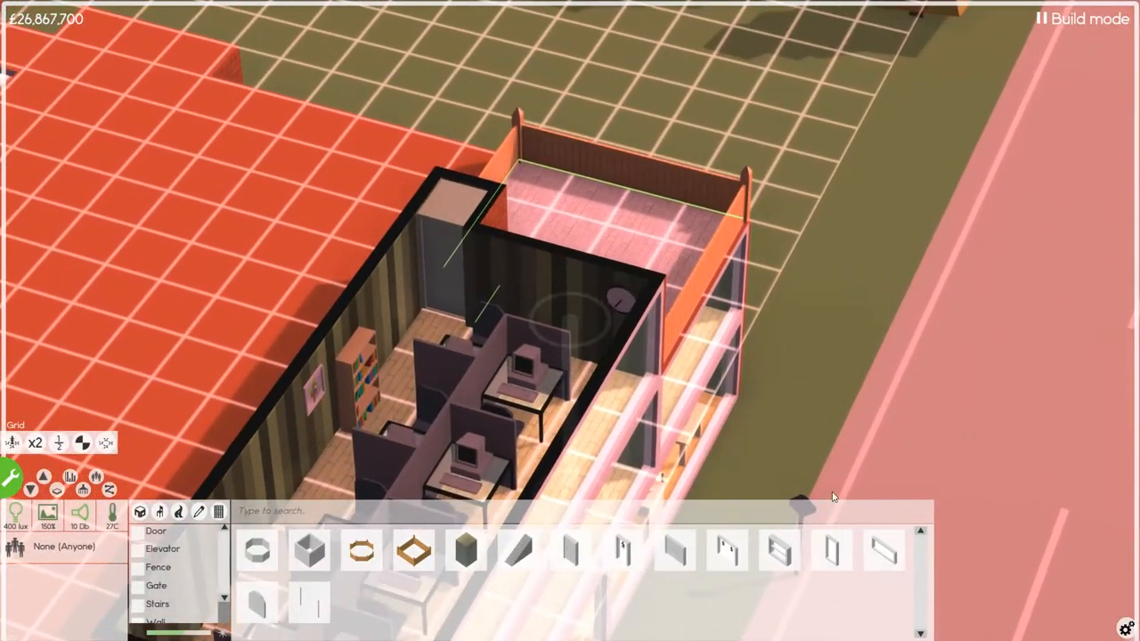
# Pick a double glass door to place on the ground-floor outer wall
pyautogui.click(560, 303)
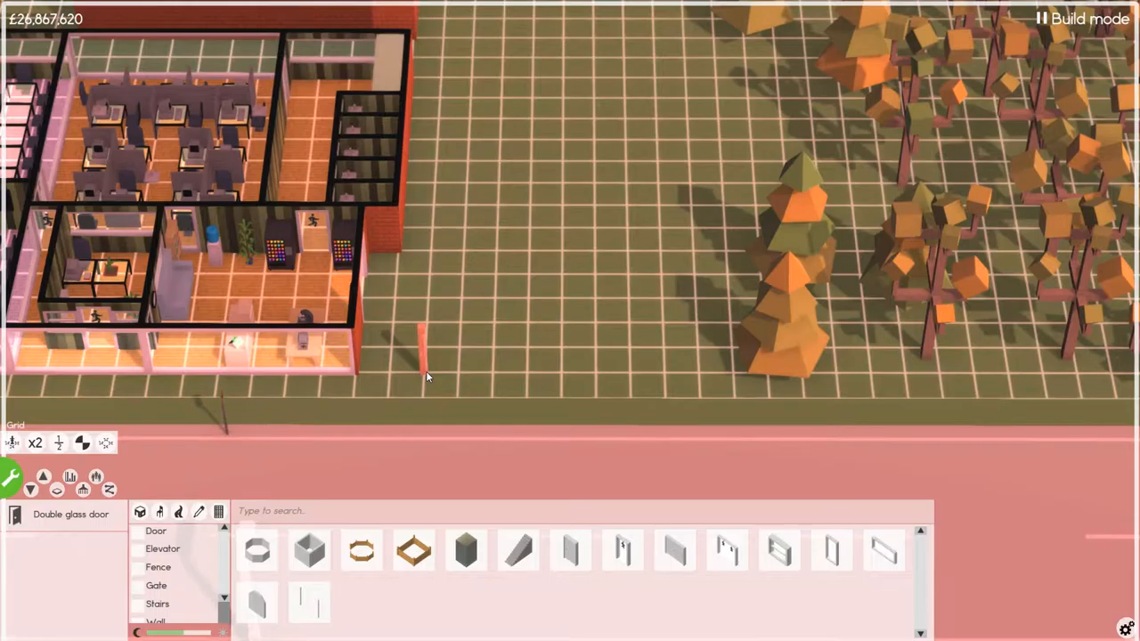
pyautogui.moveTo(461, 356)
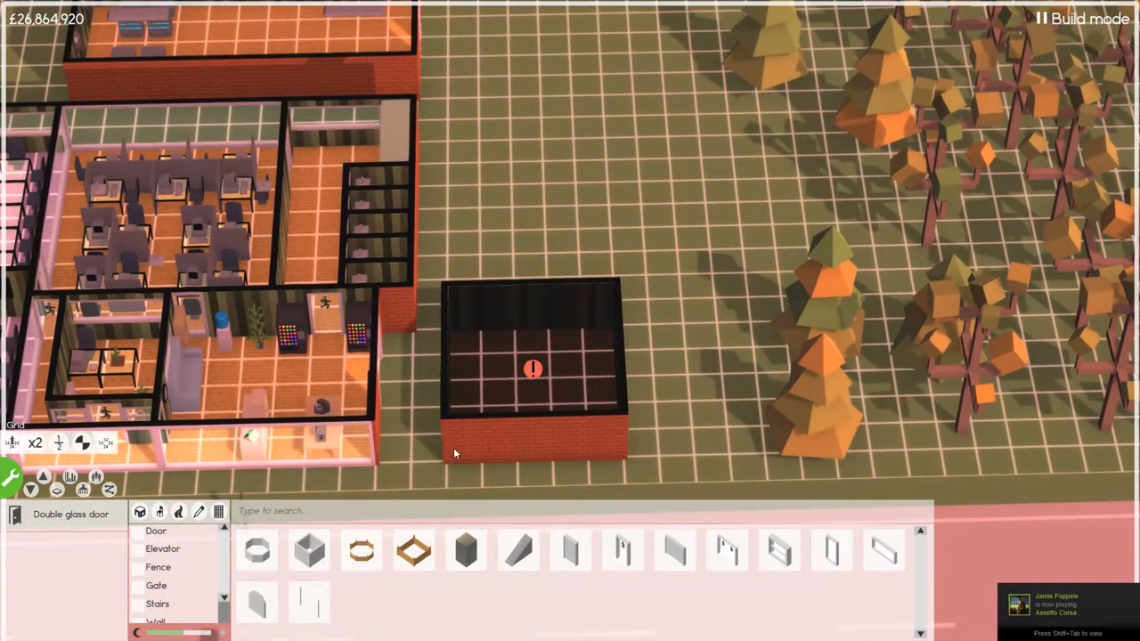
pyautogui.moveTo(490, 390)
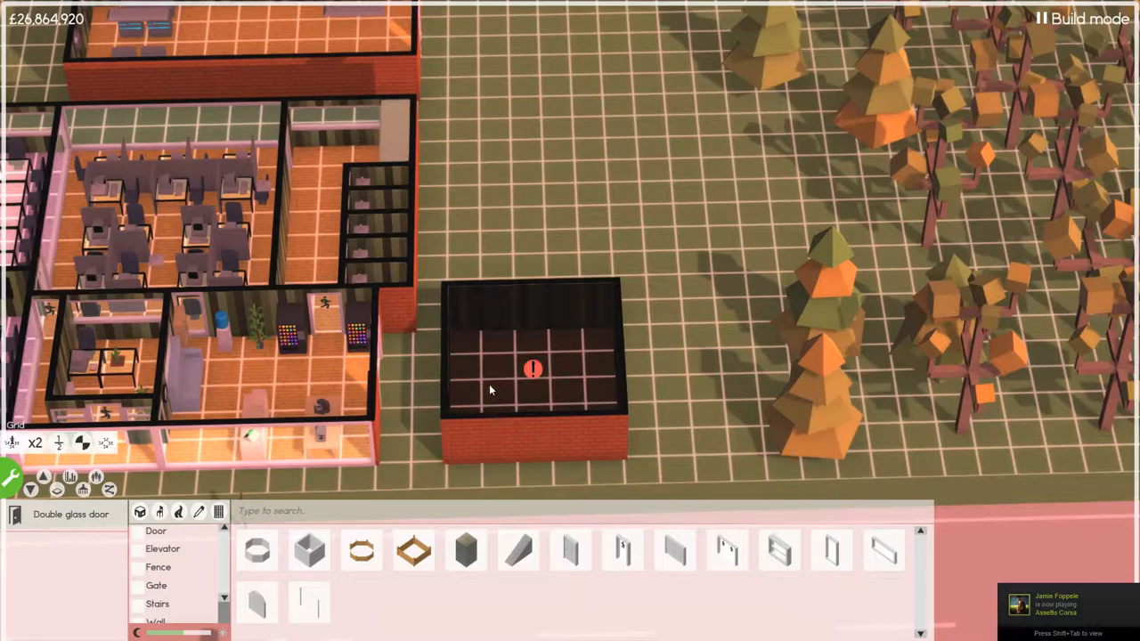
pyautogui.moveTo(524, 376)
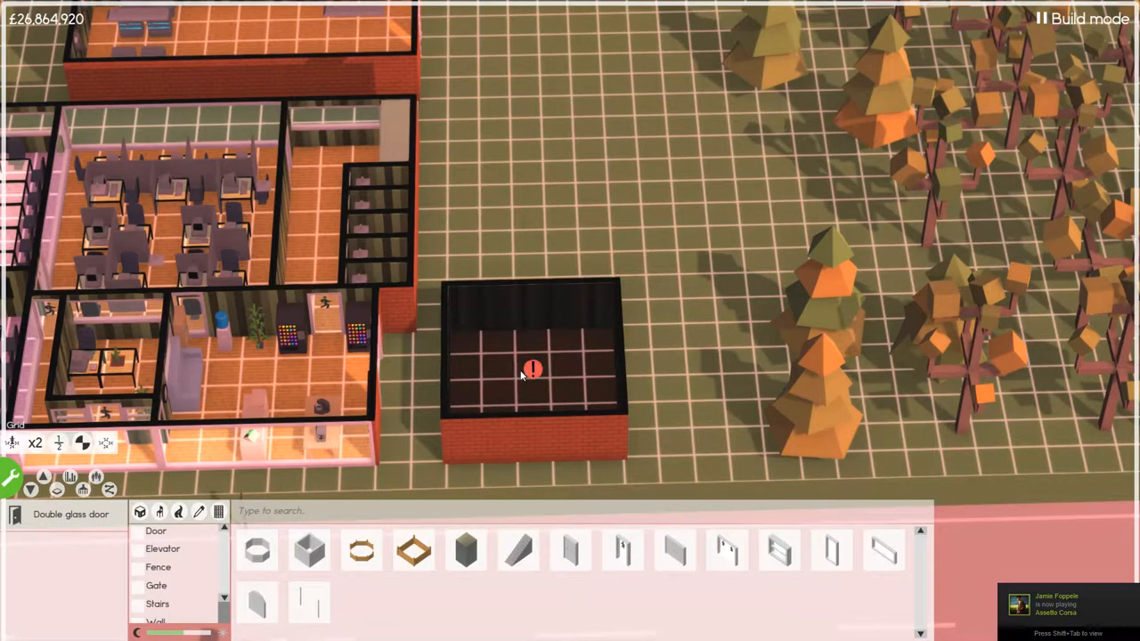
pyautogui.moveTo(502, 420)
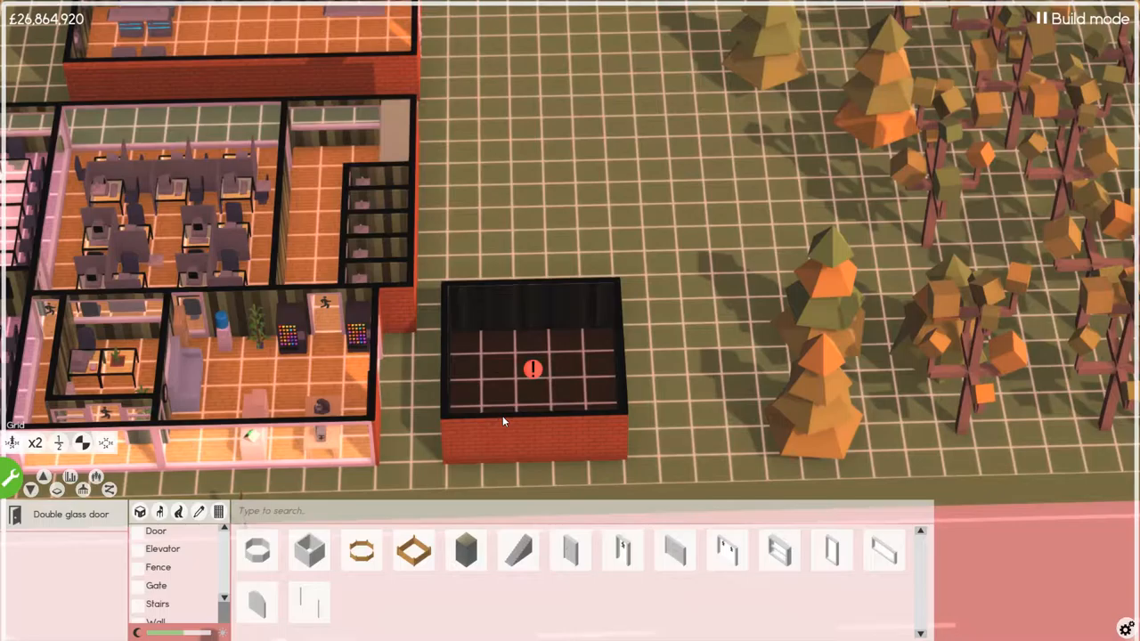
pyautogui.moveTo(246, 307)
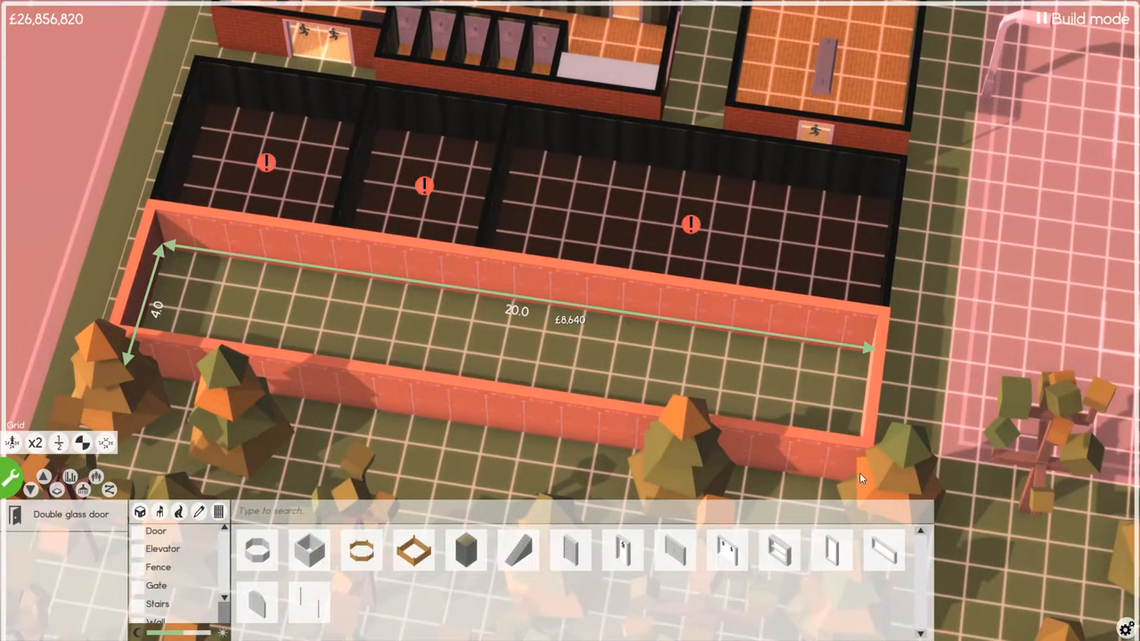
# Build the walls of the long 20-by-4 room and add the £84 wall section
pyautogui.click(868, 347)
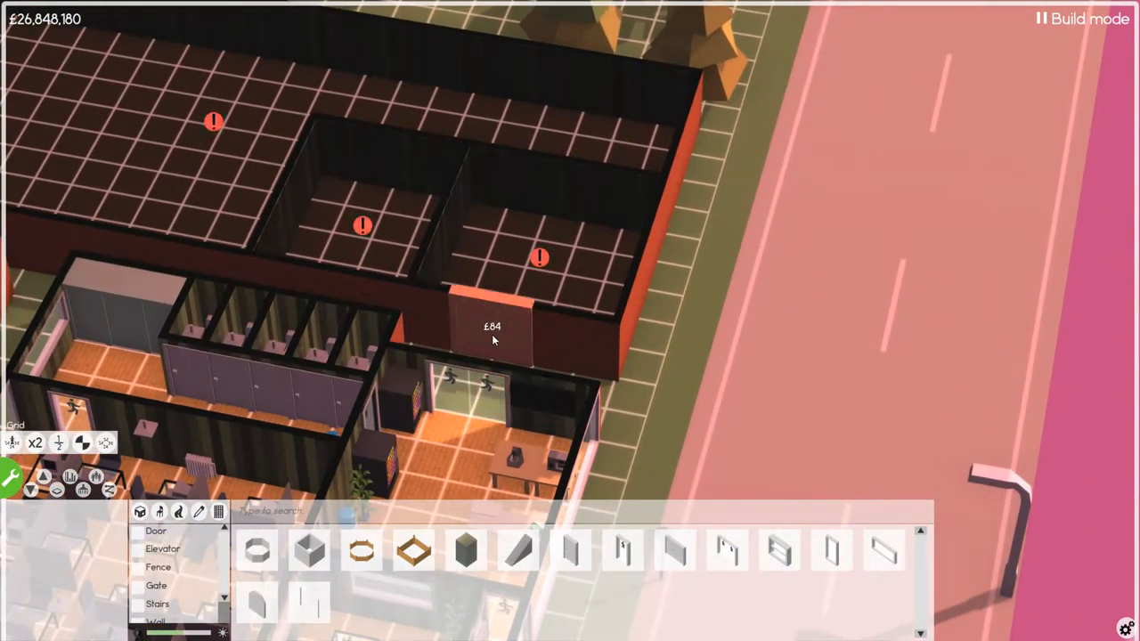
pyautogui.click(492, 330)
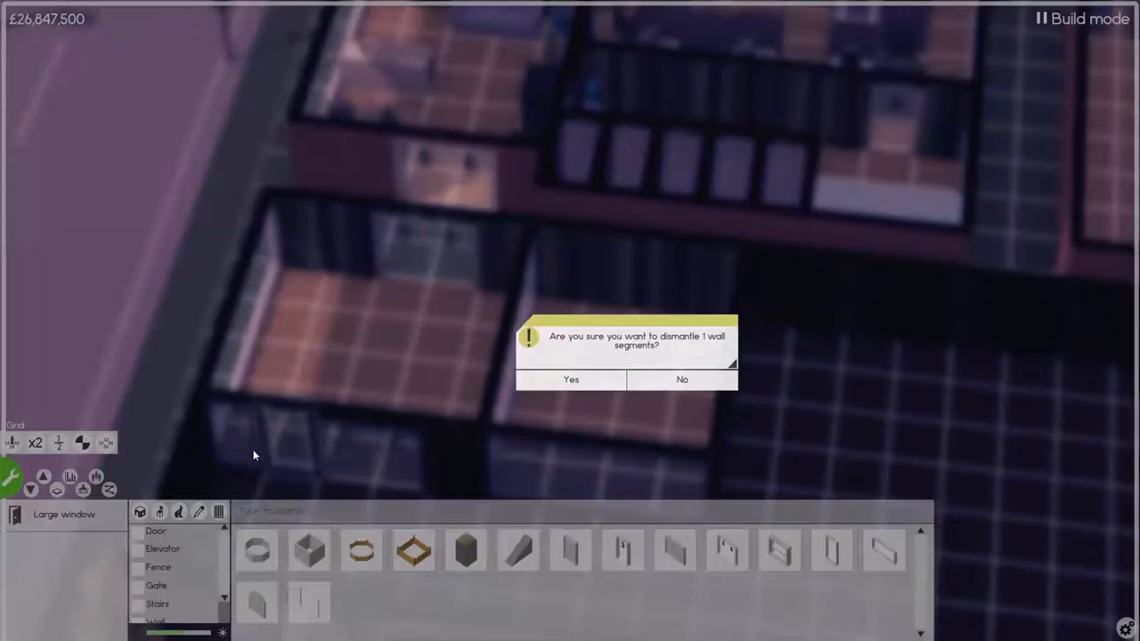
# Demolish single wall segments between the rooms, confirming each one
pyautogui.click(570, 379)
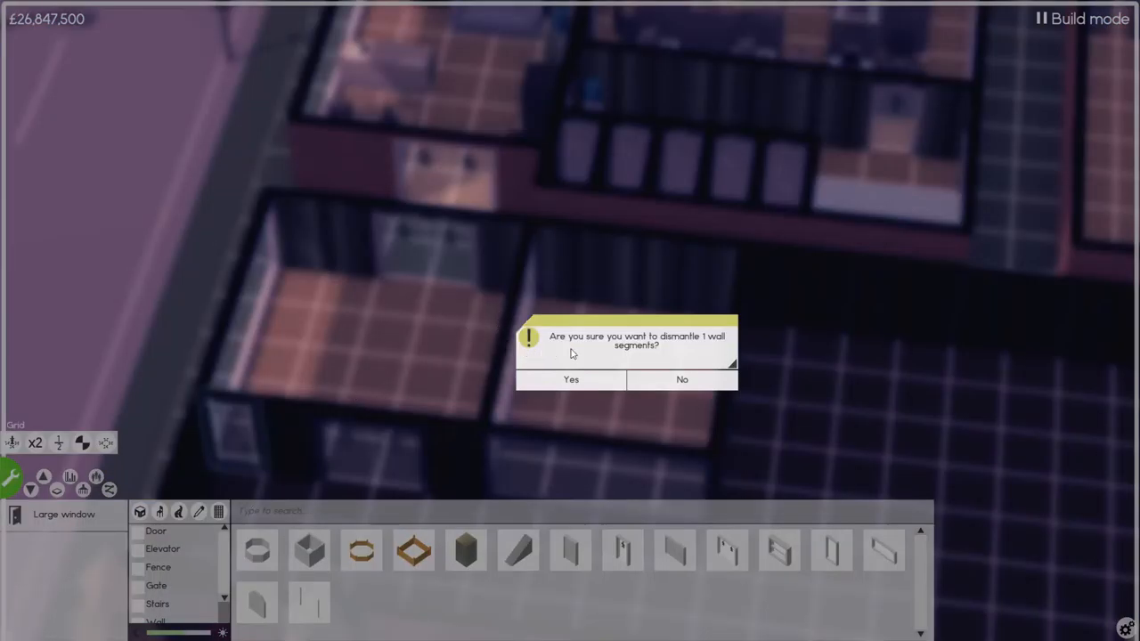
pyautogui.click(570, 379)
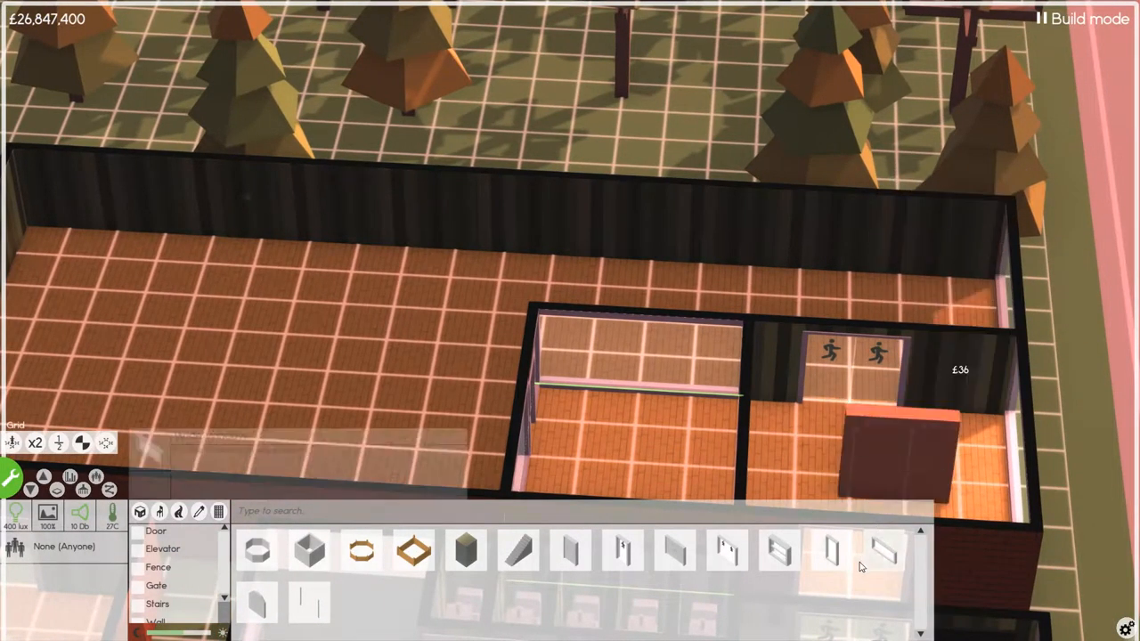
pyautogui.moveTo(948, 238)
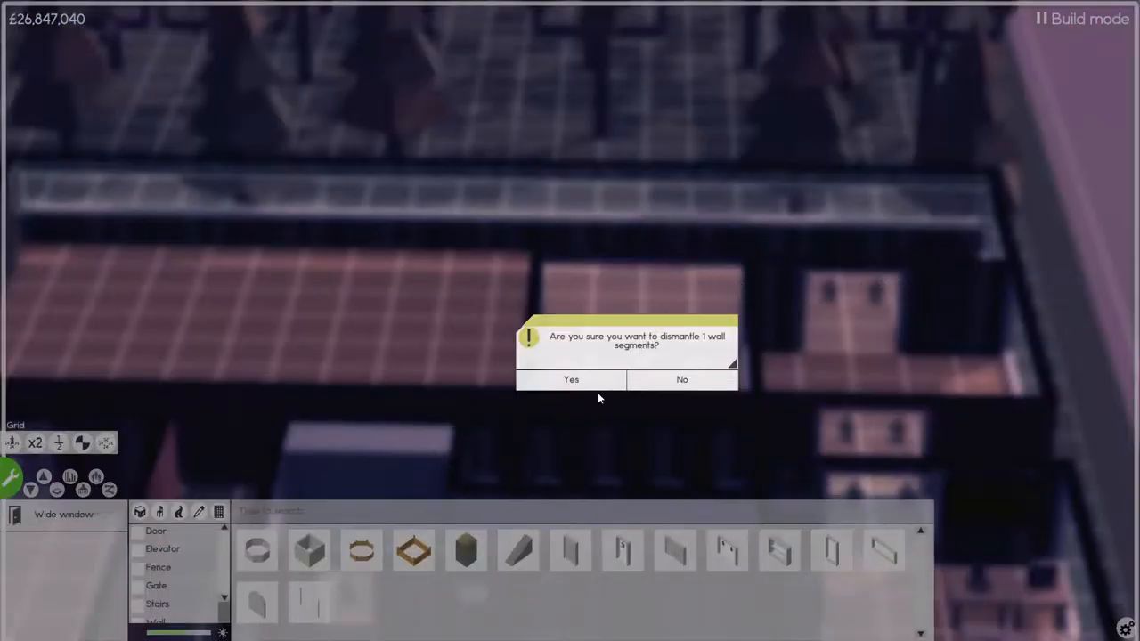
pyautogui.click(570, 380)
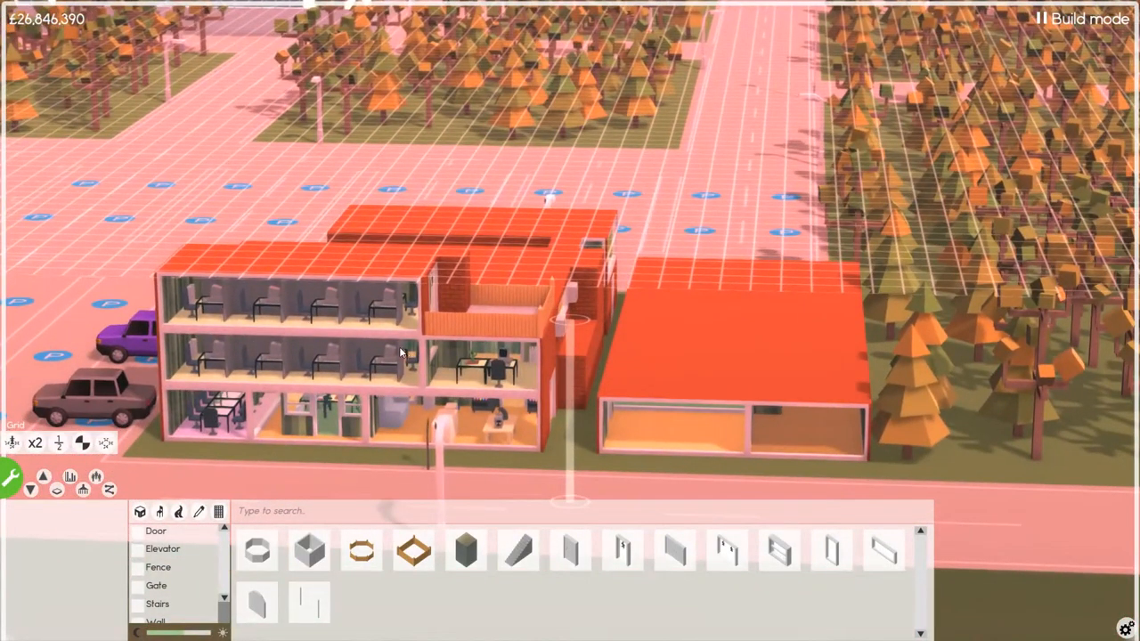
pyautogui.moveTo(516, 294)
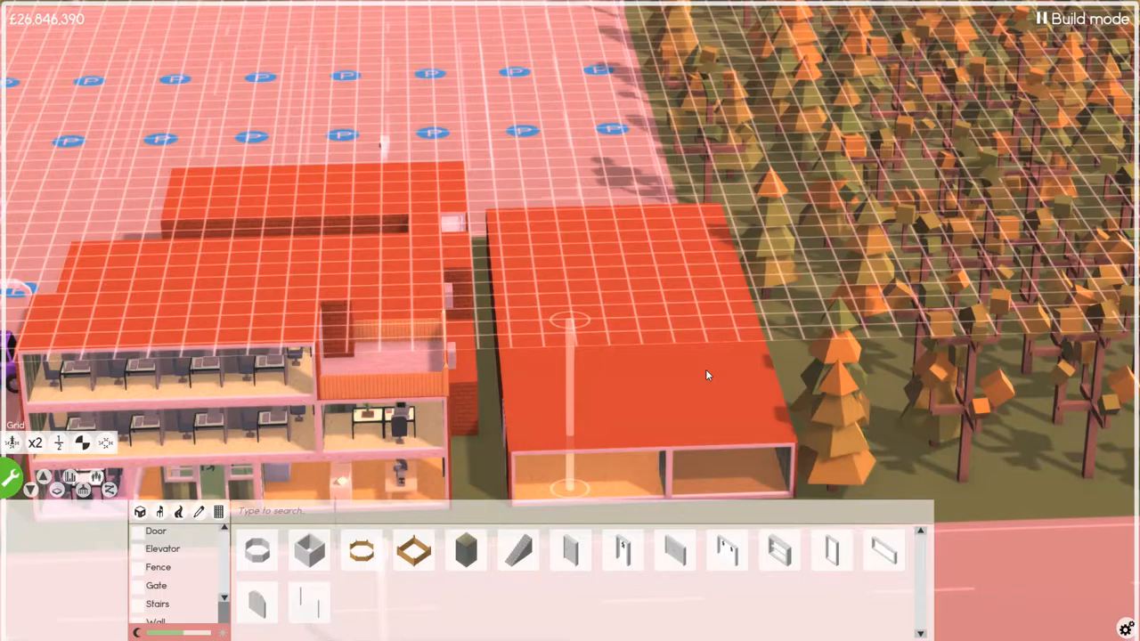
pyautogui.moveTo(517, 389)
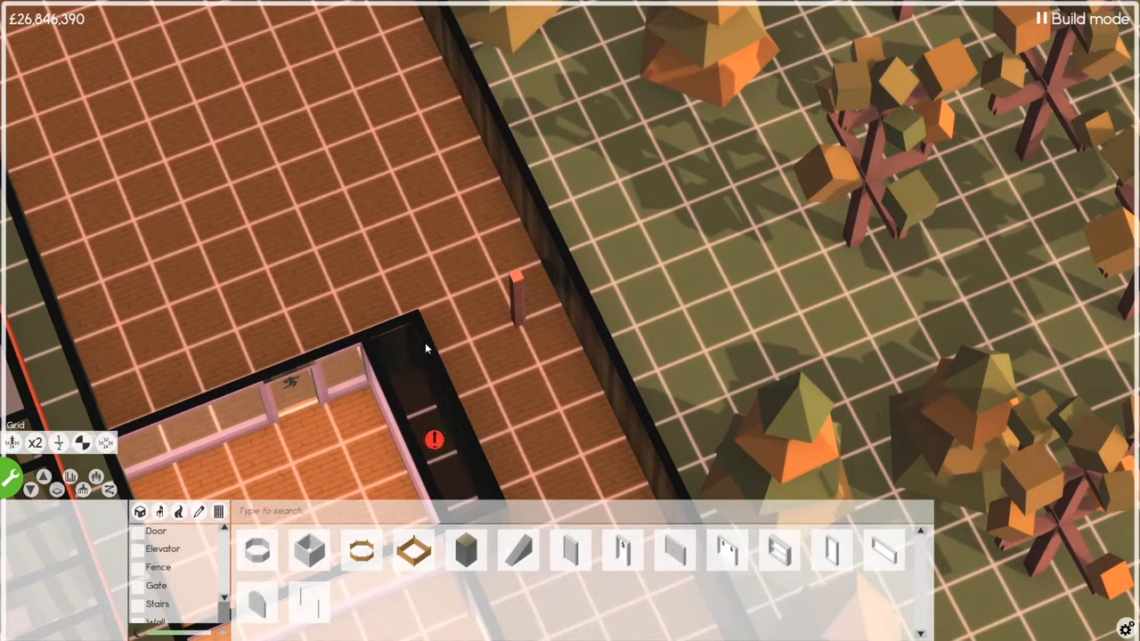
pyautogui.moveTo(481, 330)
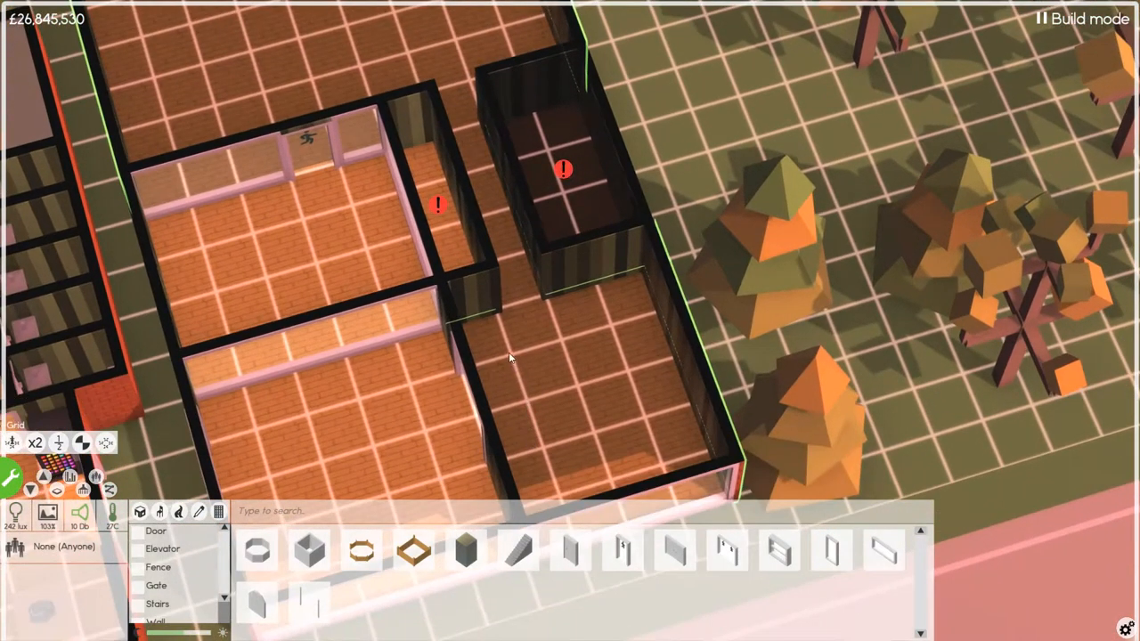
pyautogui.moveTo(452, 249)
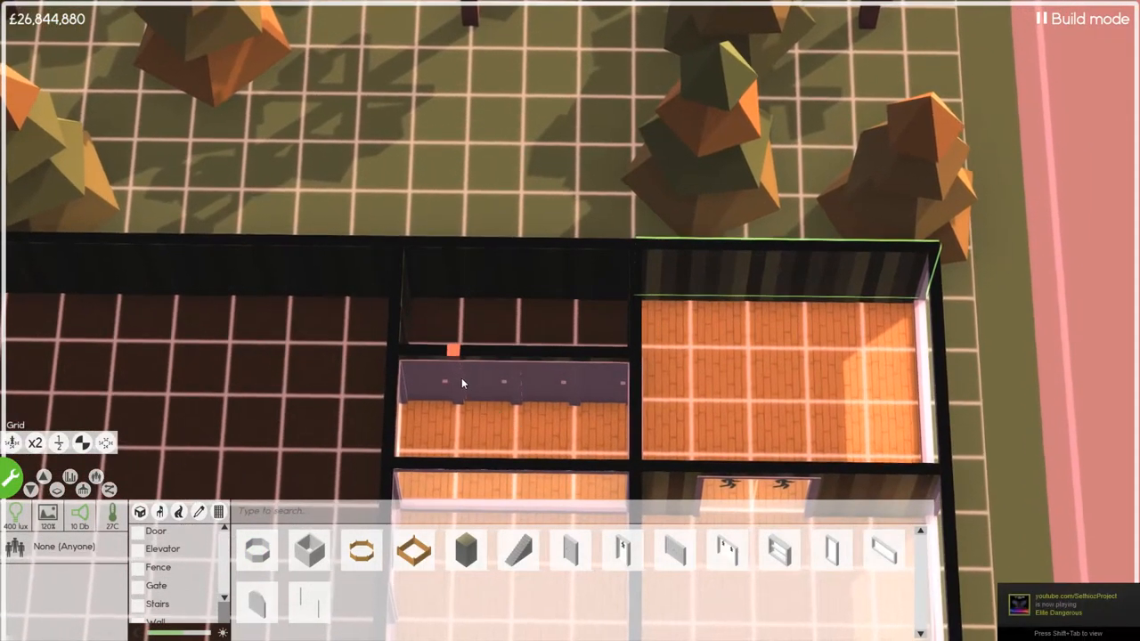
pyautogui.moveTo(460, 287)
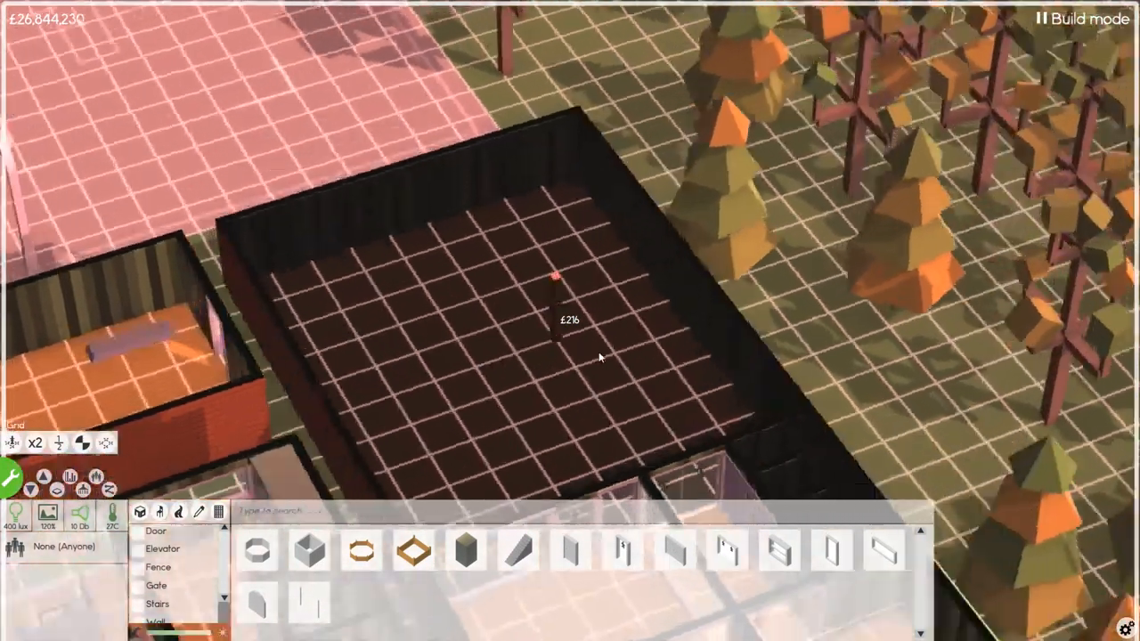
# Place a £26 item inside the large empty room
pyautogui.click(830, 551)
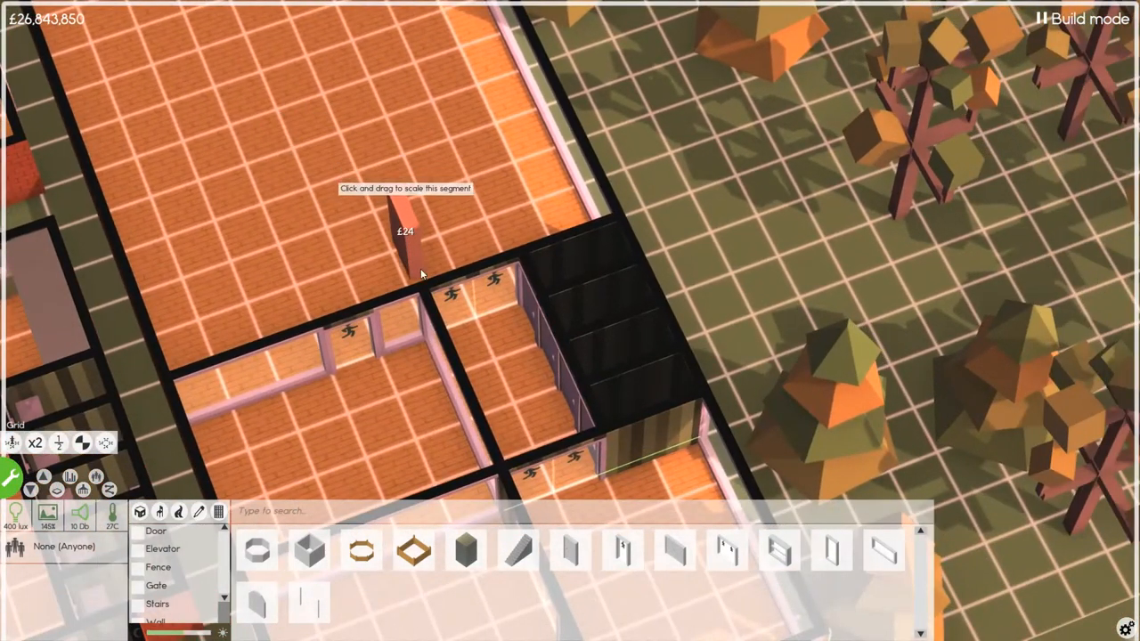
pyautogui.moveTo(602, 342)
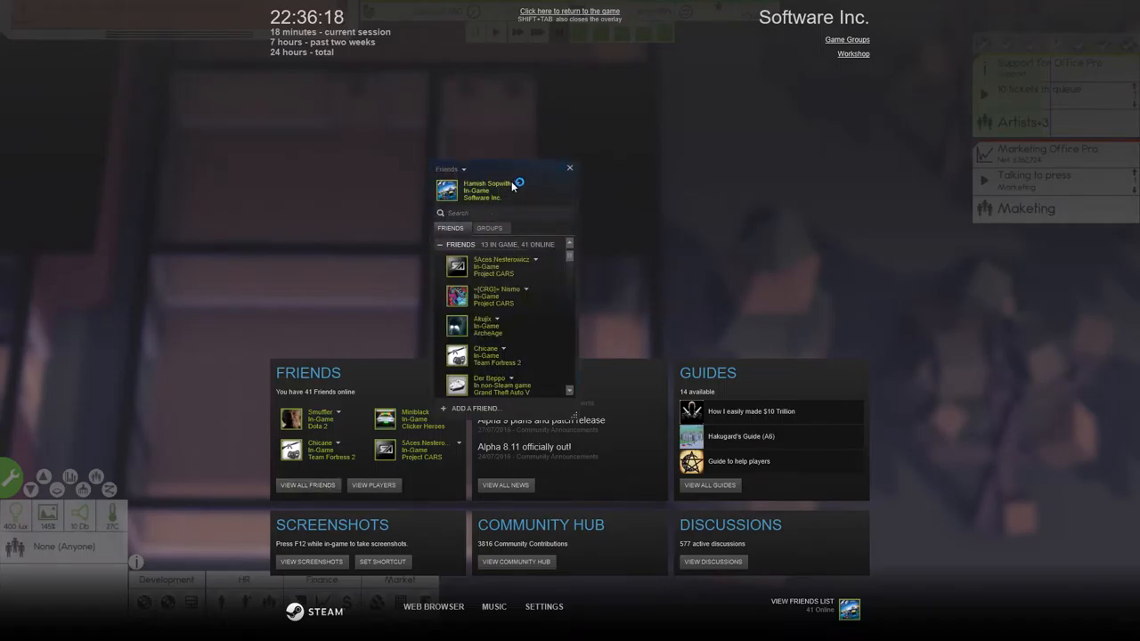
# Set the Steam friends status to Offline and return to the game
pyautogui.click(516, 184)
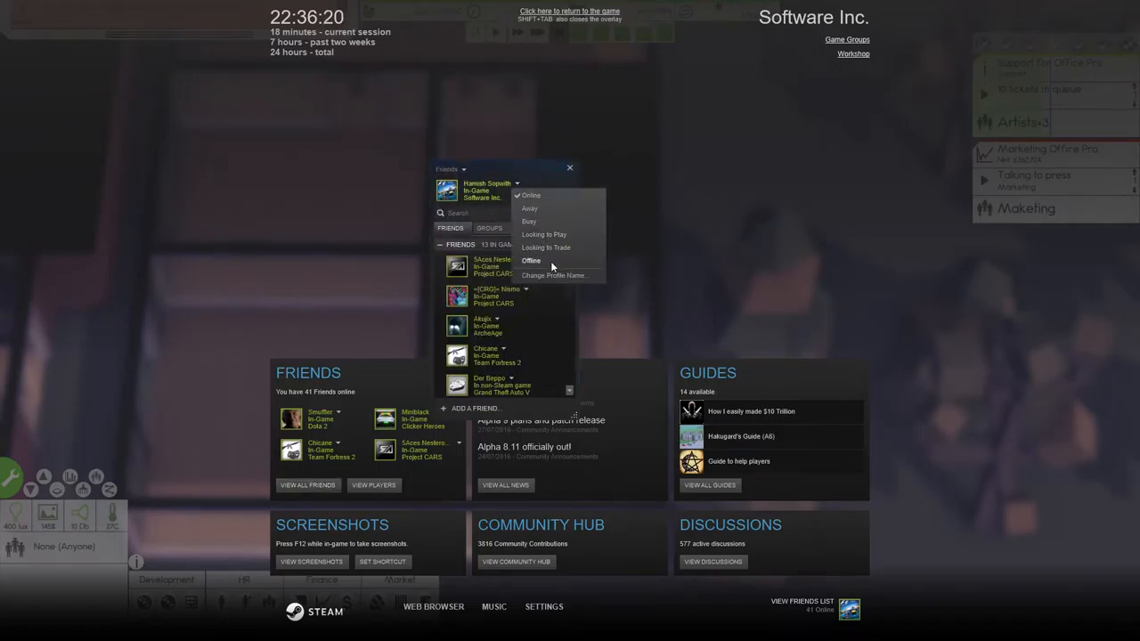
pyautogui.click(530, 260)
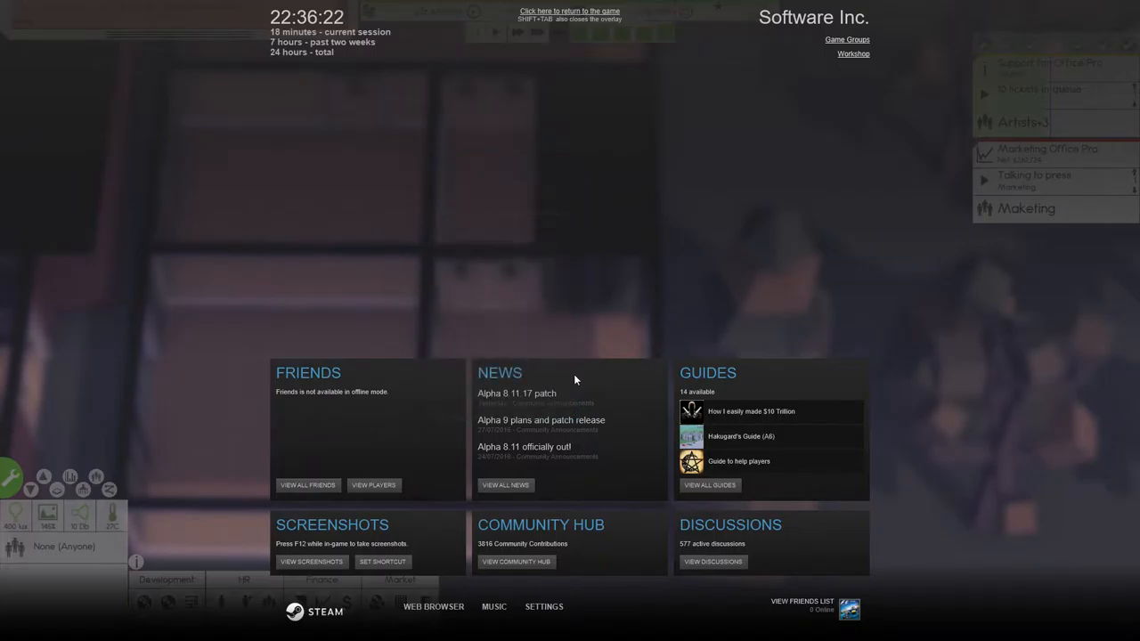
pyautogui.click(570, 11)
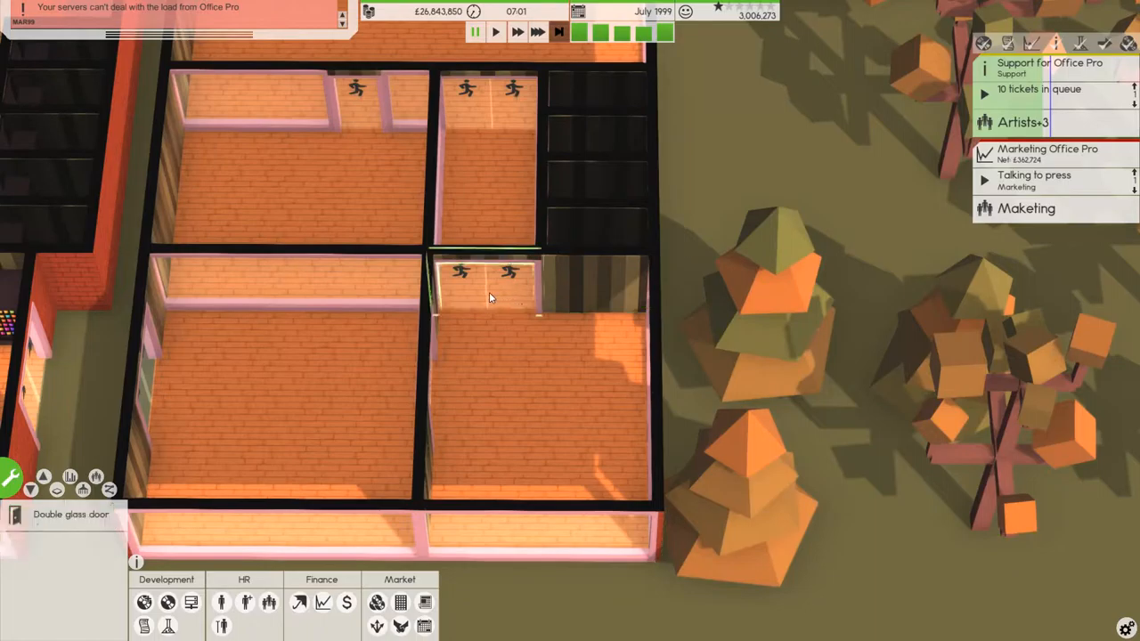
# Dismantle the small partition wall in the lower-right room and re-enter build mode
pyautogui.click(485, 282)
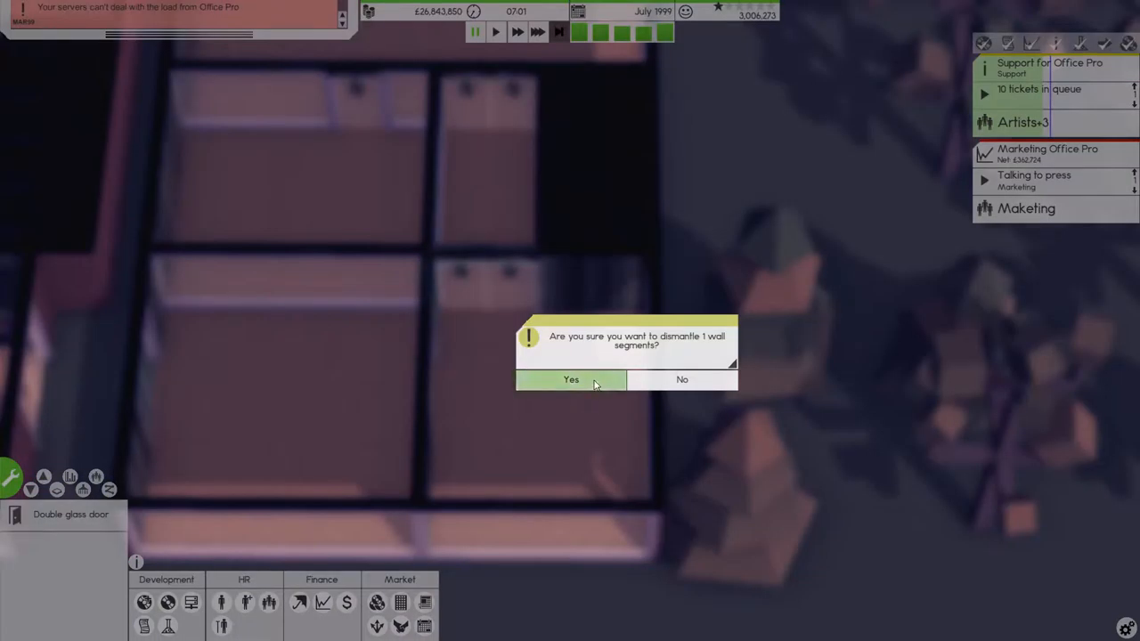
pyautogui.click(570, 380)
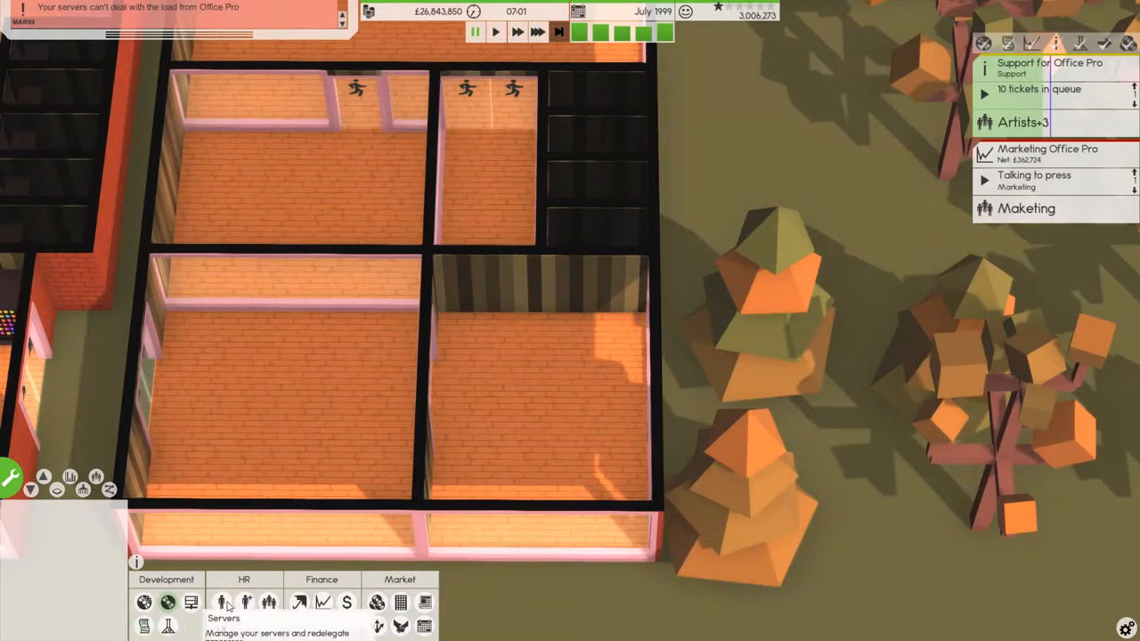
pyautogui.click(11, 477)
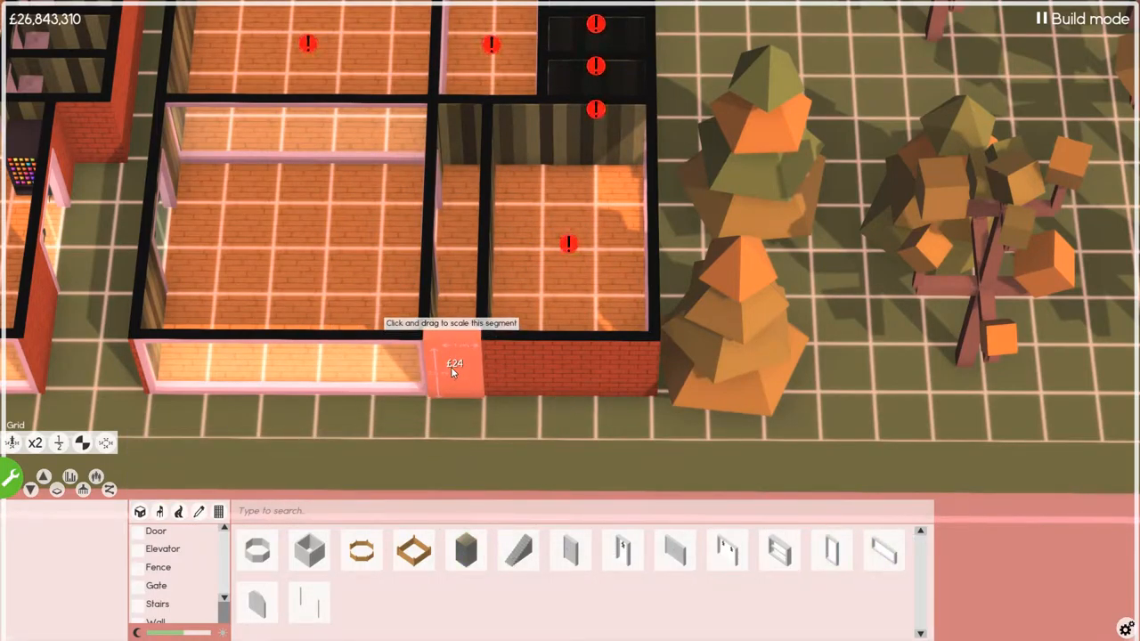
# Extend a wall segment along the room edge and dismantle another wall segment
pyautogui.moveTo(454, 372); pyautogui.dragTo(641, 373)
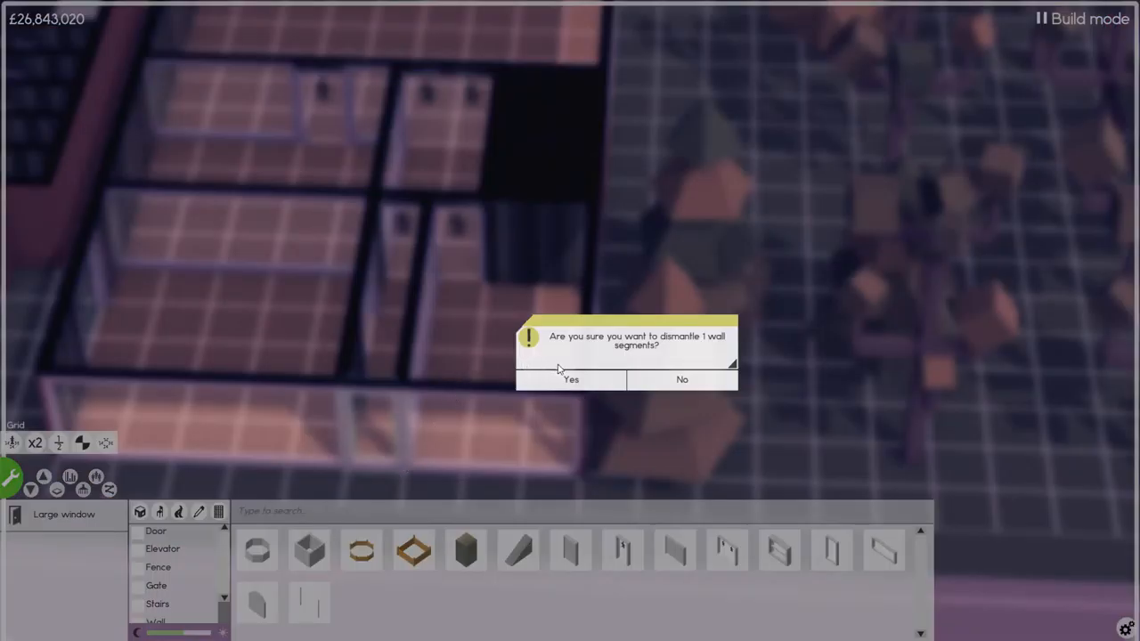
pyautogui.click(570, 379)
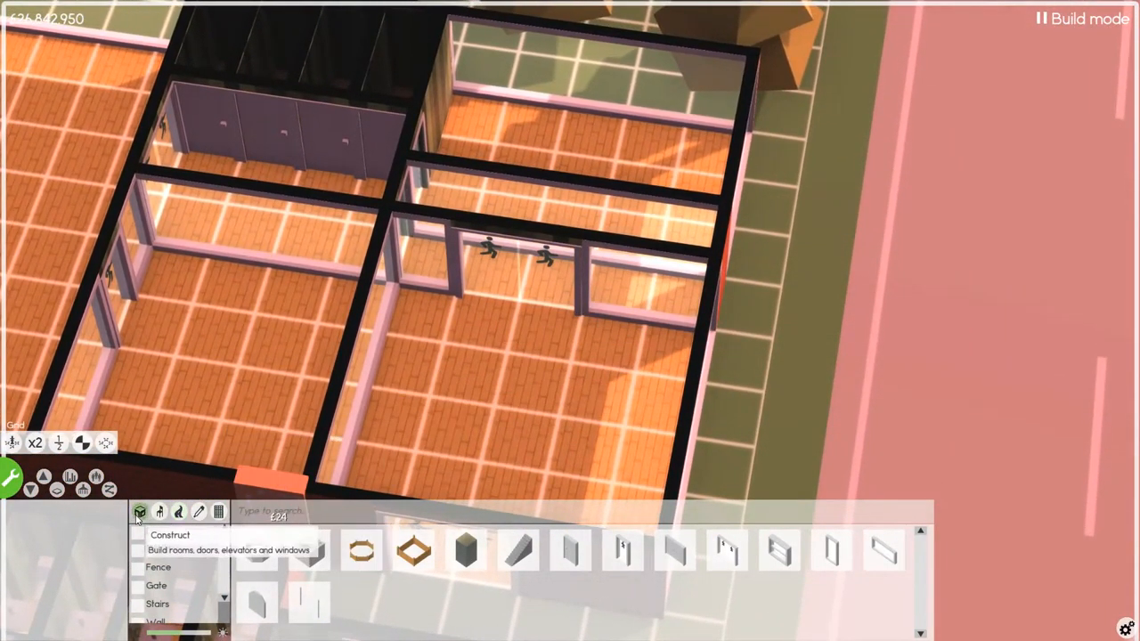
# Furnish the canteen with a table and a serving tray on the kitchen counter
pyautogui.click(158, 511)
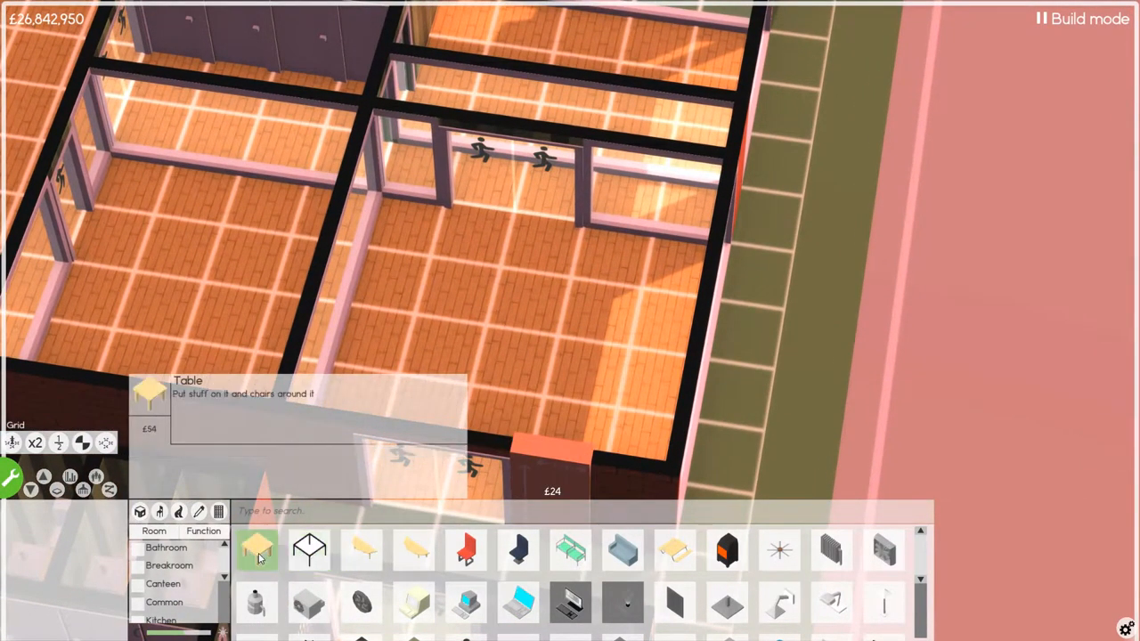
pyautogui.click(256, 548)
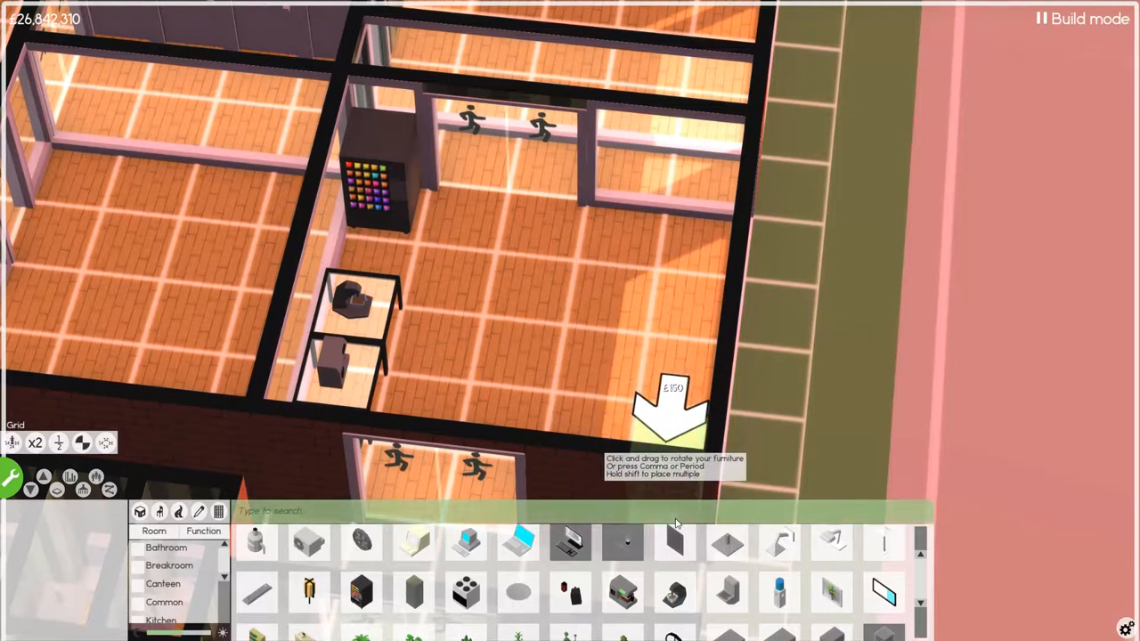
pyautogui.click(518, 593)
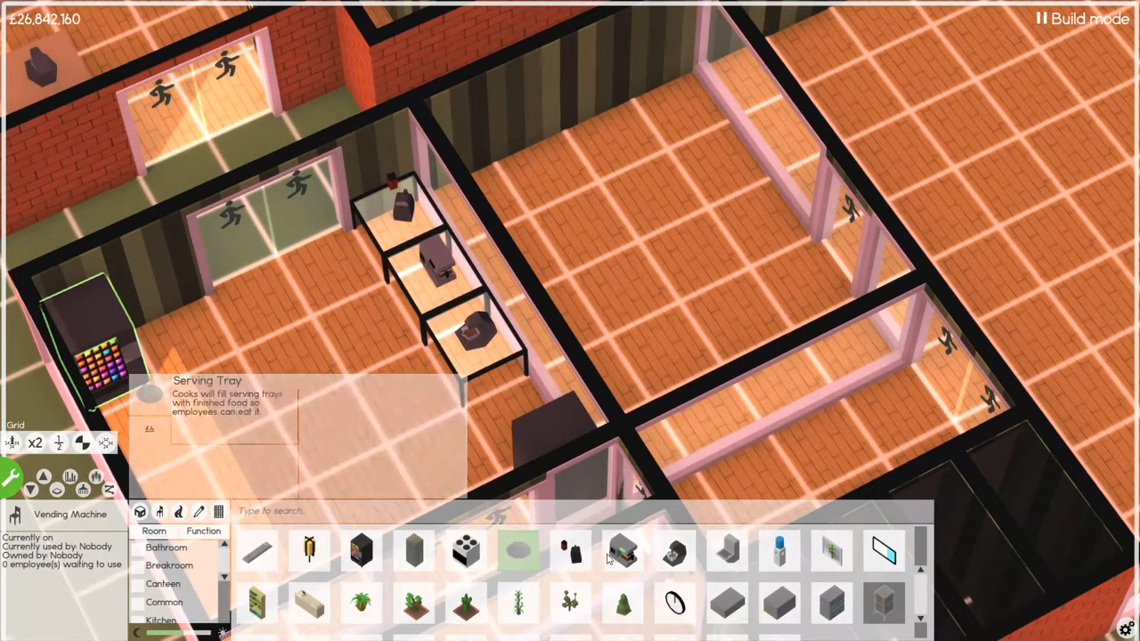
pyautogui.click(520, 548)
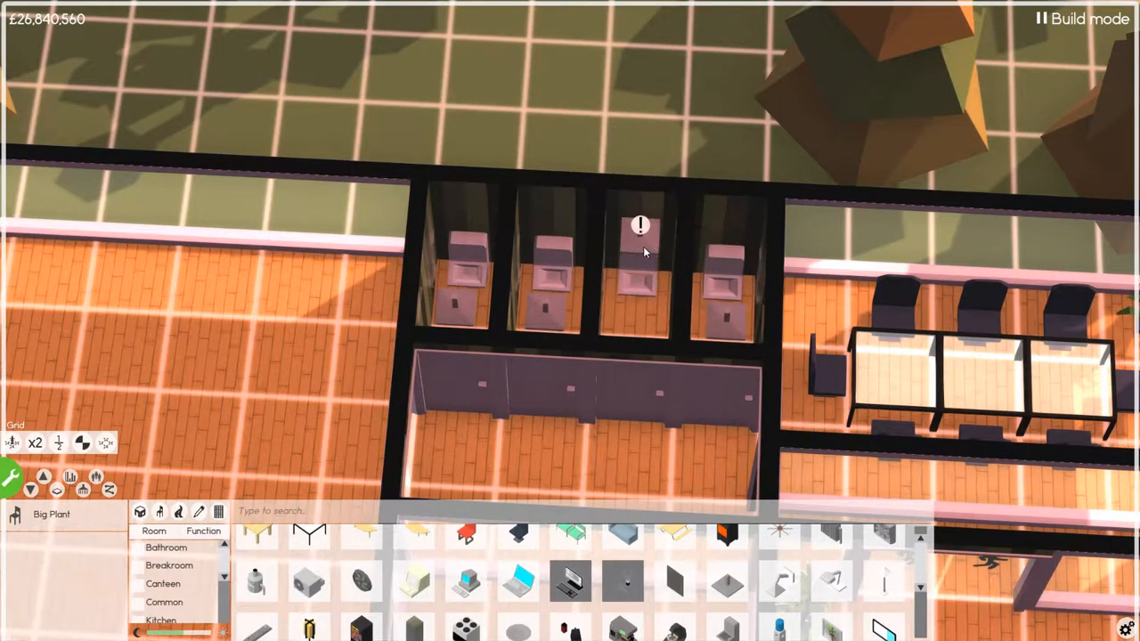
# Place a water cooler beside the sofa in the lounge
pyautogui.click(641, 224)
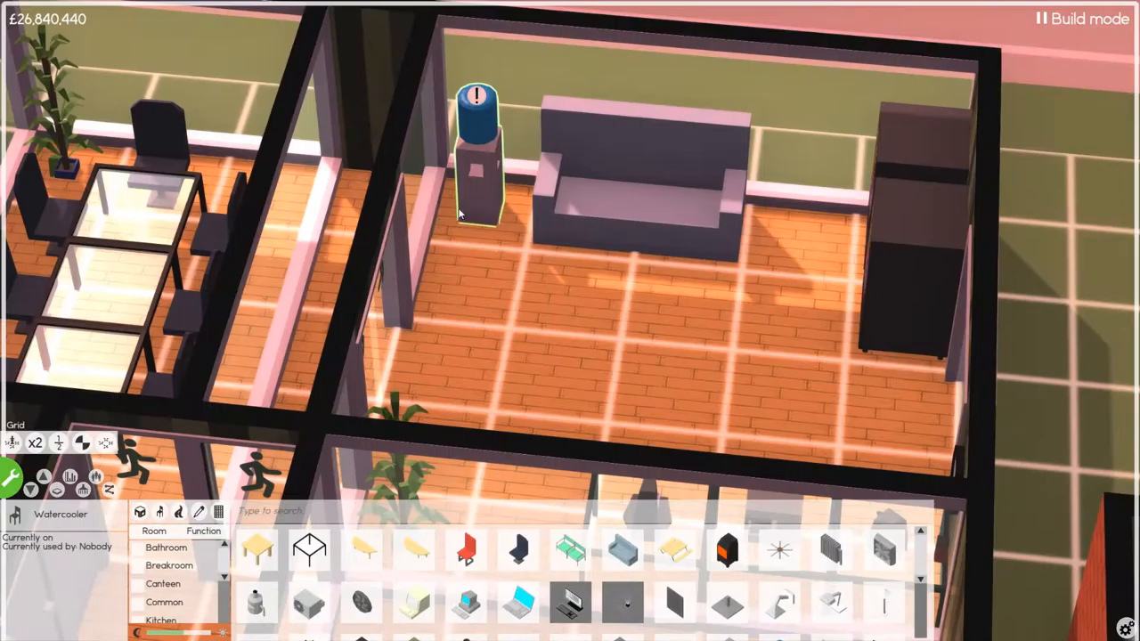
pyautogui.click(477, 178)
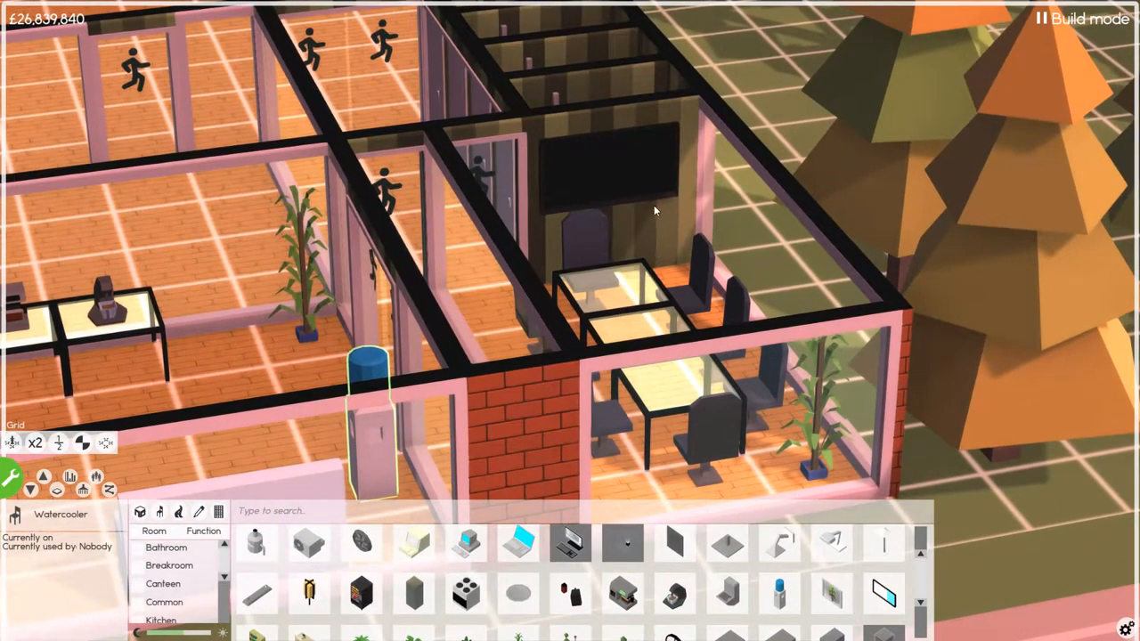
pyautogui.moveTo(603, 210)
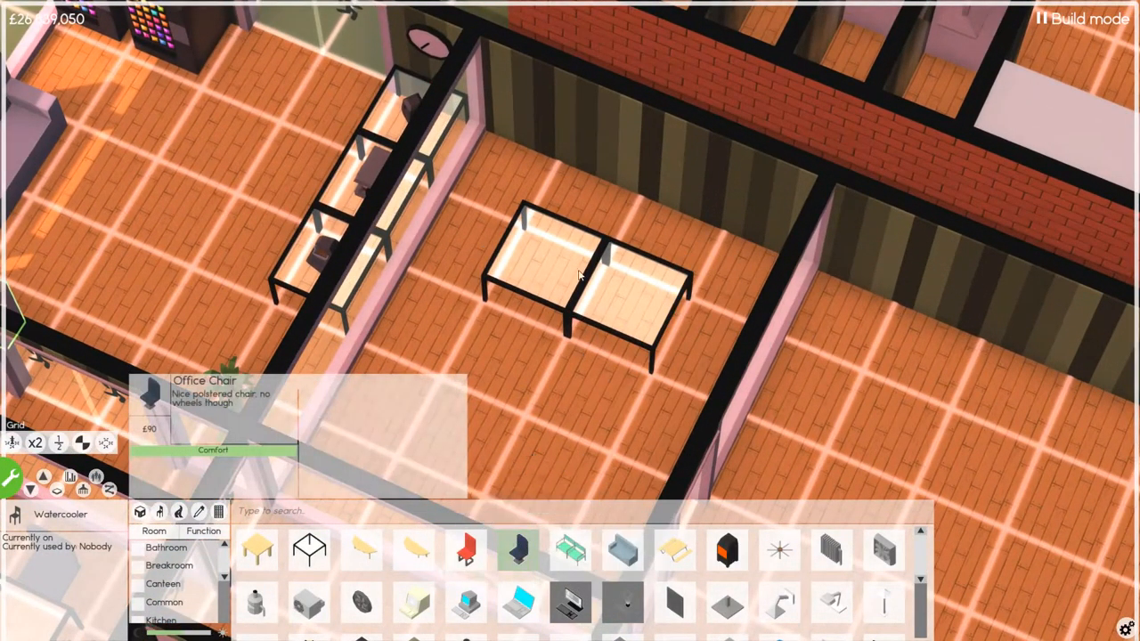
# Add an office chair and a laptop to the empty desk pair
pyautogui.click(518, 548)
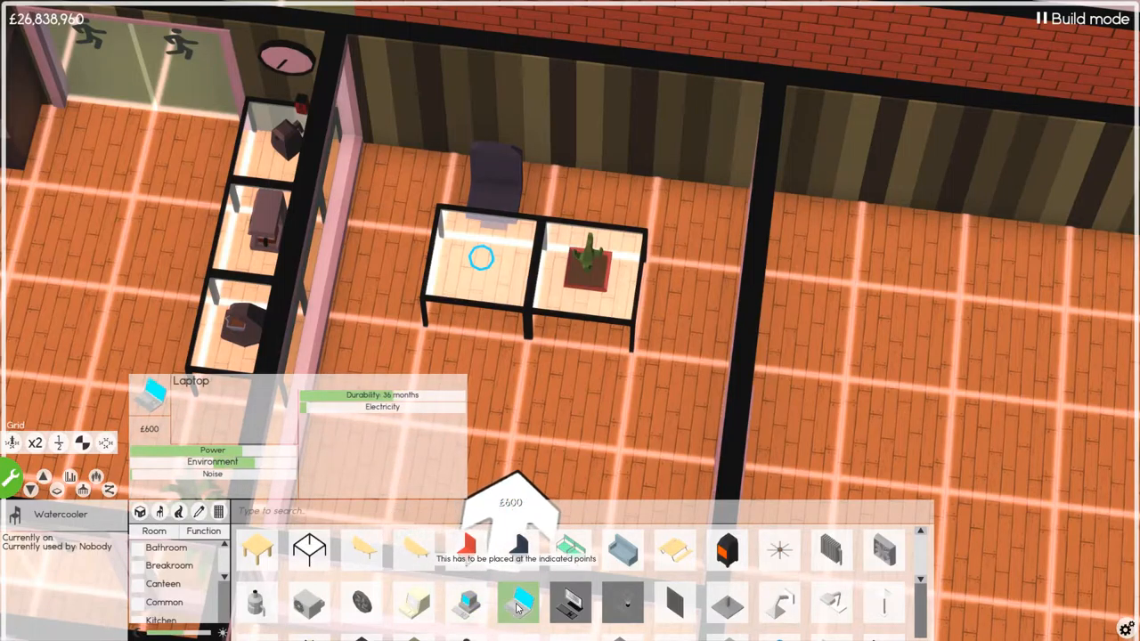
pyautogui.click(519, 604)
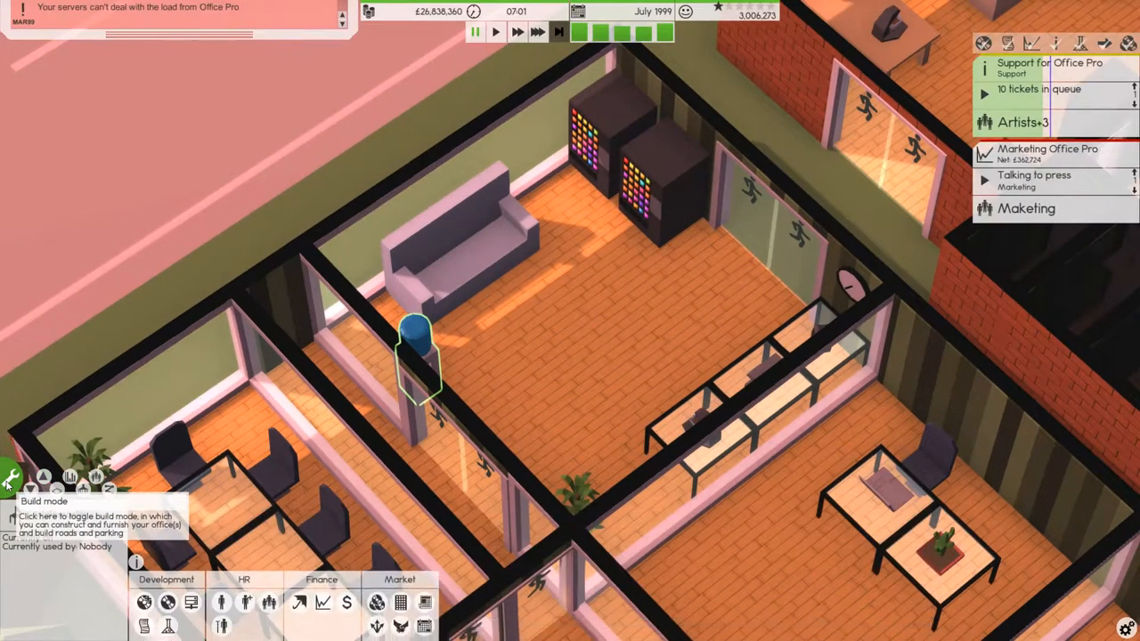
# Re-enter build mode, resume after pausing, and decline both wall-dismantle prompts for the large window
pyautogui.click(10, 477)
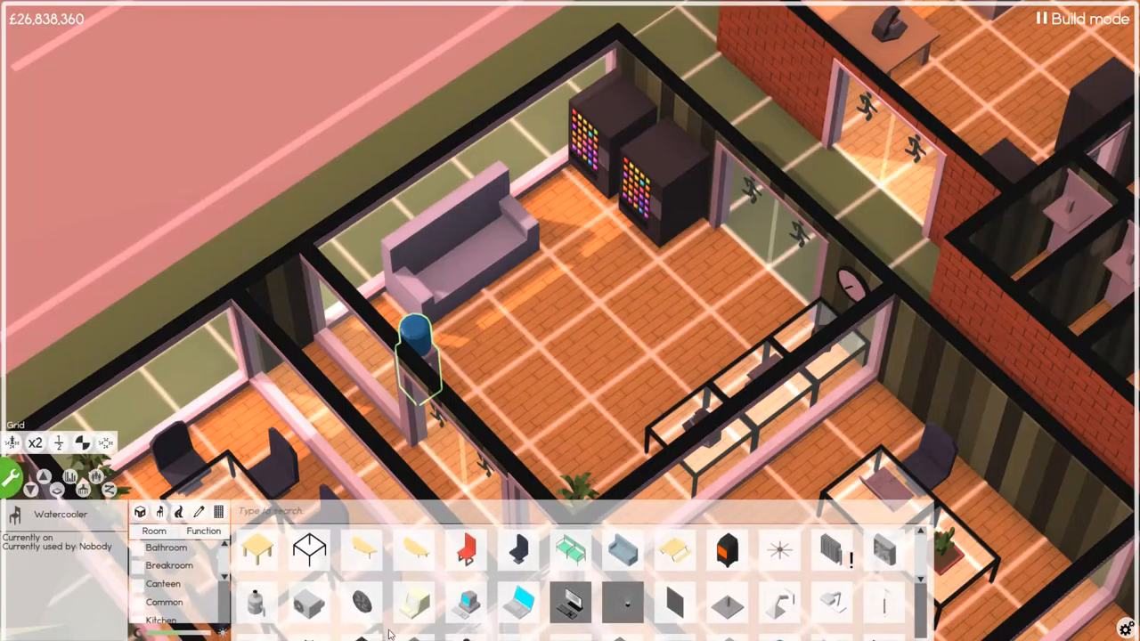
pyautogui.moveTo(309, 604)
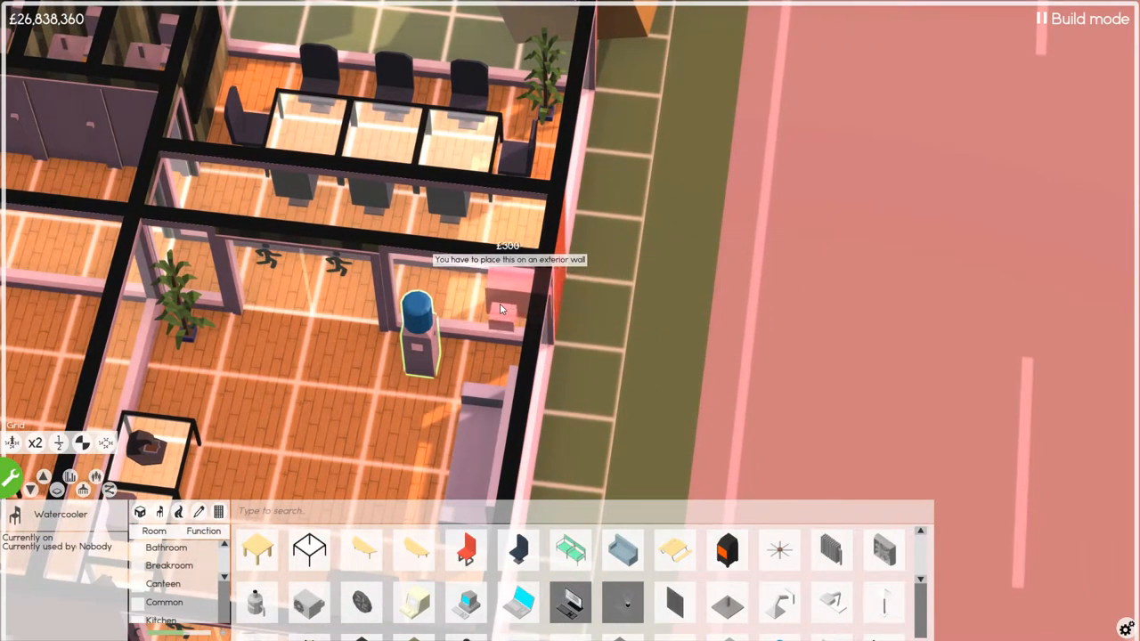
pyautogui.press('Escape')
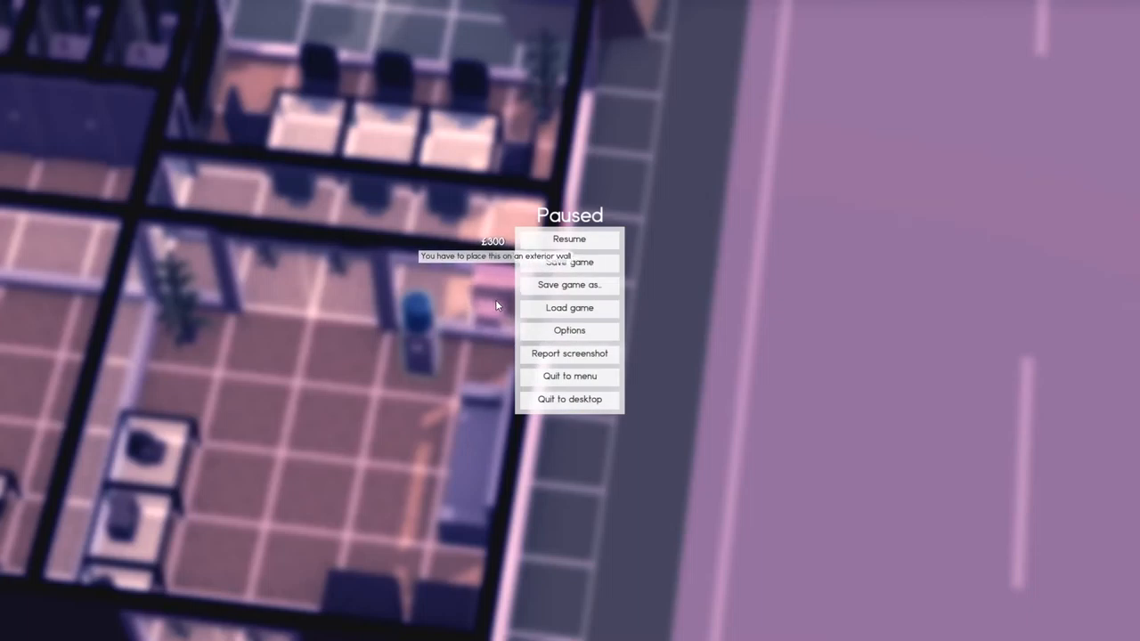
pyautogui.click(570, 239)
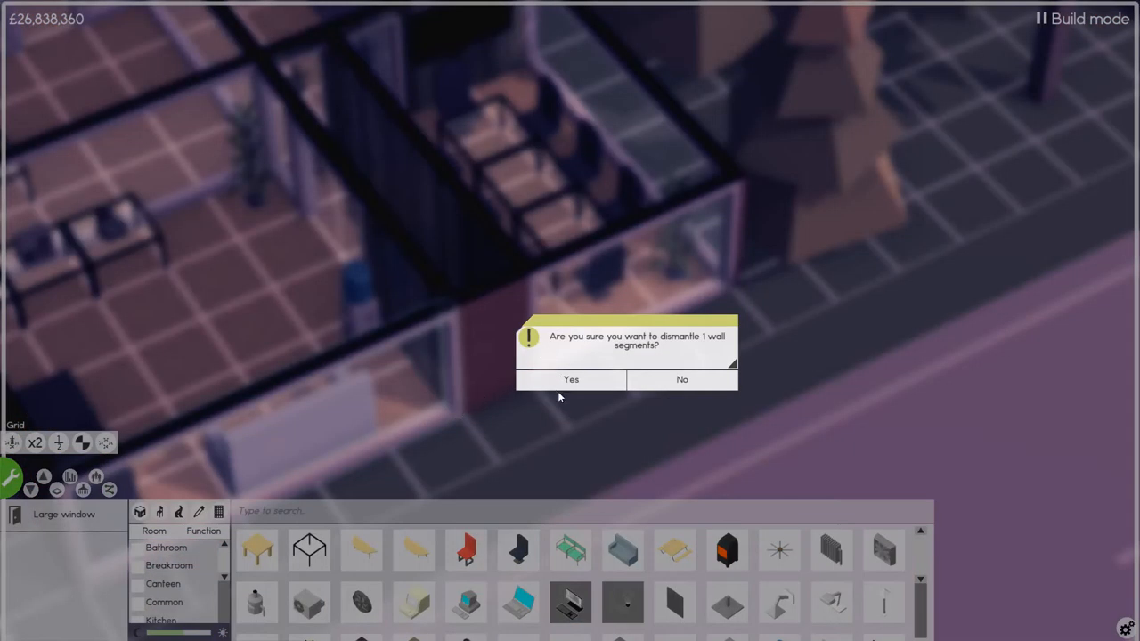
pyautogui.click(570, 379)
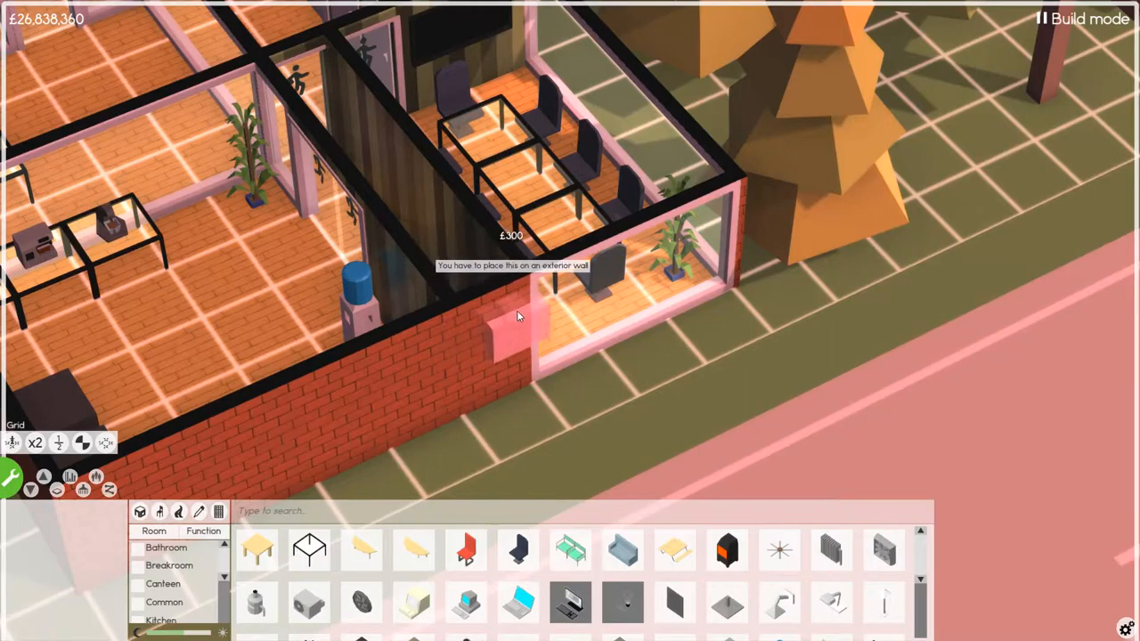
pyautogui.moveTo(614, 306)
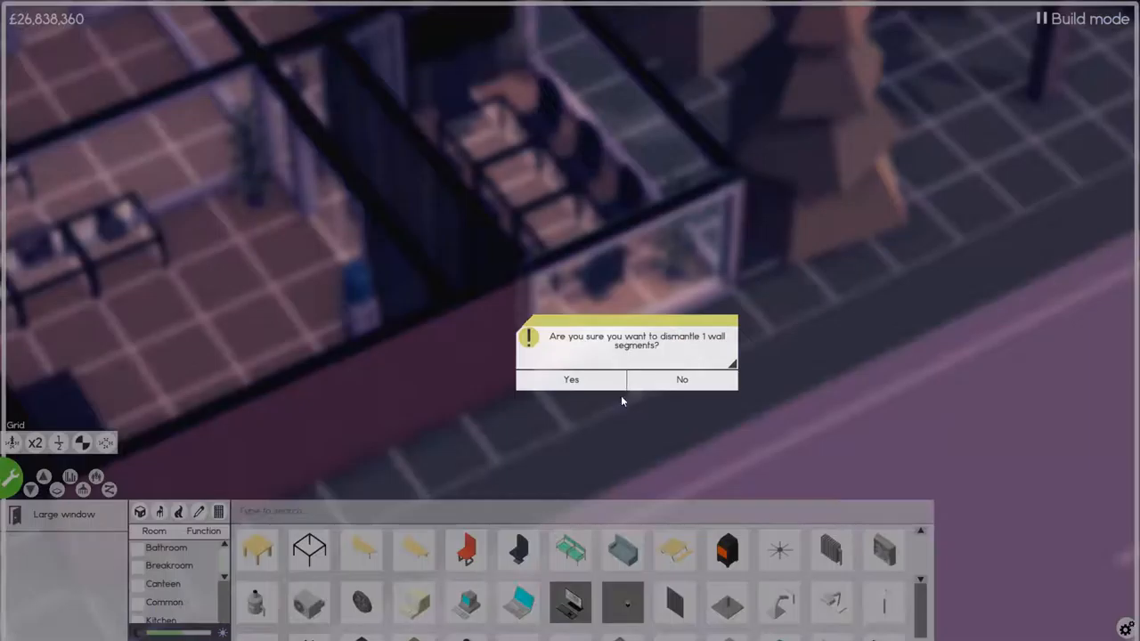
pyautogui.click(570, 379)
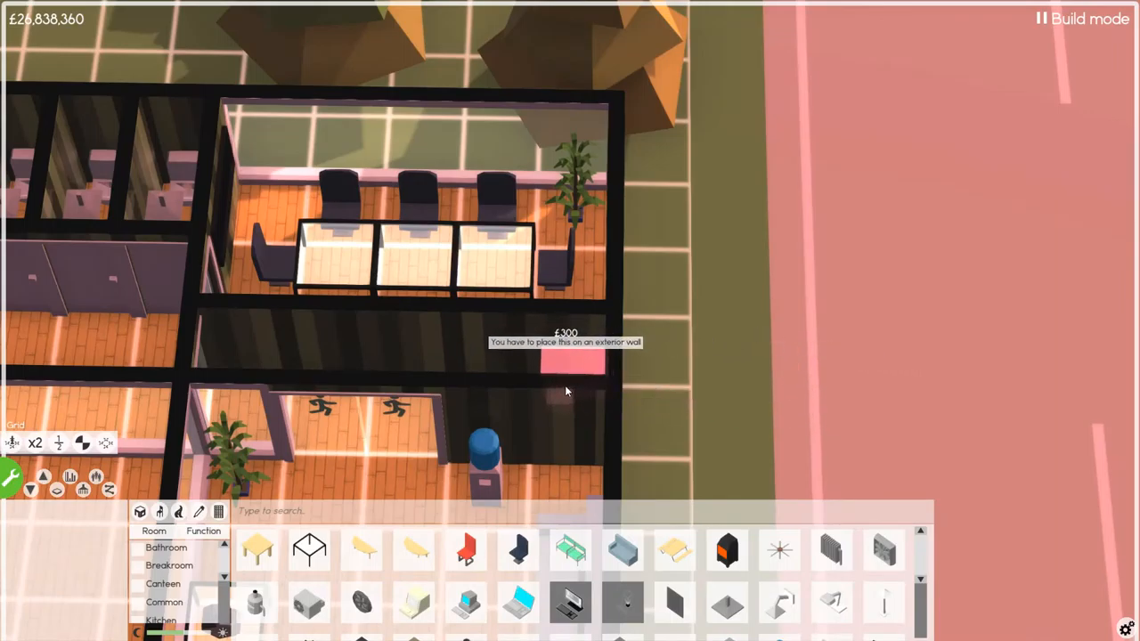
pyautogui.moveTo(556, 448)
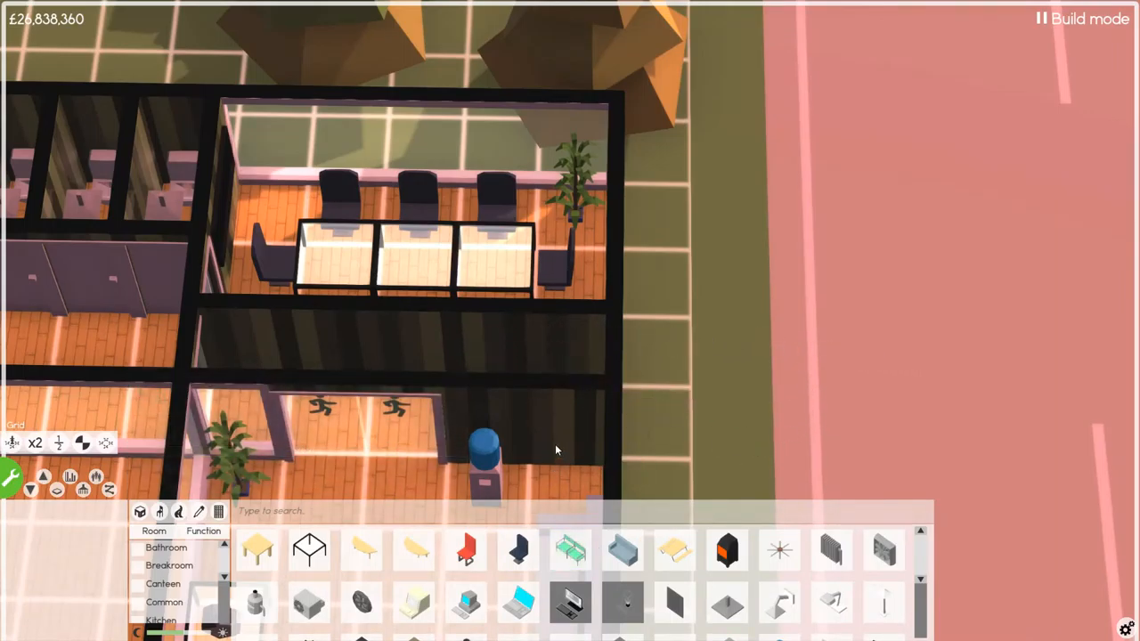
pyautogui.moveTo(835, 372)
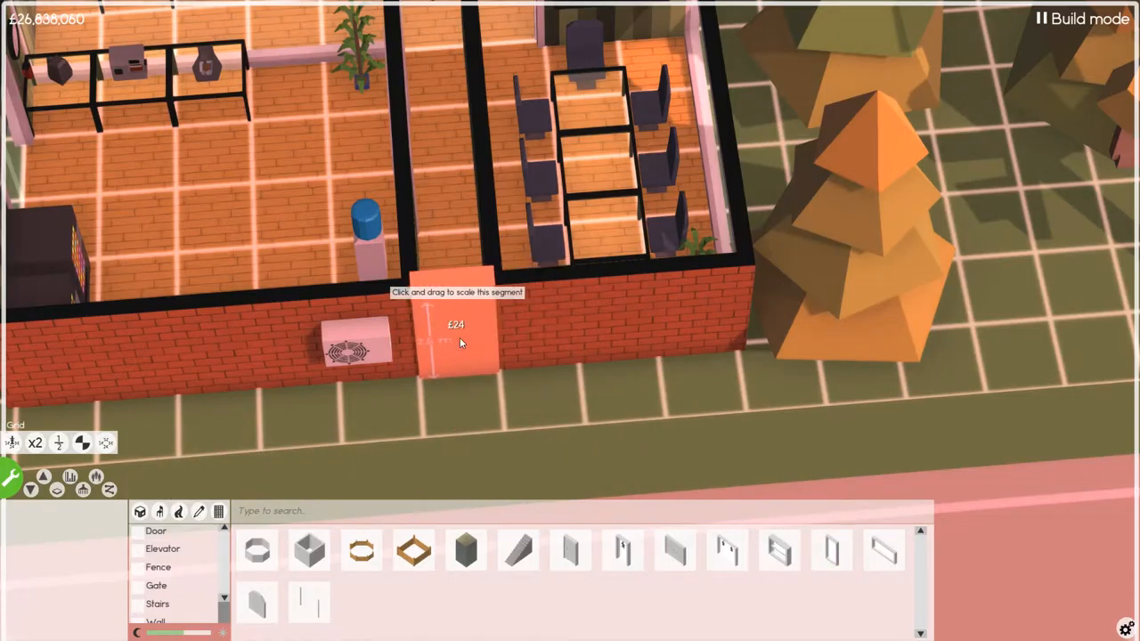
# Add a segment along the outer brick wall and a short one inside the large empty room
pyautogui.moveTo(454, 341); pyautogui.dragTo(605, 321)
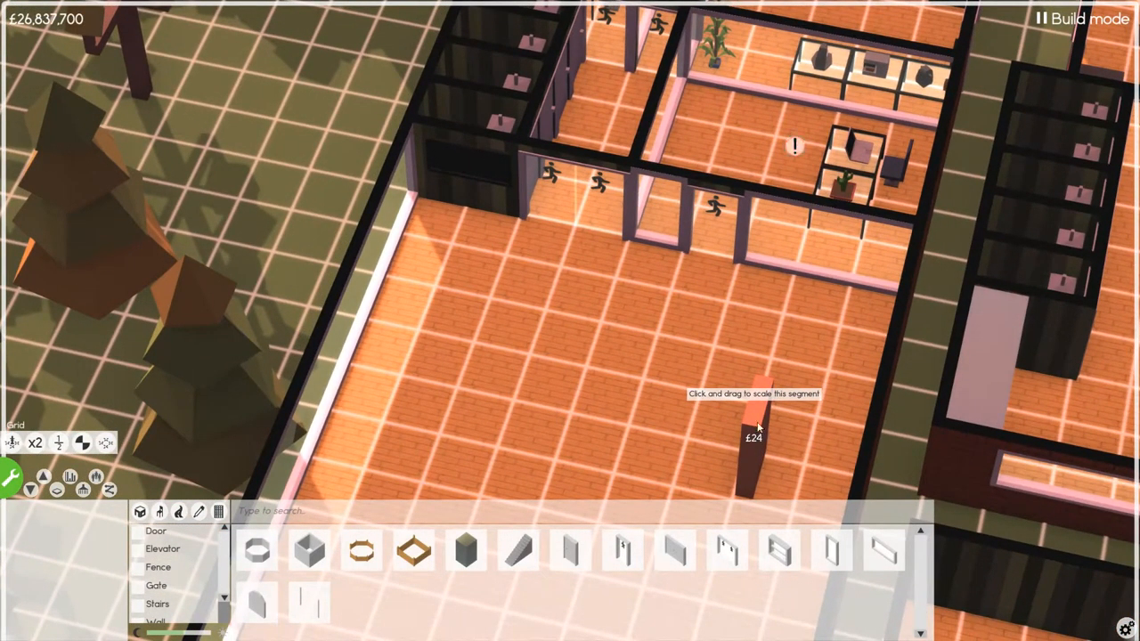
pyautogui.moveTo(751, 445); pyautogui.dragTo(525, 454)
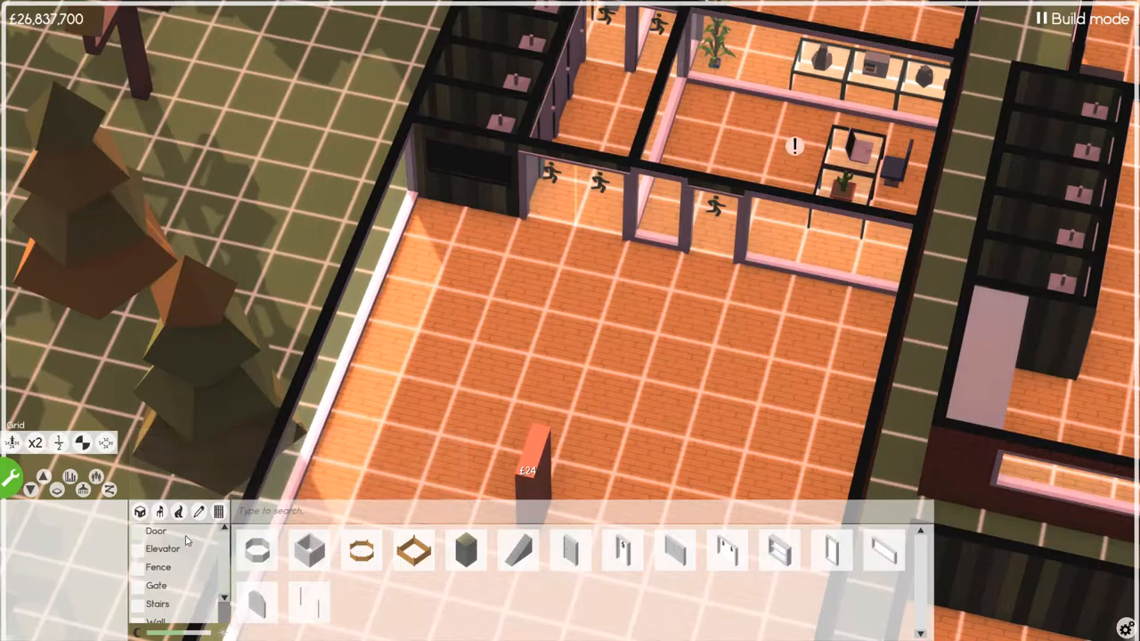
pyautogui.click(160, 511)
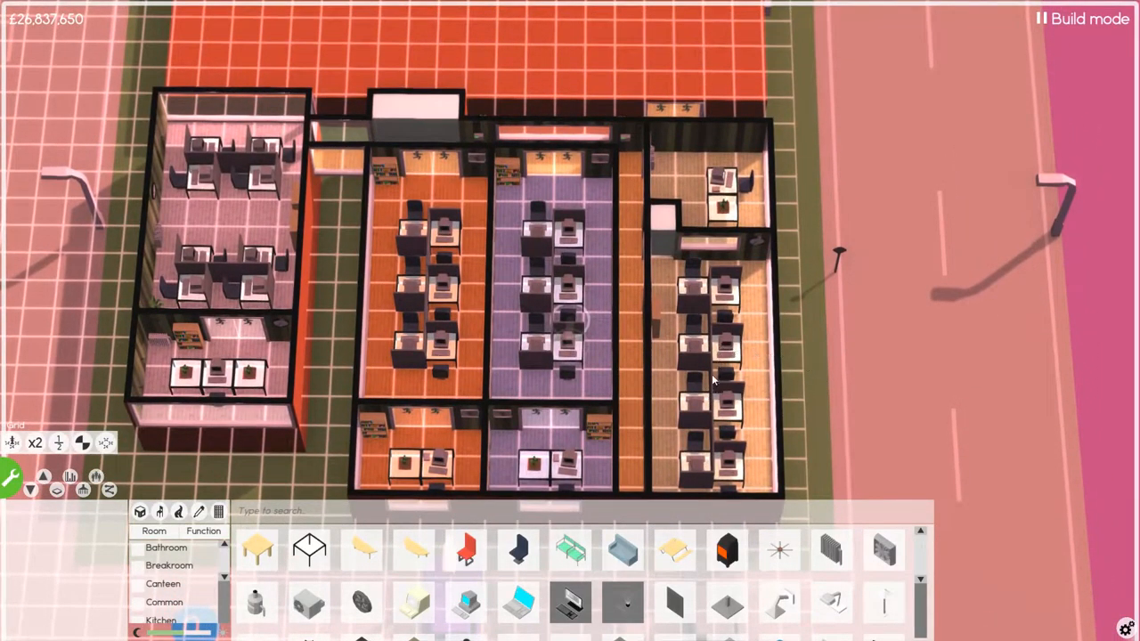
pyautogui.moveTo(378, 299)
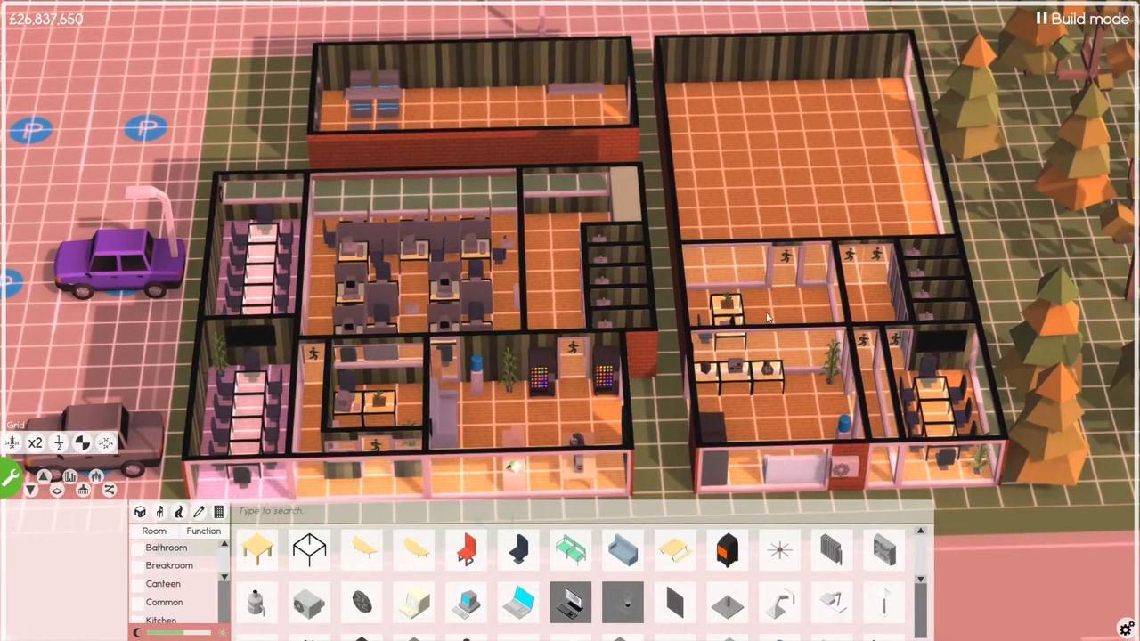
pyautogui.moveTo(817, 289)
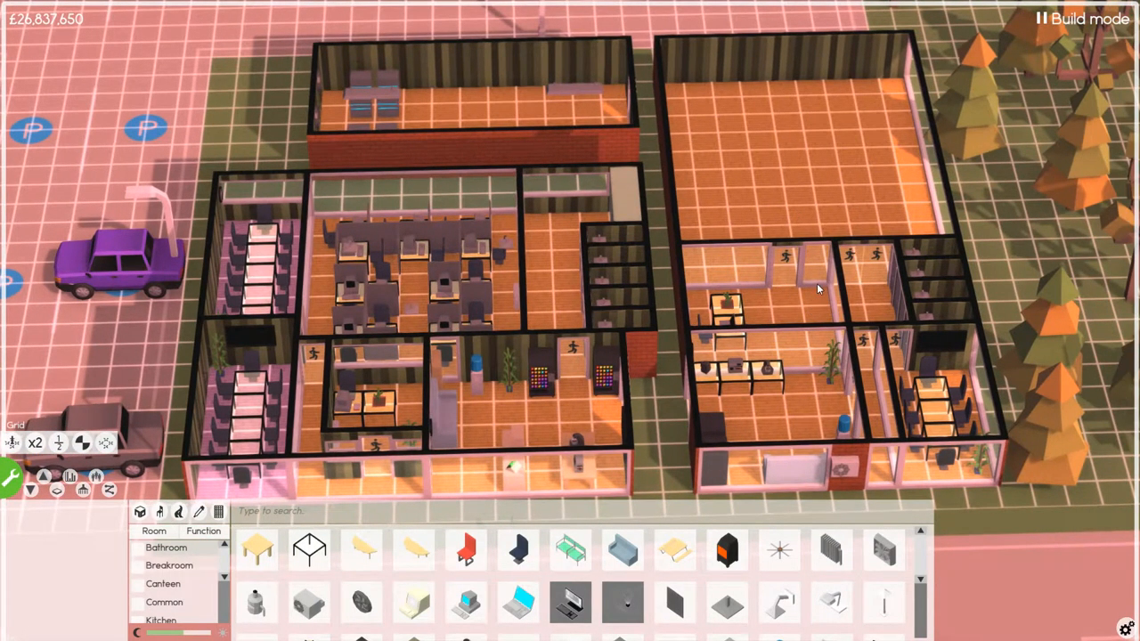
pyautogui.moveTo(801, 258)
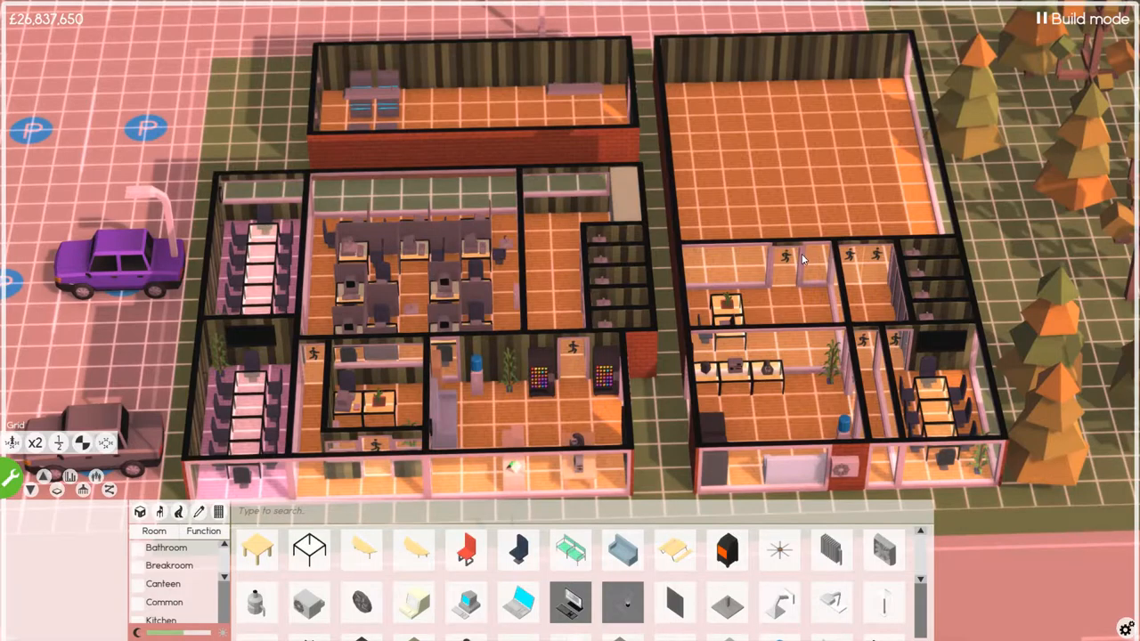
pyautogui.moveTo(467, 530)
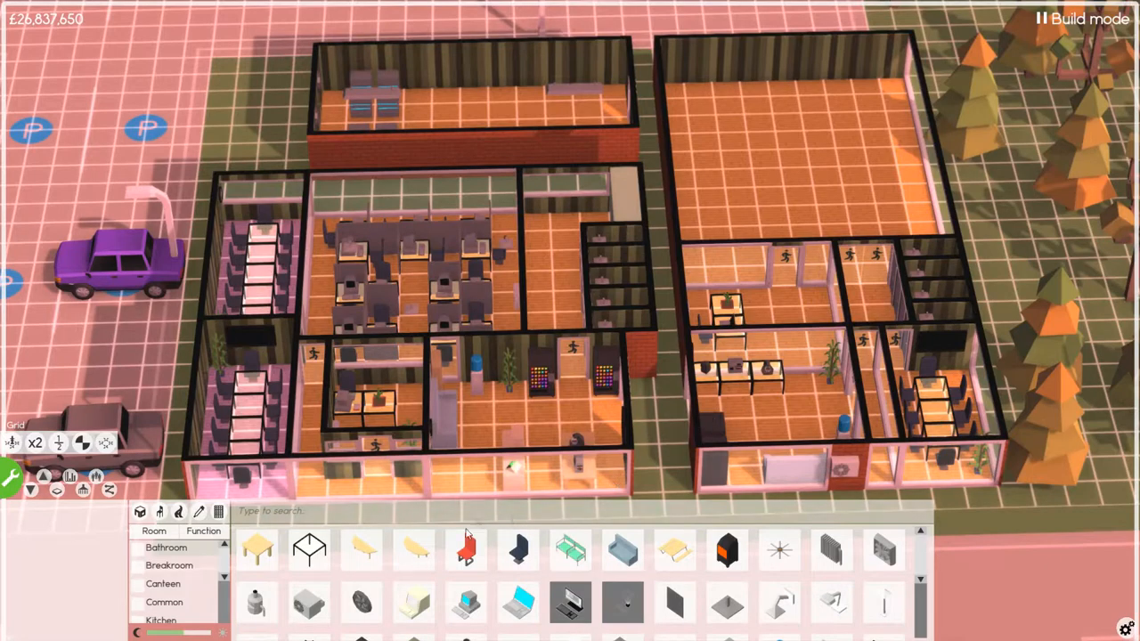
pyautogui.moveTo(139, 511)
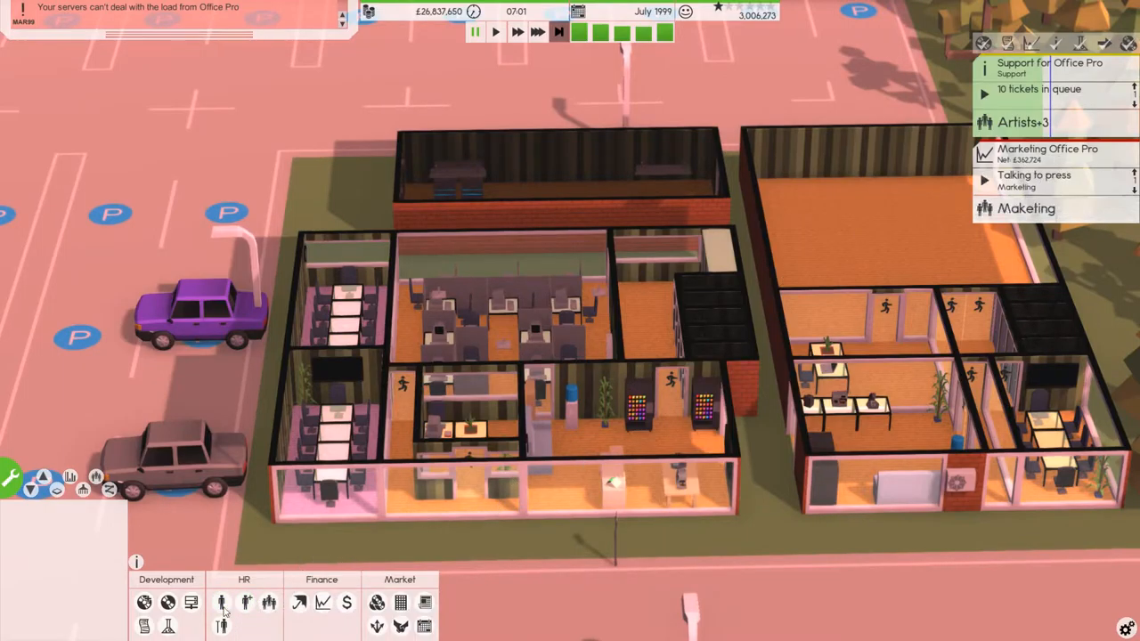
# Bring up the company's list of released products
pyautogui.click(168, 601)
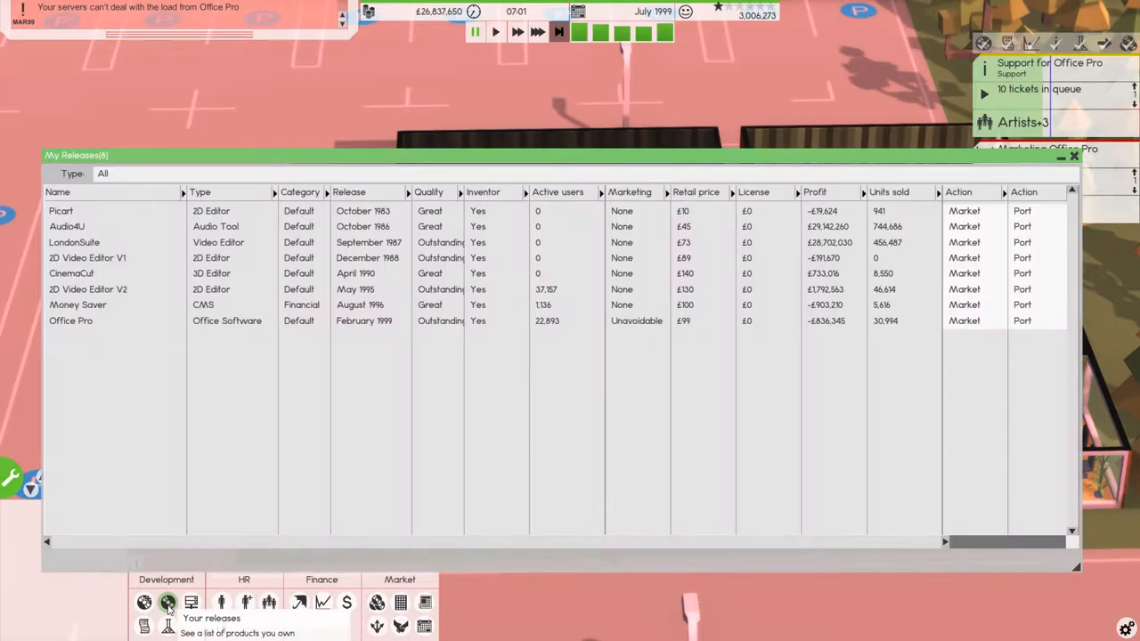
# Sort the My Releases list by release date, newest first, with Office Pro on top
pyautogui.click(227, 320)
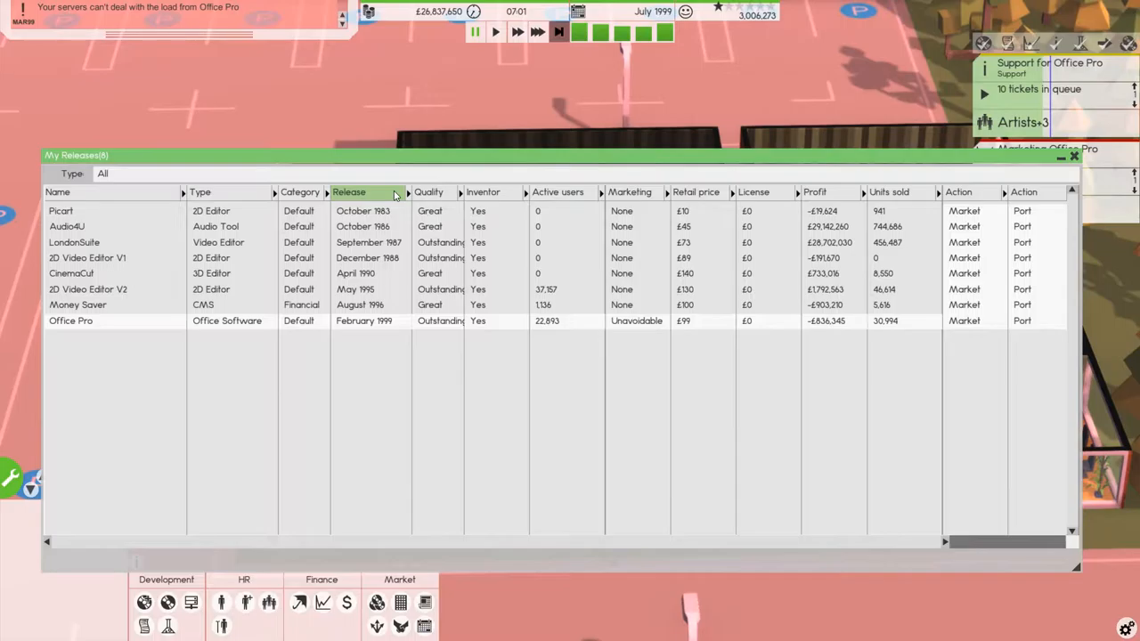
pyautogui.click(349, 192)
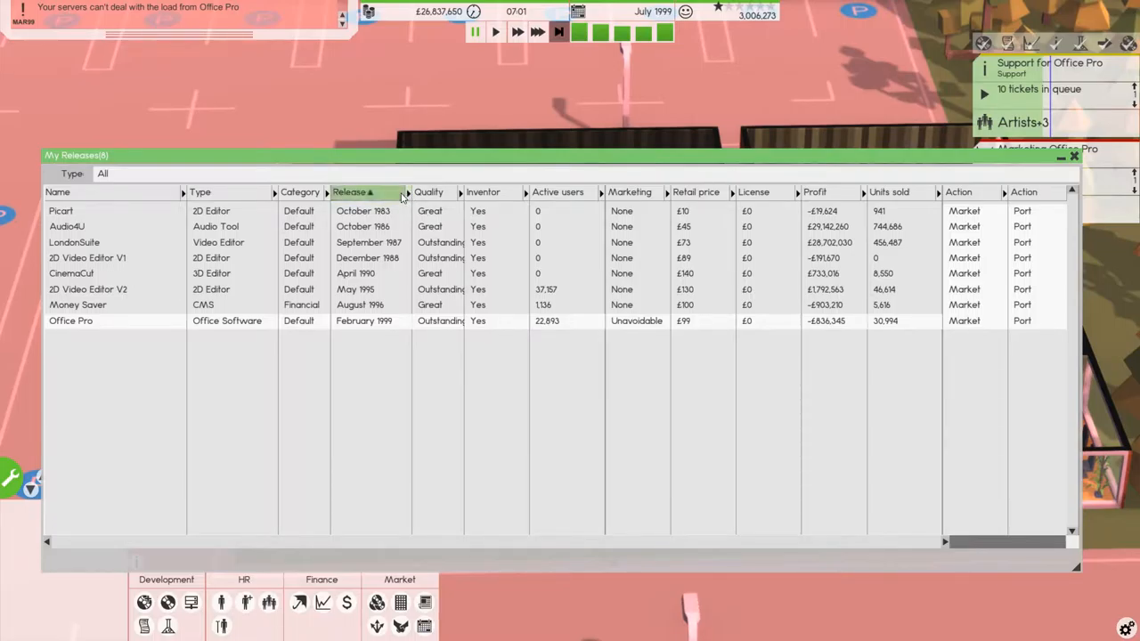
pyautogui.click(352, 193)
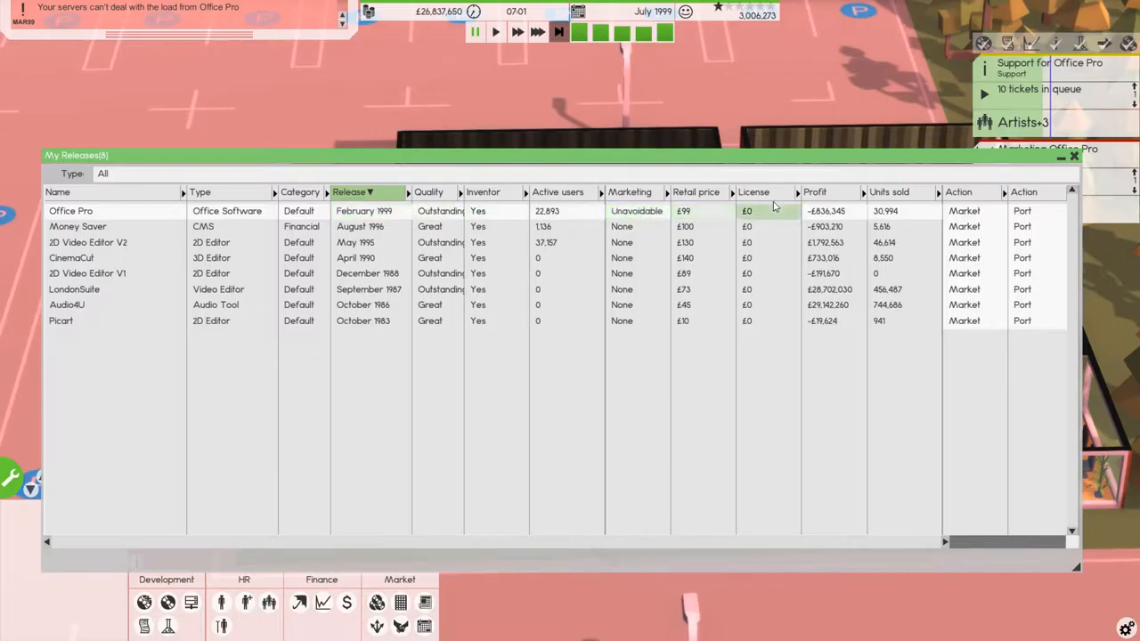
pyautogui.moveTo(819, 215)
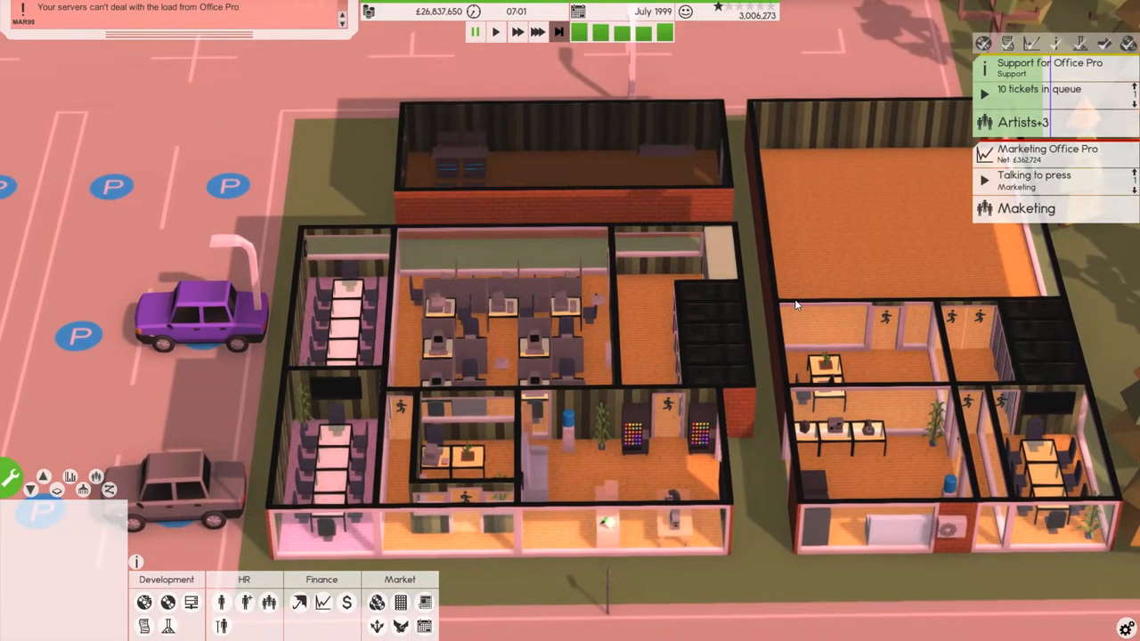
pyautogui.moveTo(794, 310)
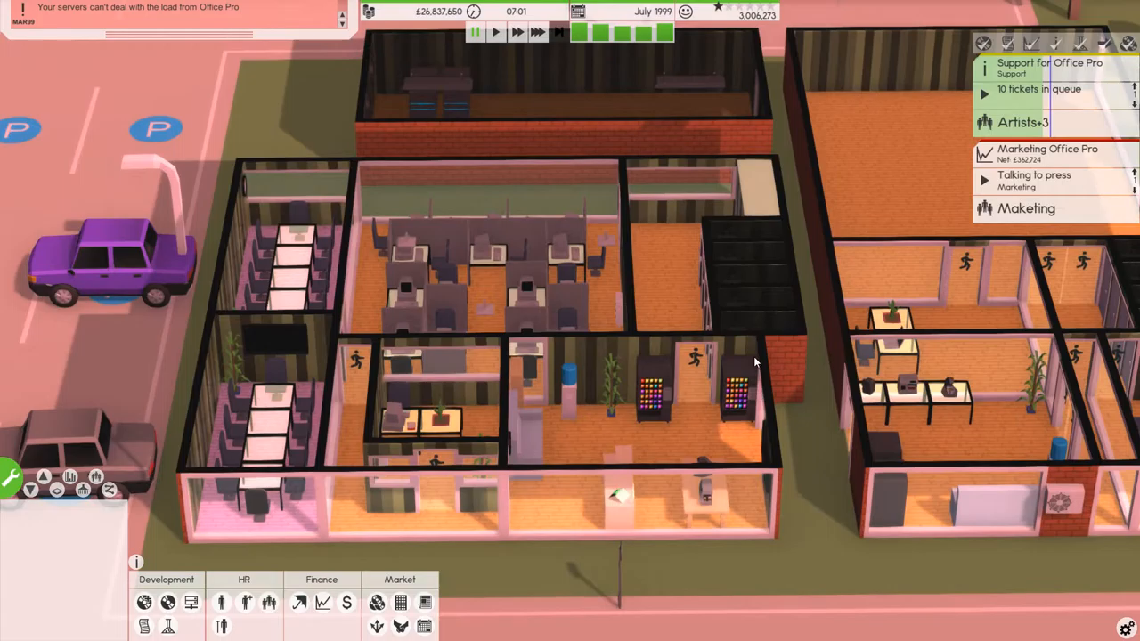
pyautogui.moveTo(144, 602)
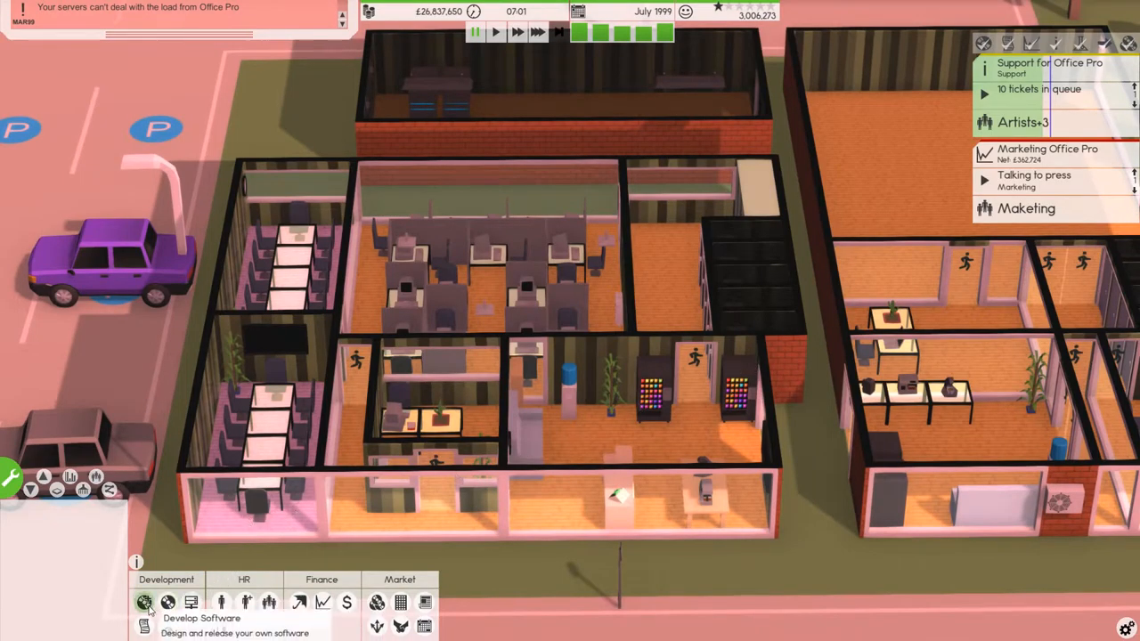
# Start designing a new piece of software from the Development panel
pyautogui.click(144, 602)
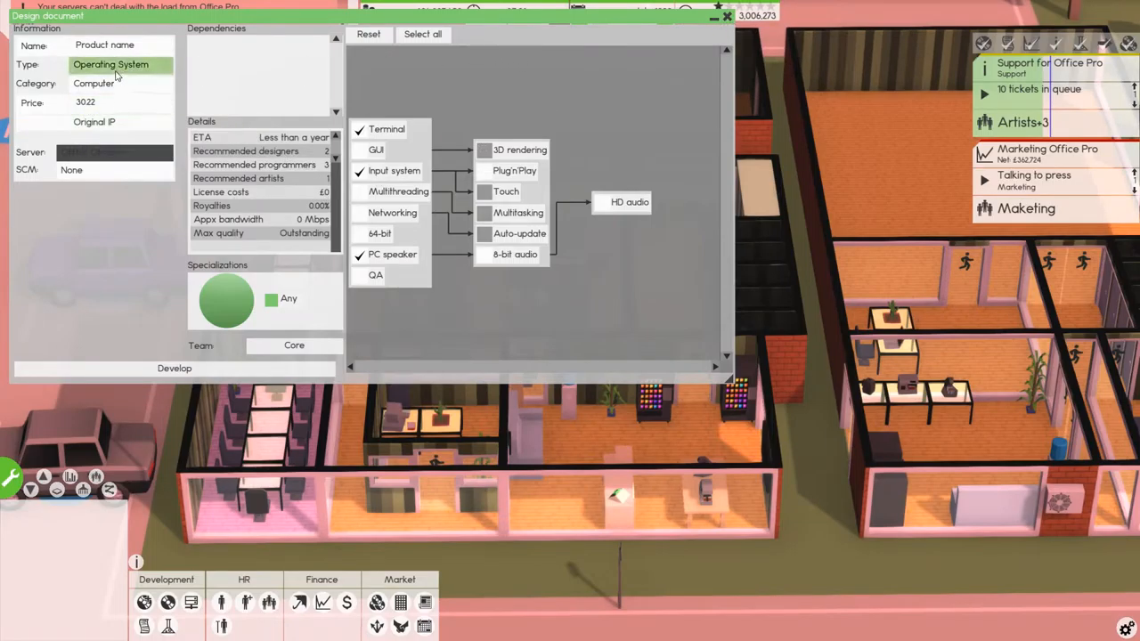
# Change the design document's product type from Operating System to Game Engine
pyautogui.click(111, 64)
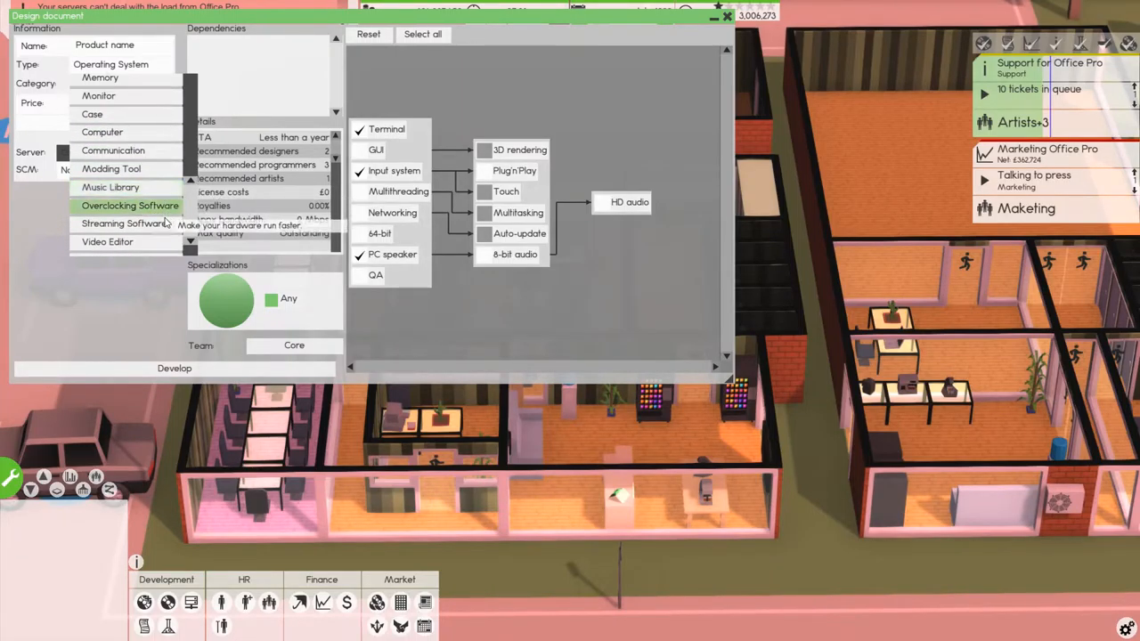
pyautogui.moveTo(125, 225)
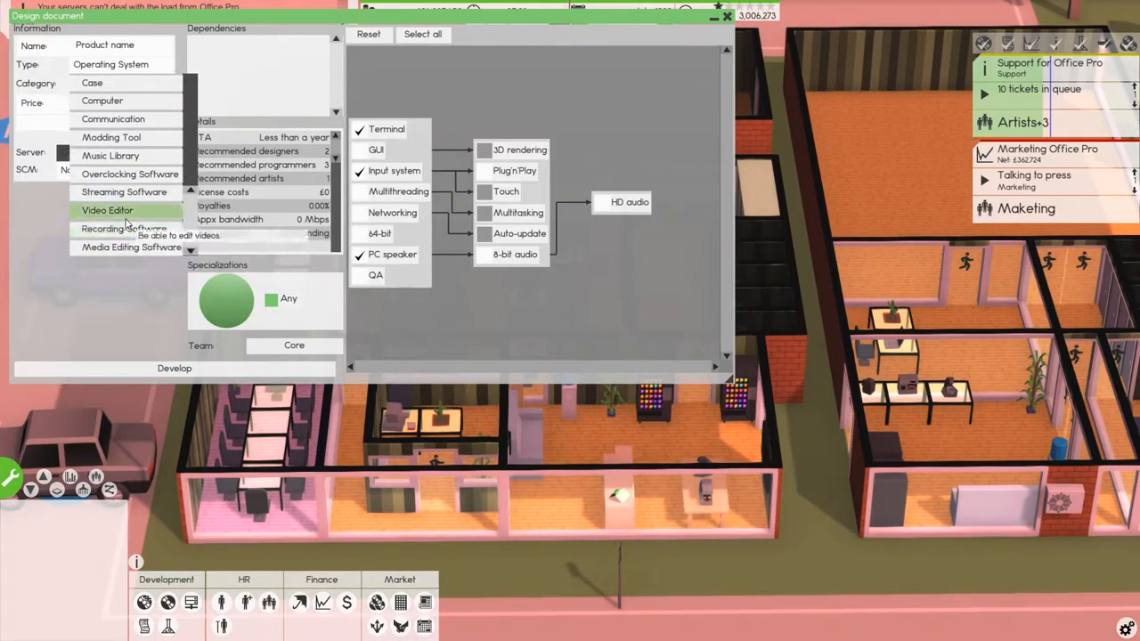
pyautogui.moveTo(125, 226)
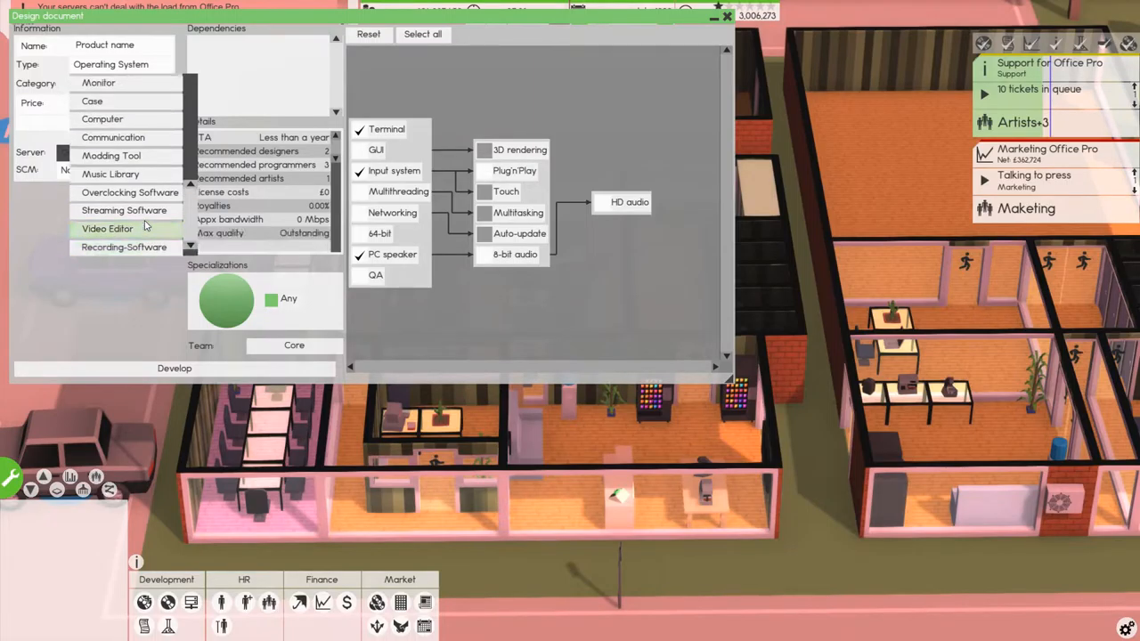
pyautogui.moveTo(110, 175)
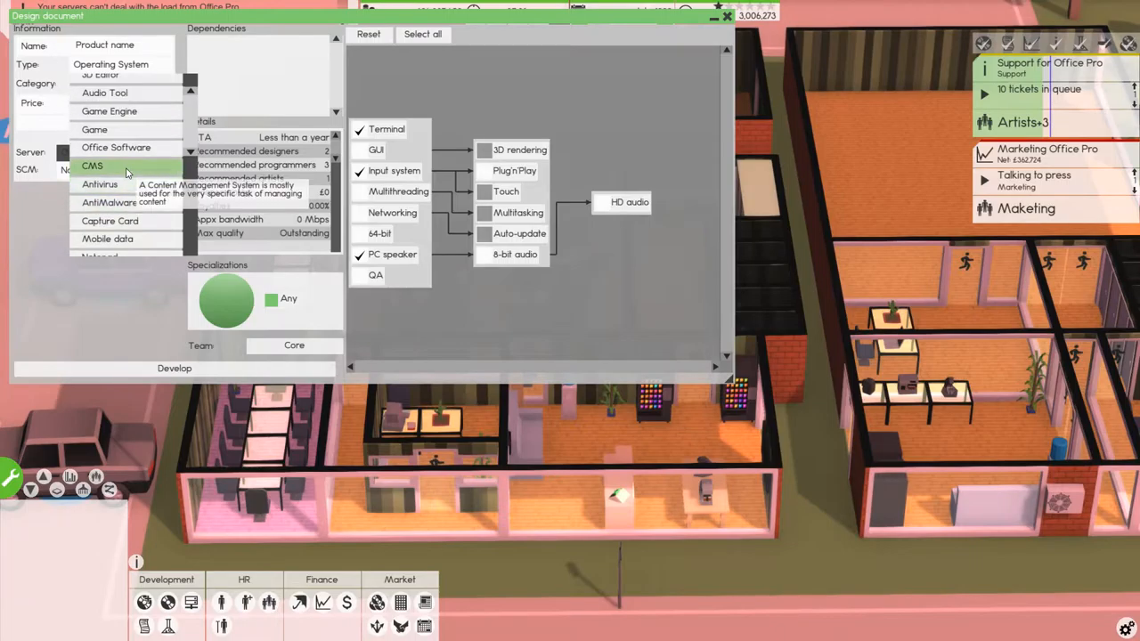
pyautogui.scroll(3)
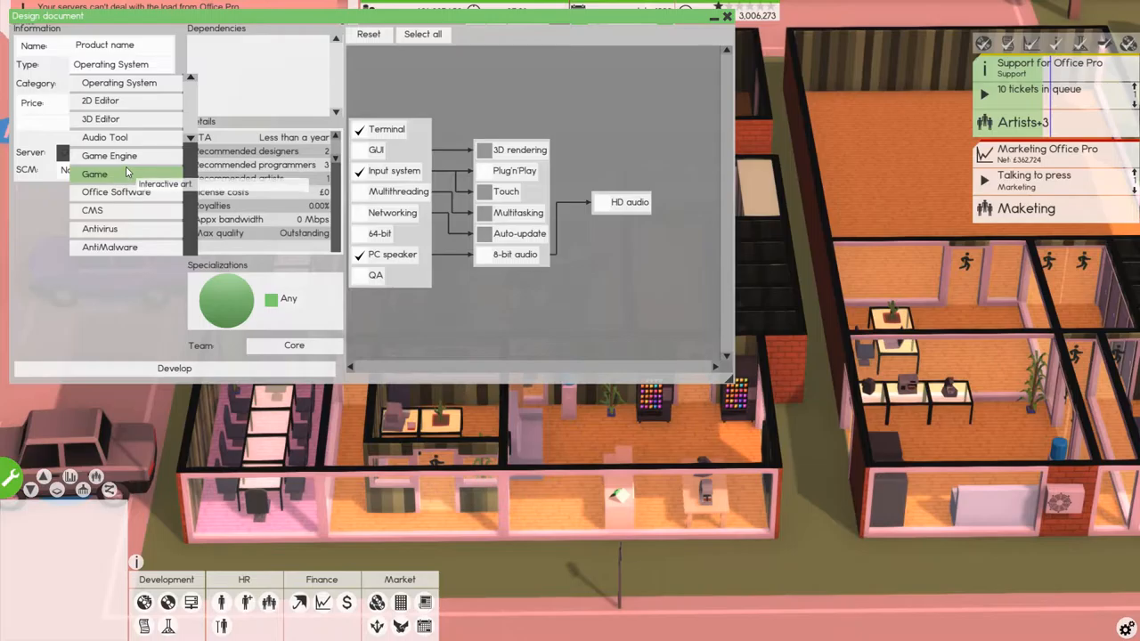
pyautogui.moveTo(108, 155)
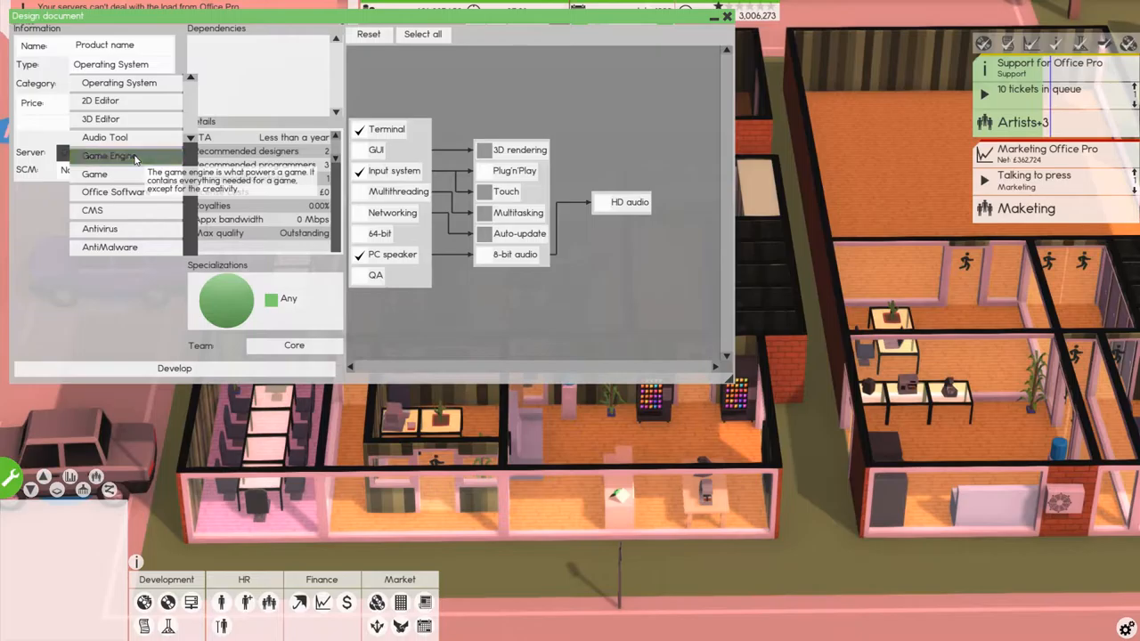
pyautogui.click(107, 155)
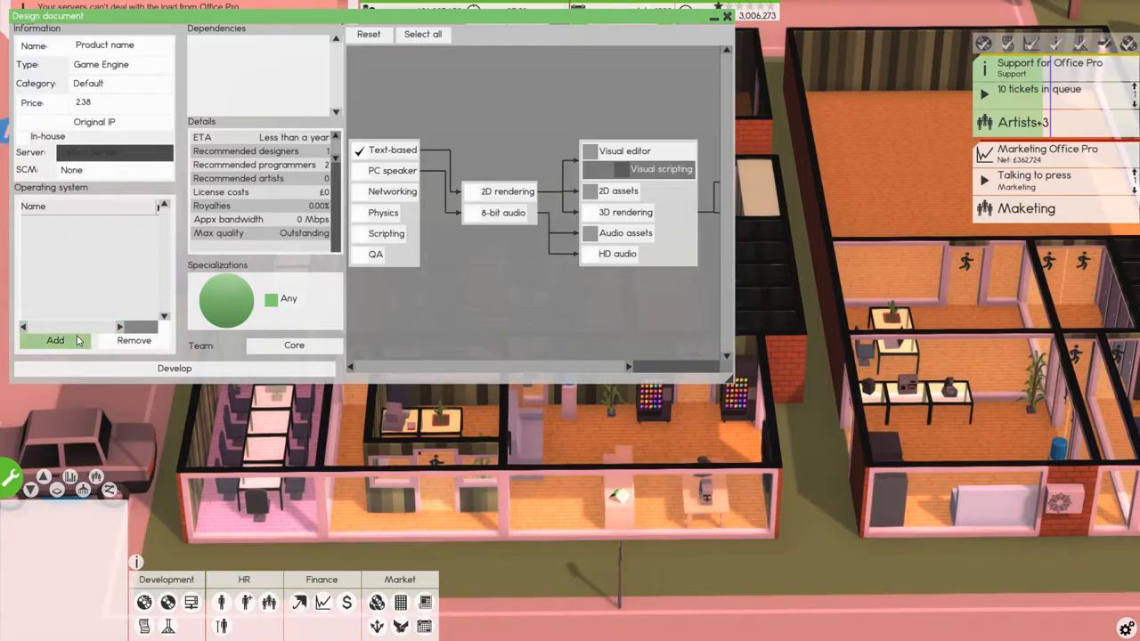
# Browse the available operating systems for the Game Engine and cancel without choosing one
pyautogui.click(55, 340)
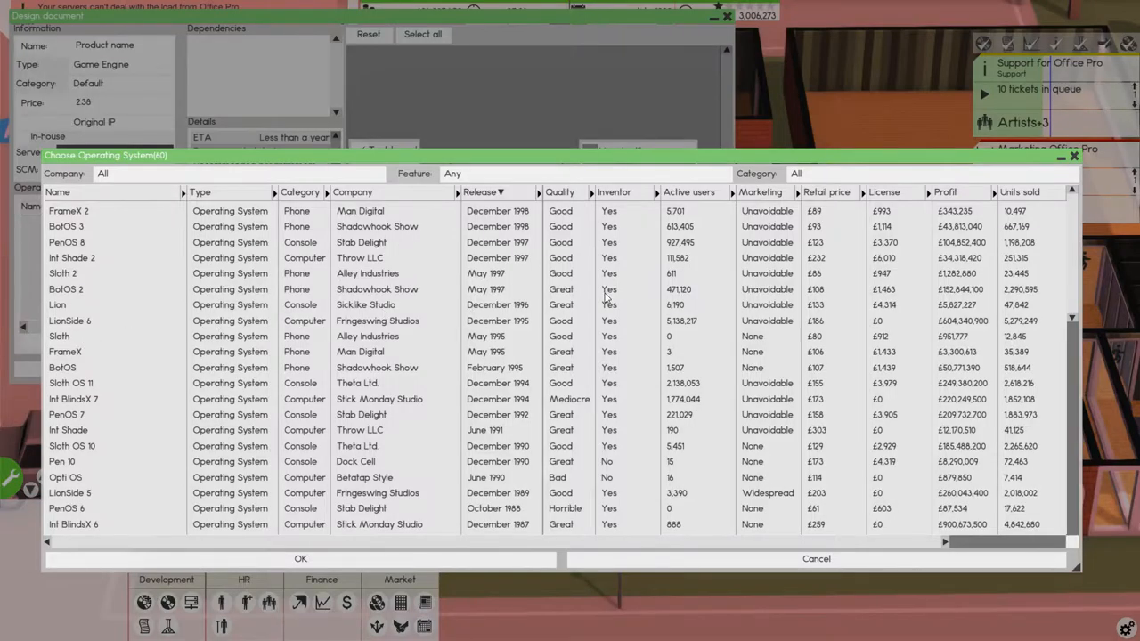
pyautogui.moveTo(324, 274)
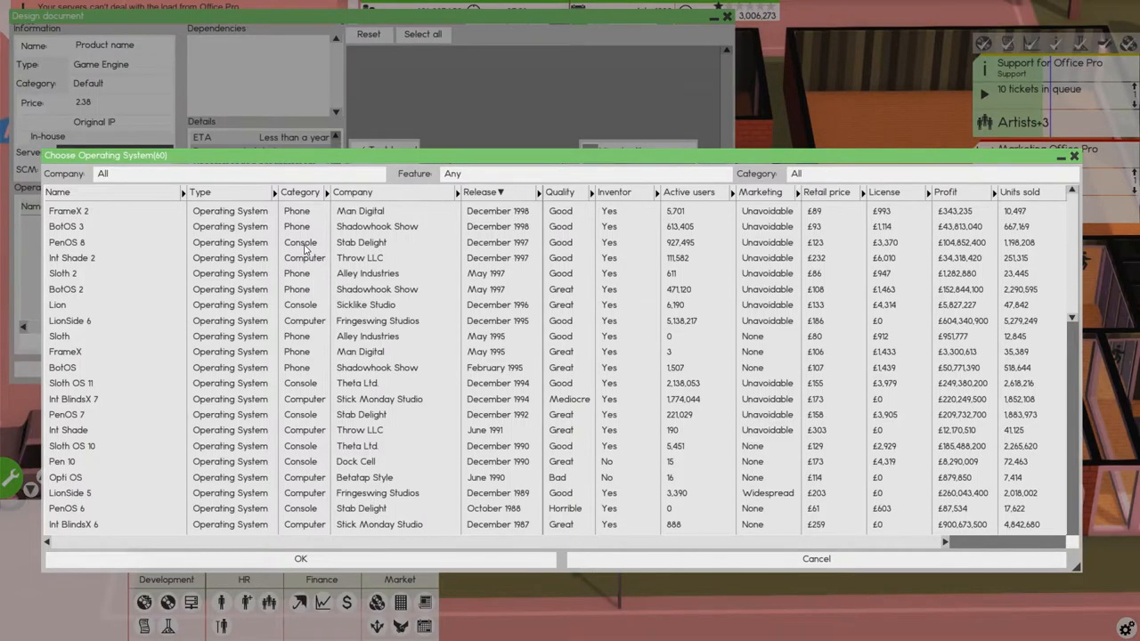
pyautogui.click(299, 243)
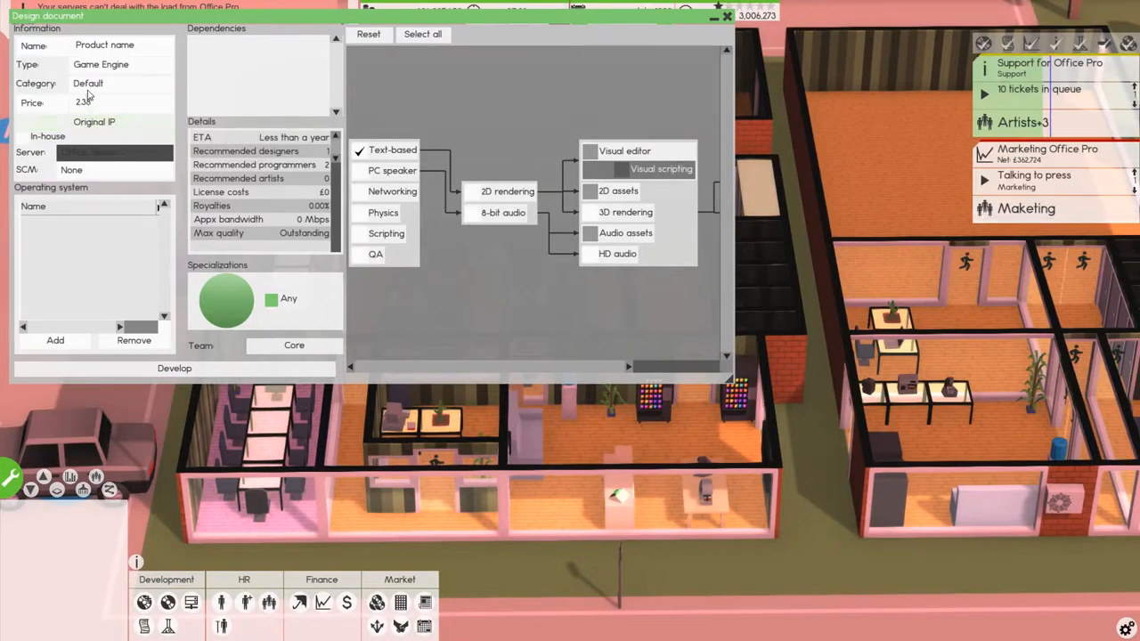
# Enable all available Game Engine features, keeping the Default category, and reopen the software type list
pyautogui.click(121, 101)
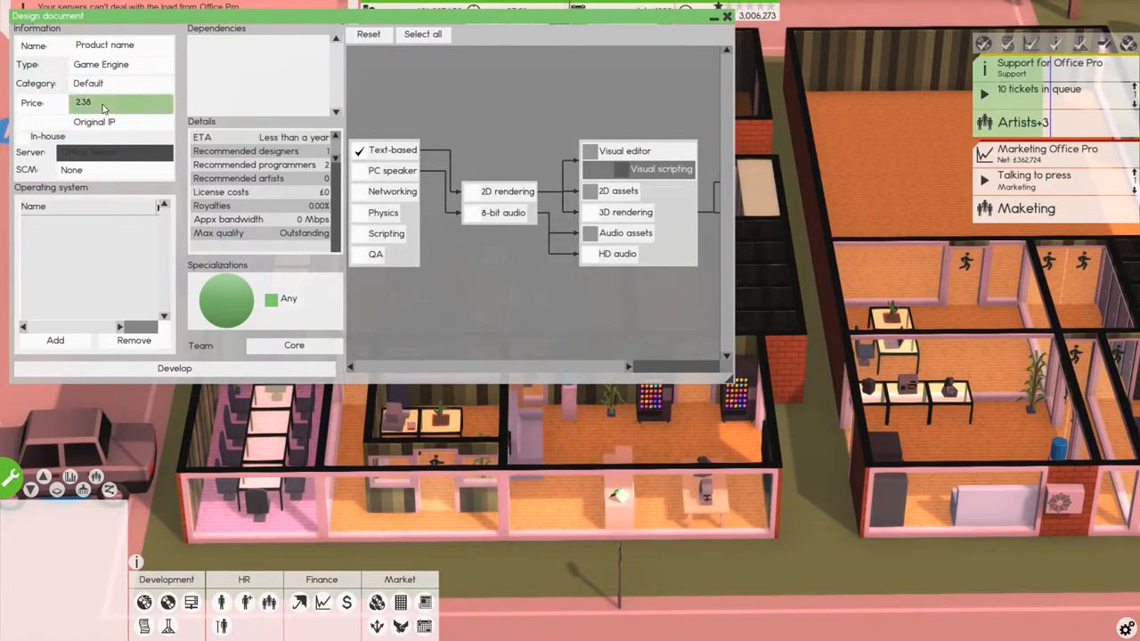
pyautogui.click(422, 34)
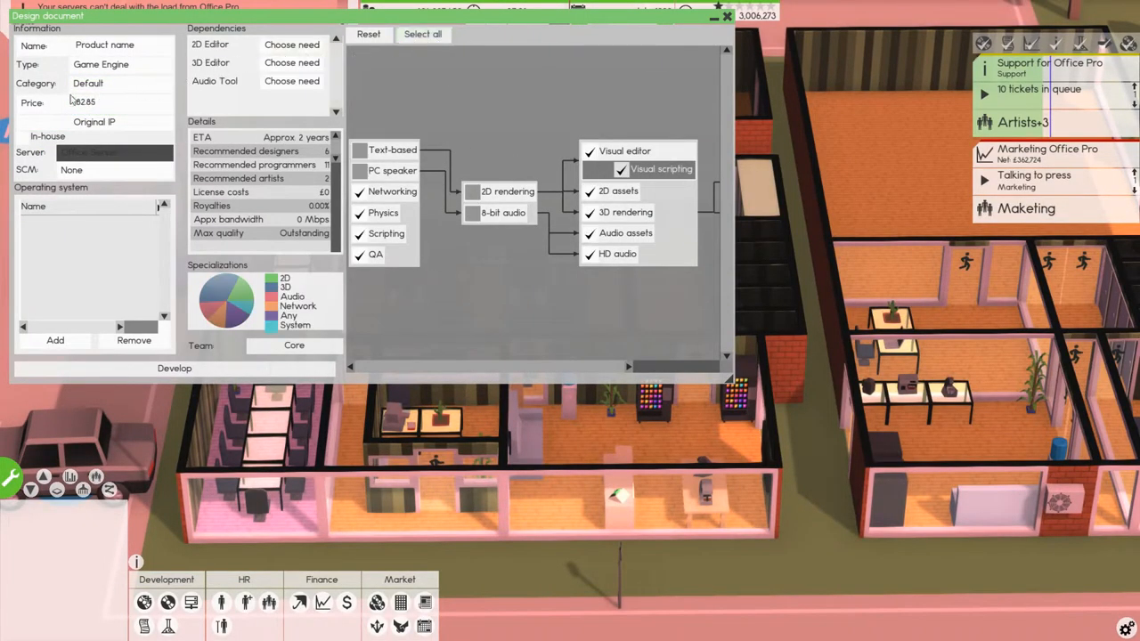
pyautogui.click(121, 84)
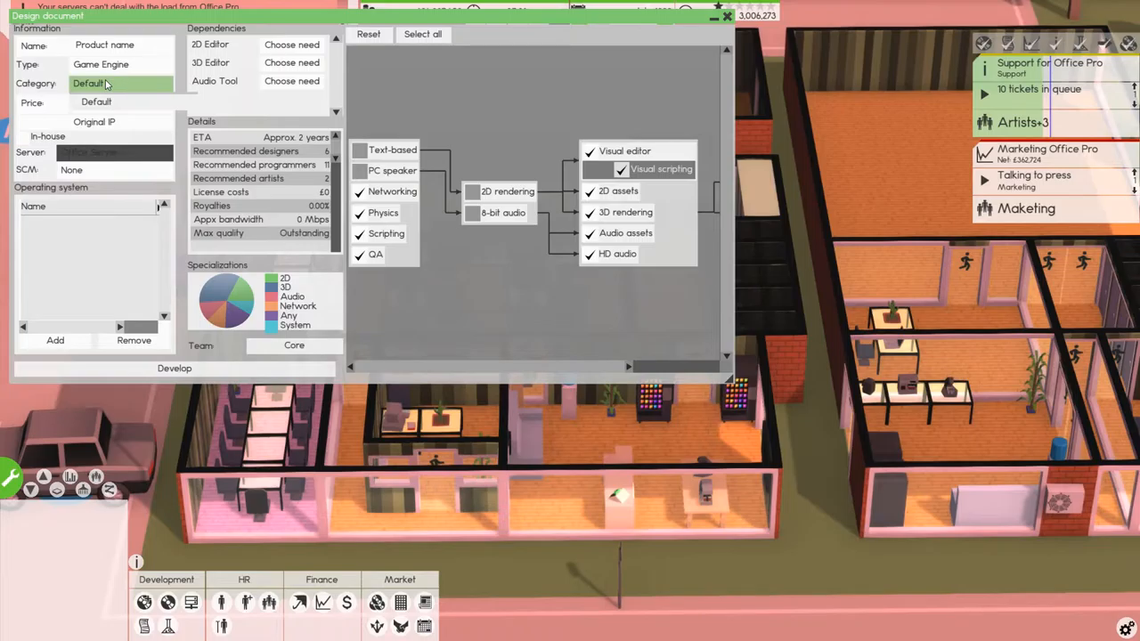
pyautogui.moveTo(110, 84)
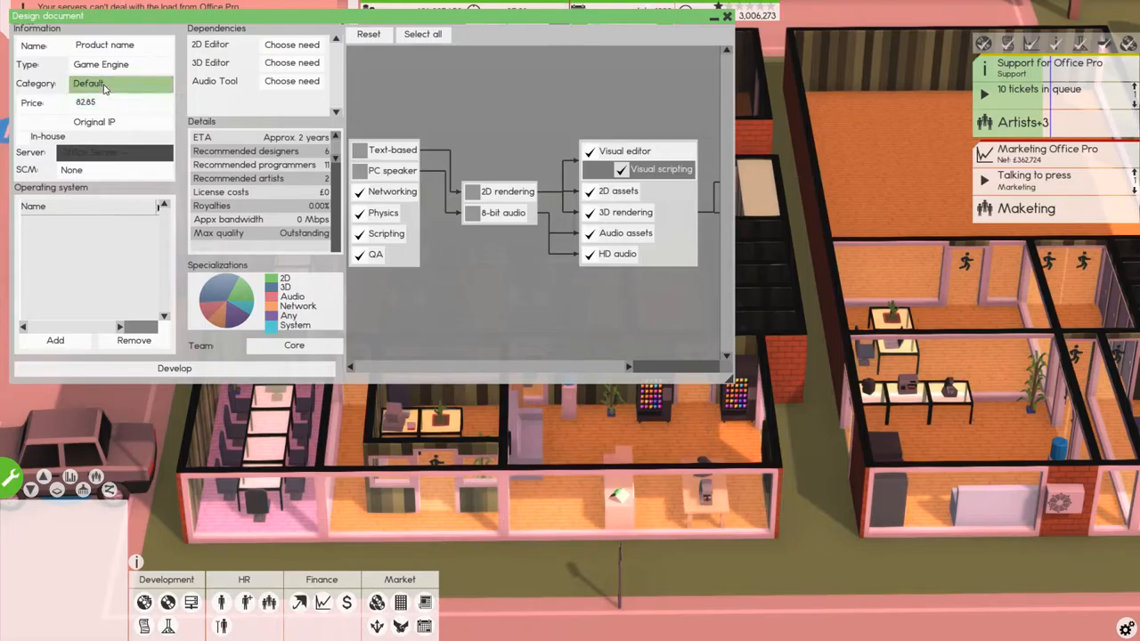
pyautogui.click(100, 64)
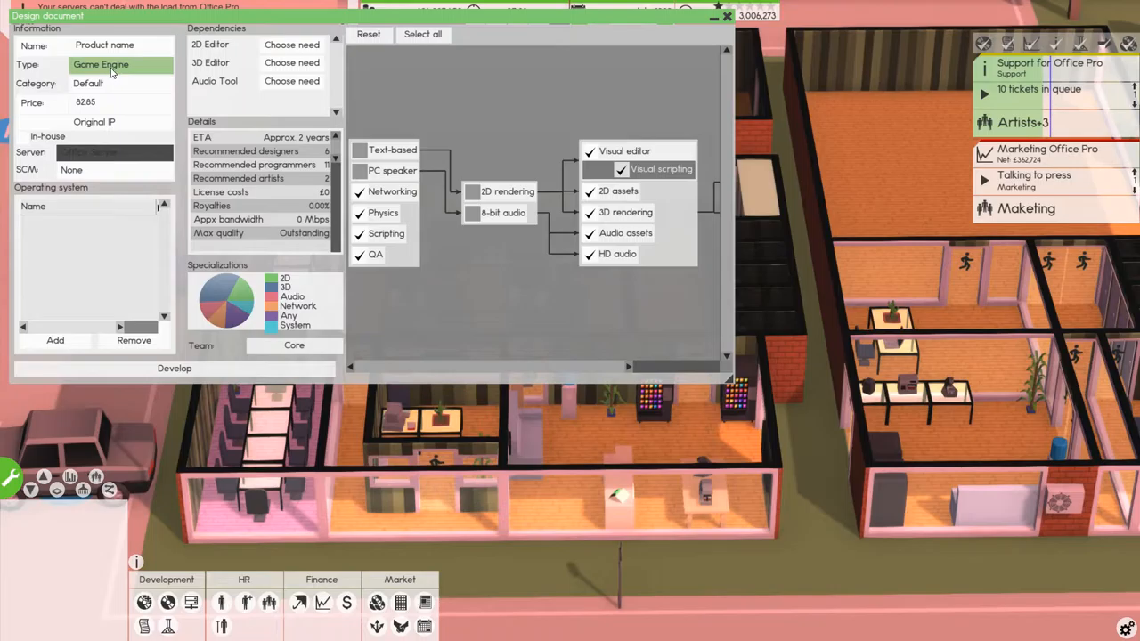
pyautogui.click(100, 64)
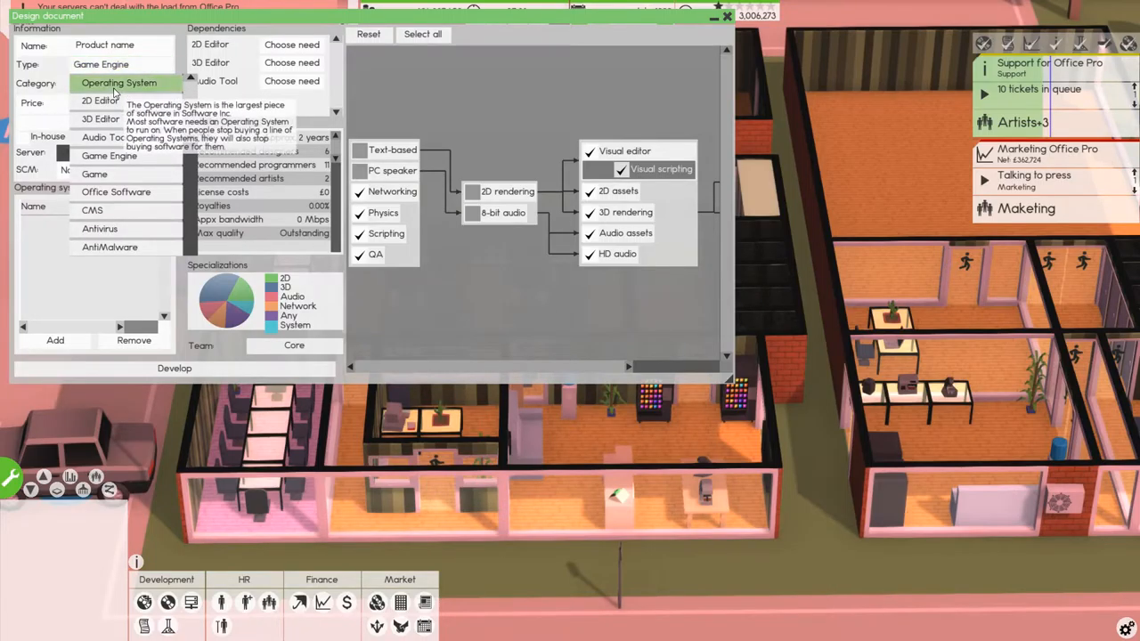
pyautogui.moveTo(94, 175)
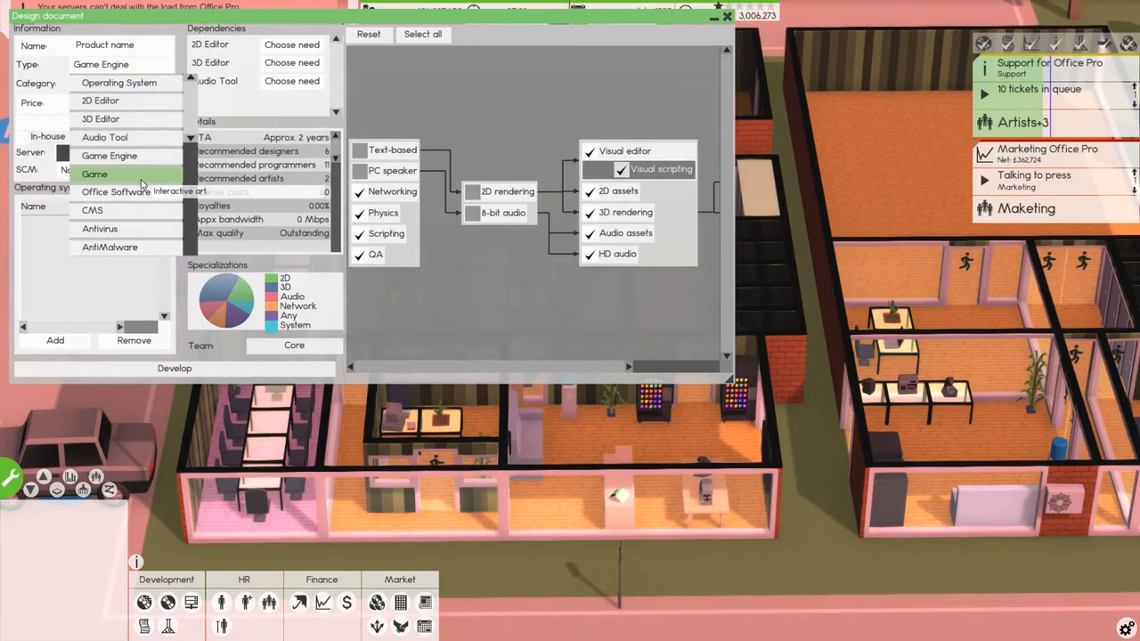
pyautogui.moveTo(108, 157)
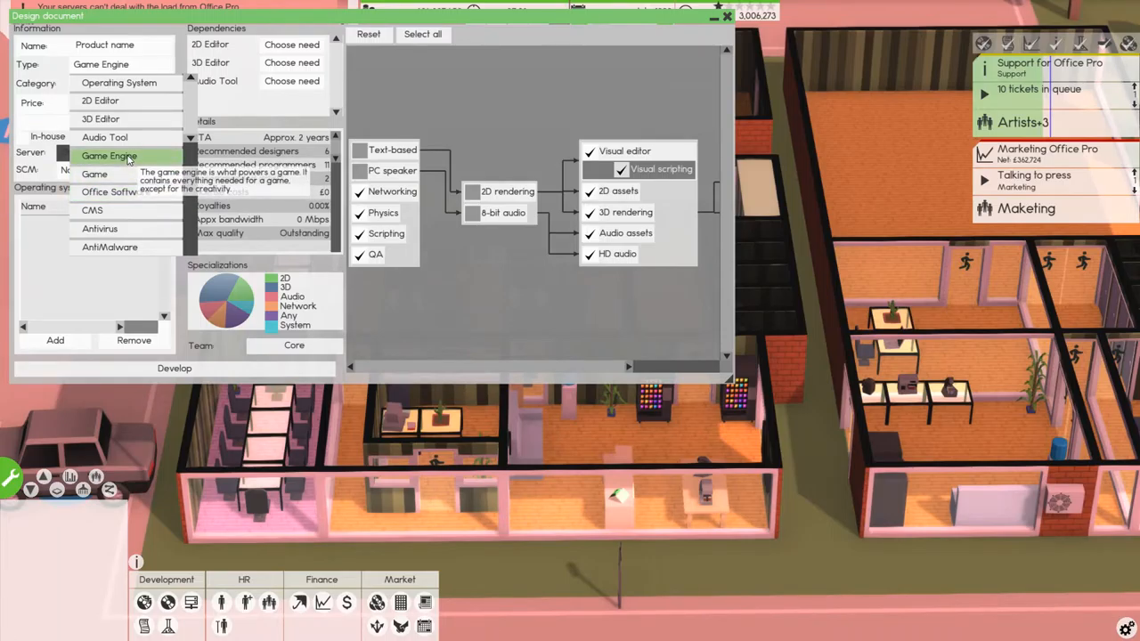
# Make the product an Operating System targeting the Console category
pyautogui.click(118, 82)
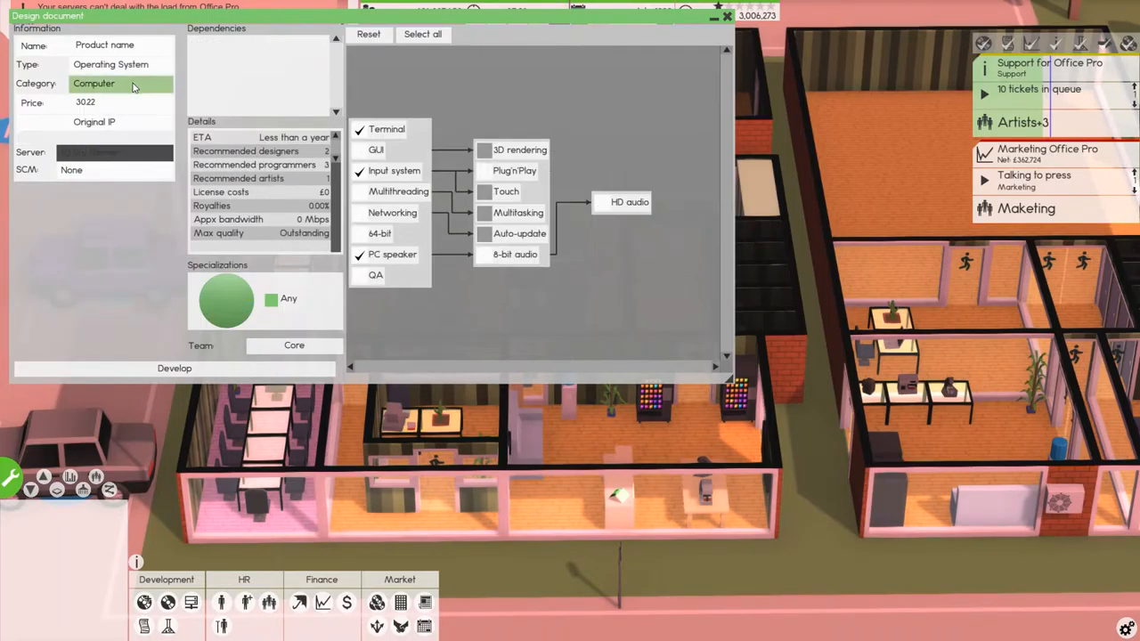
pyautogui.click(121, 83)
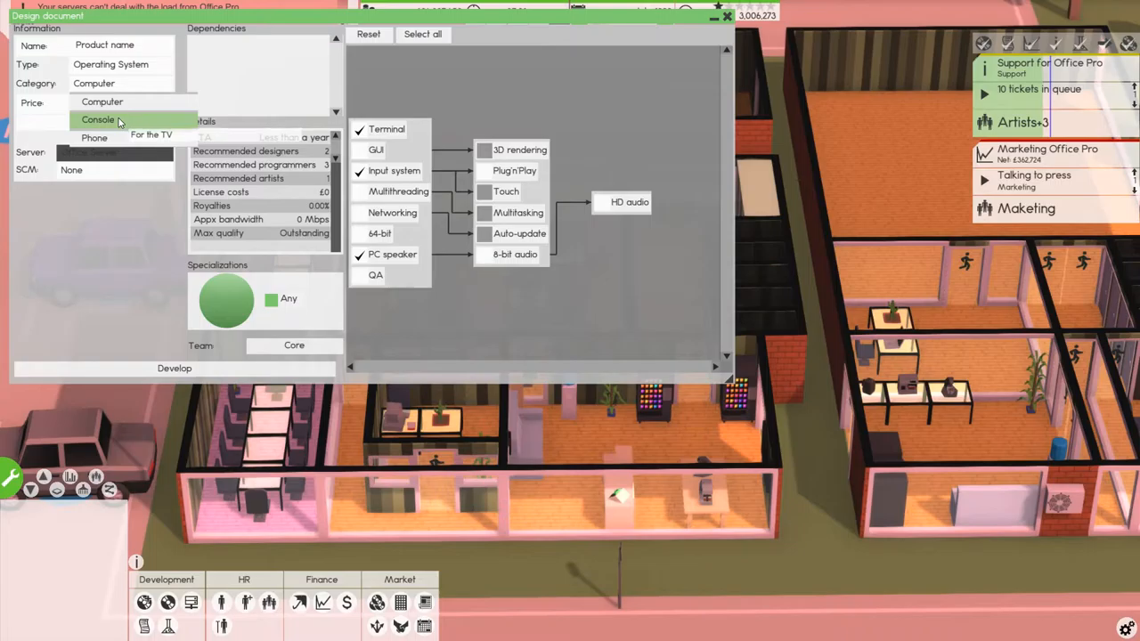
pyautogui.click(98, 119)
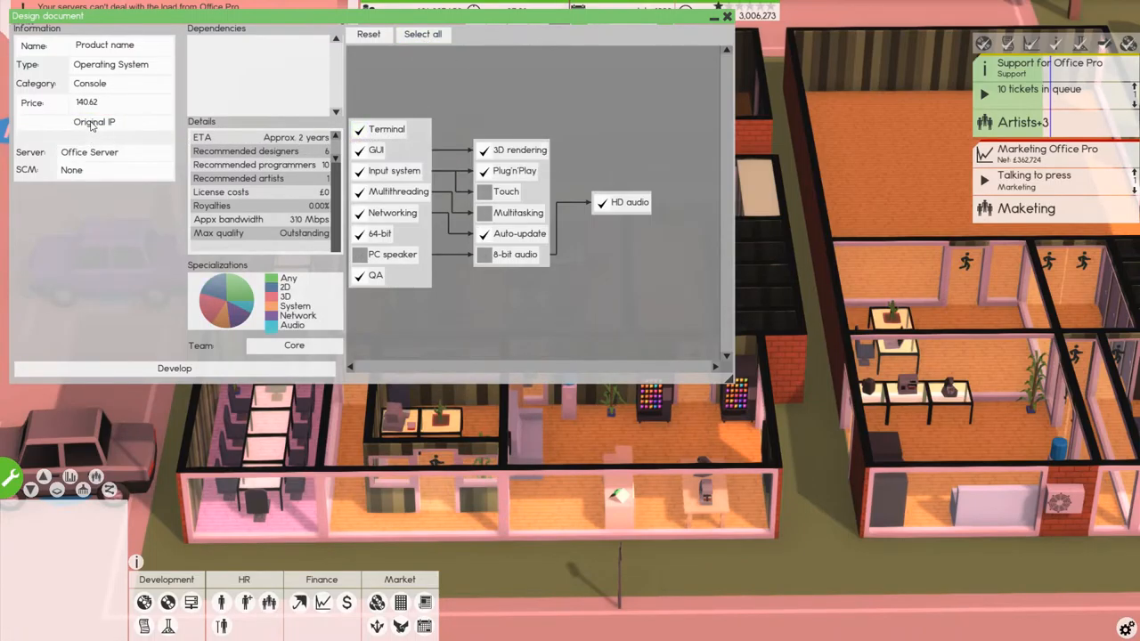
pyautogui.click(121, 84)
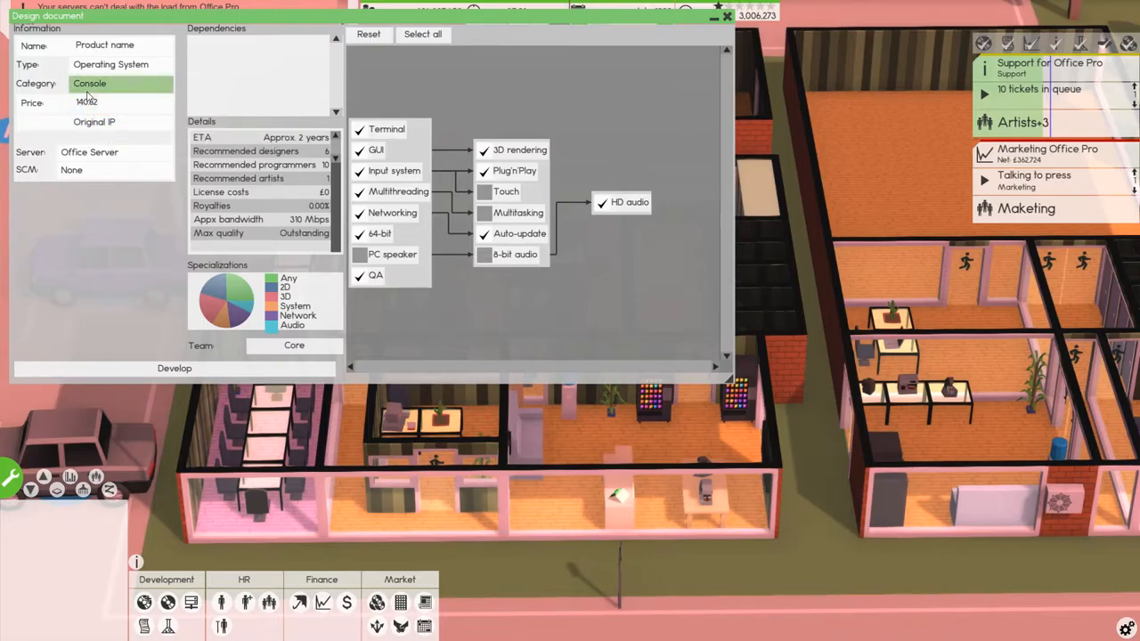
pyautogui.click(110, 64)
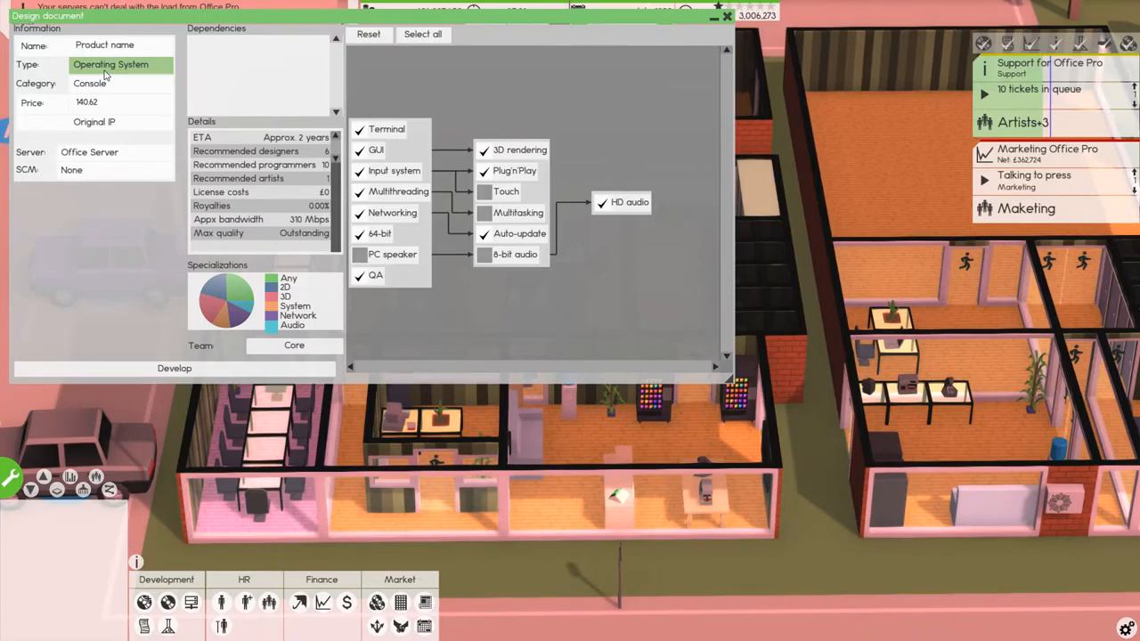
pyautogui.moveTo(123, 82)
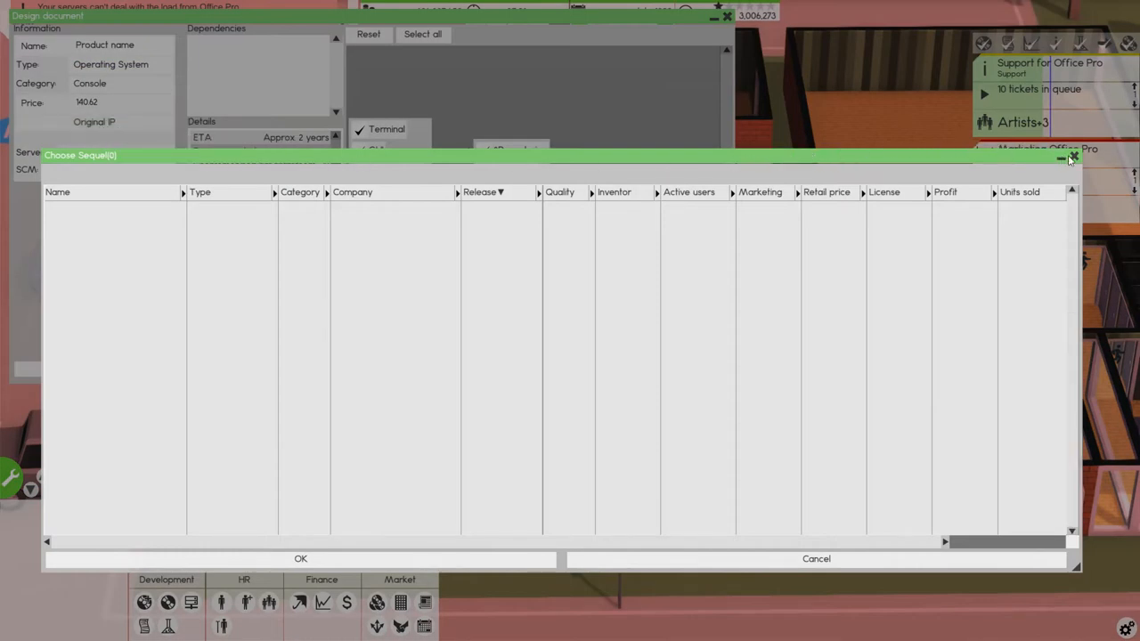
pyautogui.click(1074, 156)
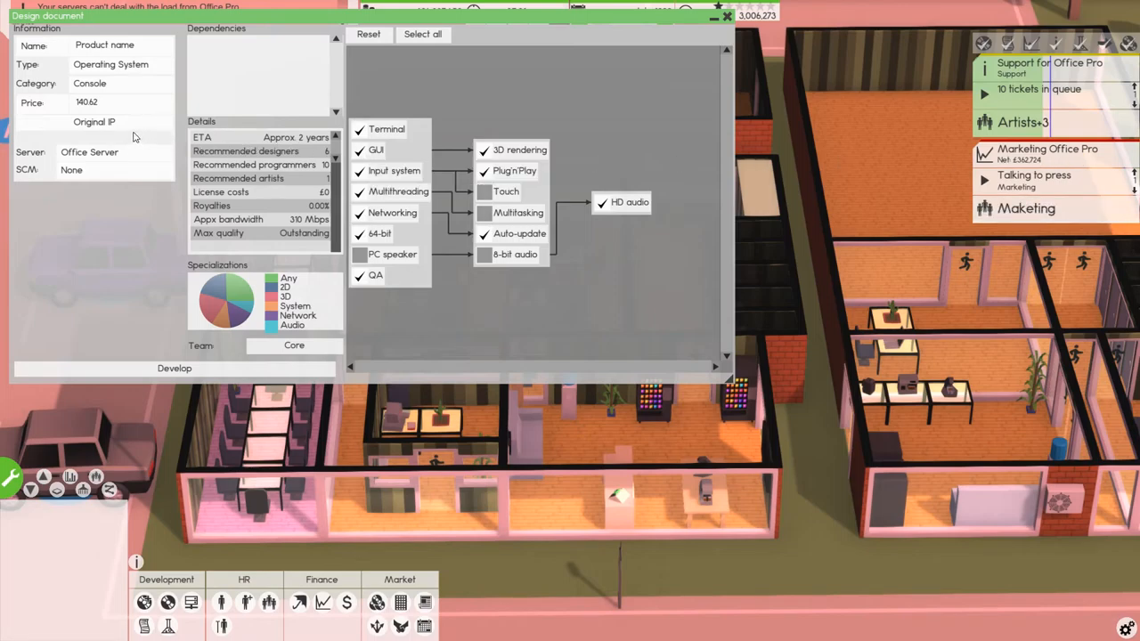
pyautogui.click(89, 153)
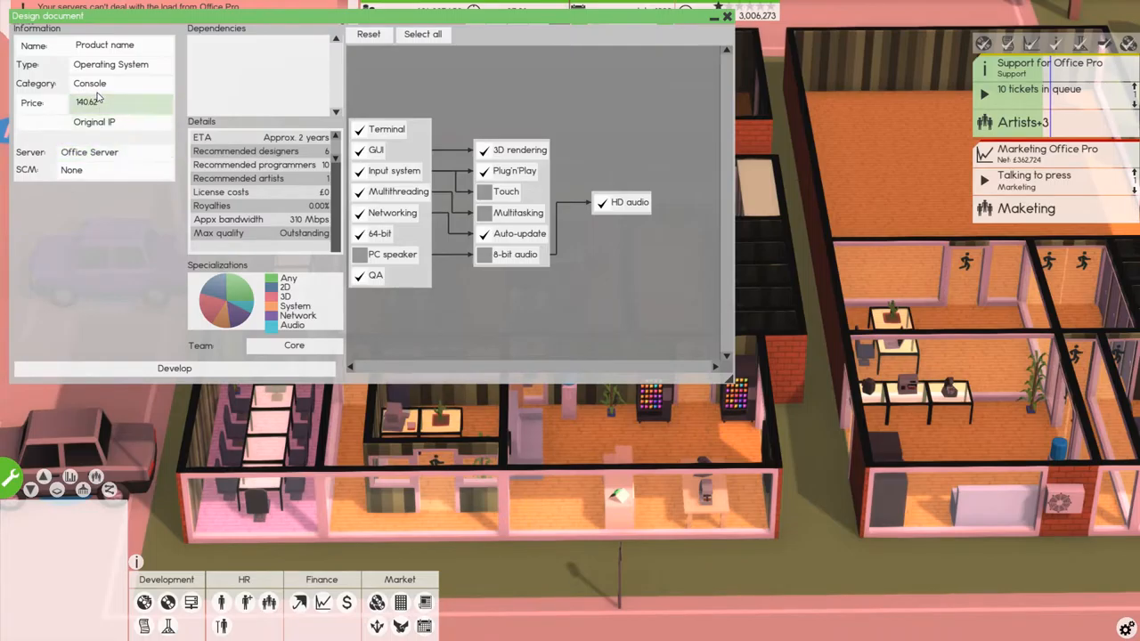
pyautogui.click(103, 44)
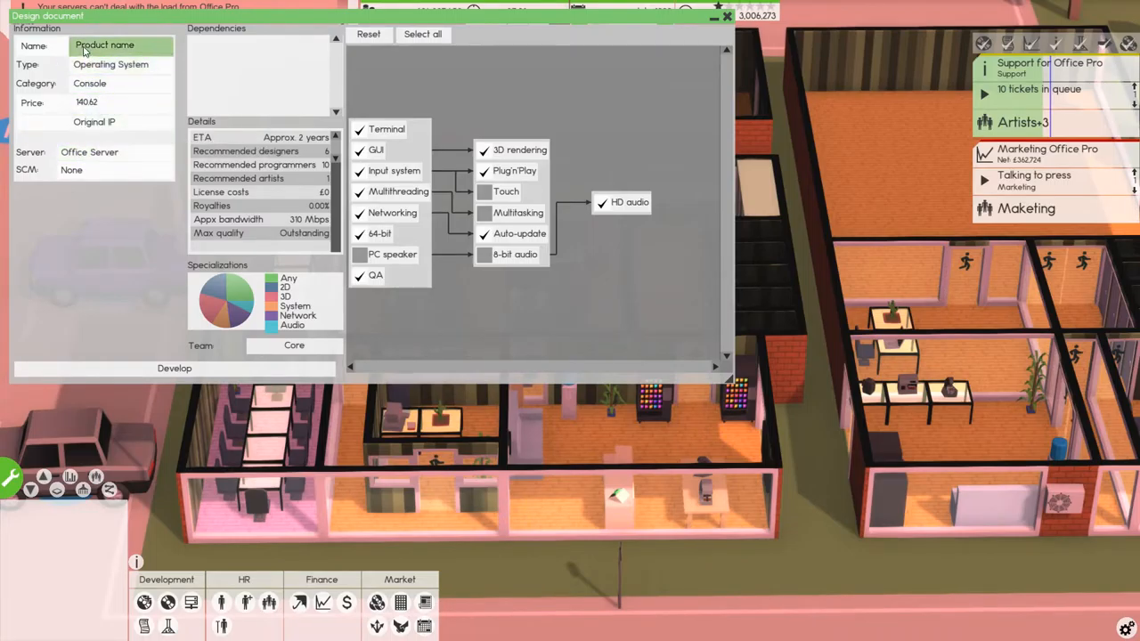
# Replace the generated product name with 'Thunder Master 2000'
pyautogui.click(121, 44)
pyautogui.write('NextOS')
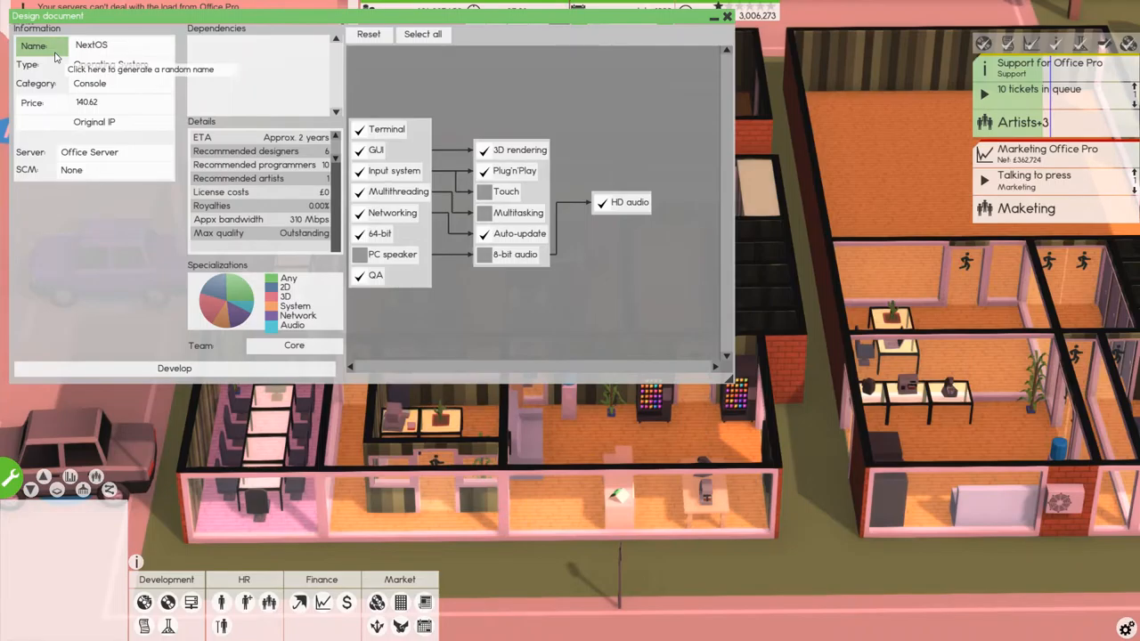
pyautogui.click(121, 46)
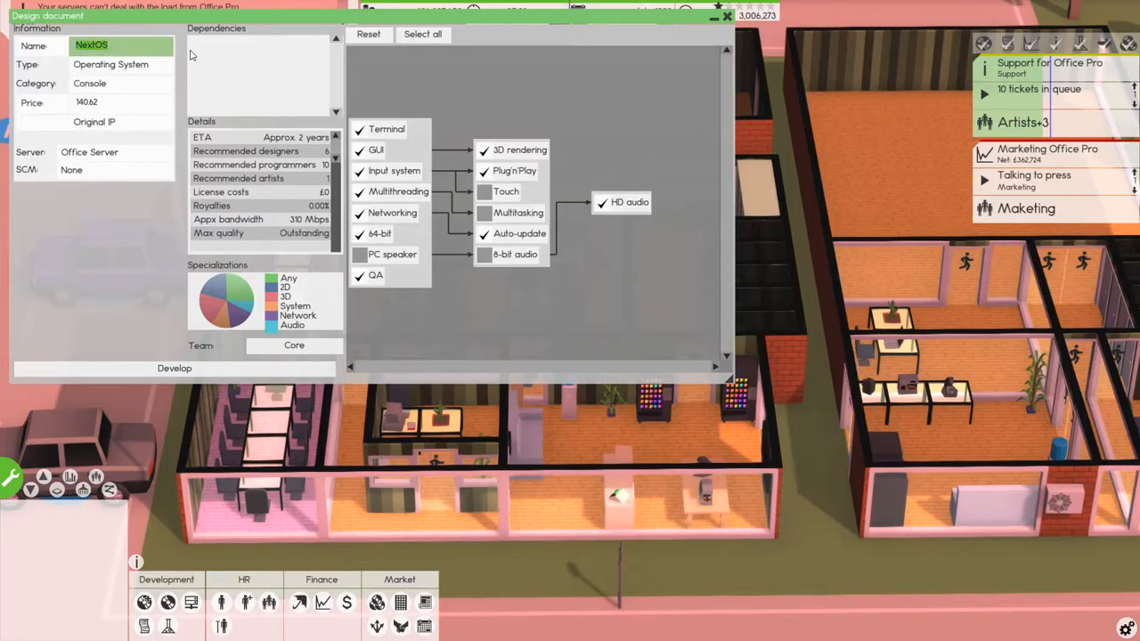
pyautogui.write('plo')
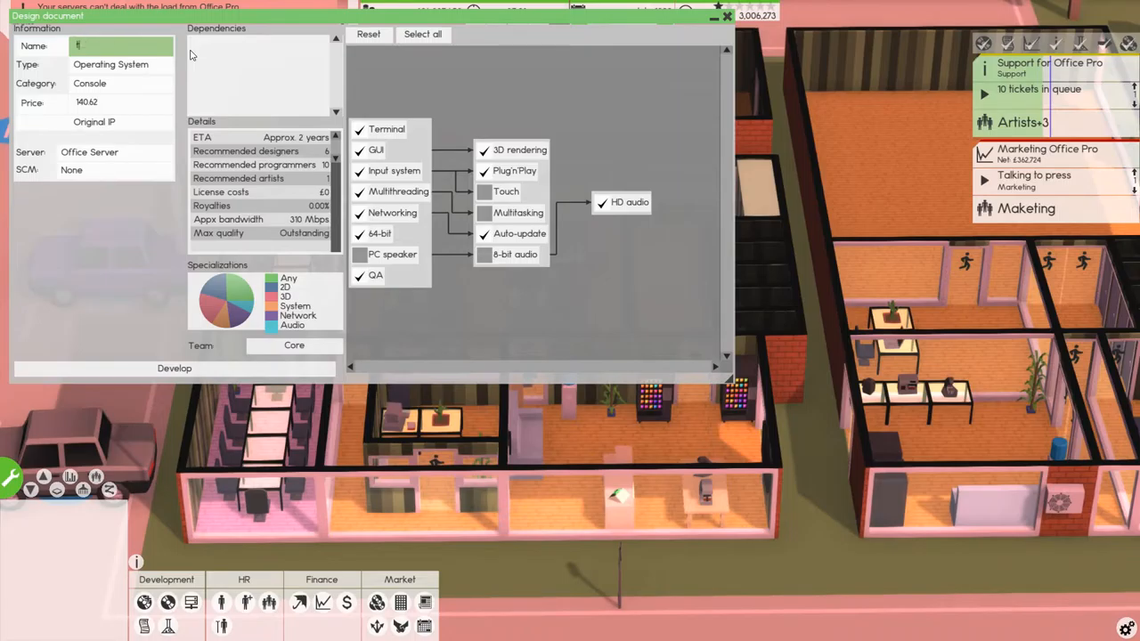
pyautogui.write('thunder')
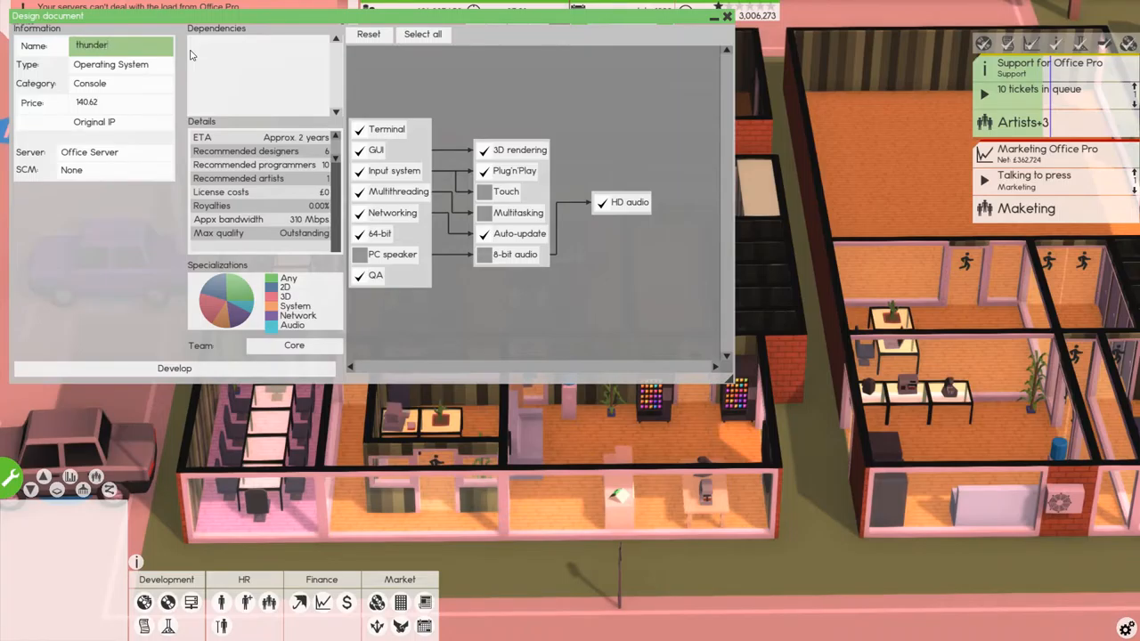
pyautogui.click(121, 47)
pyautogui.write('T')
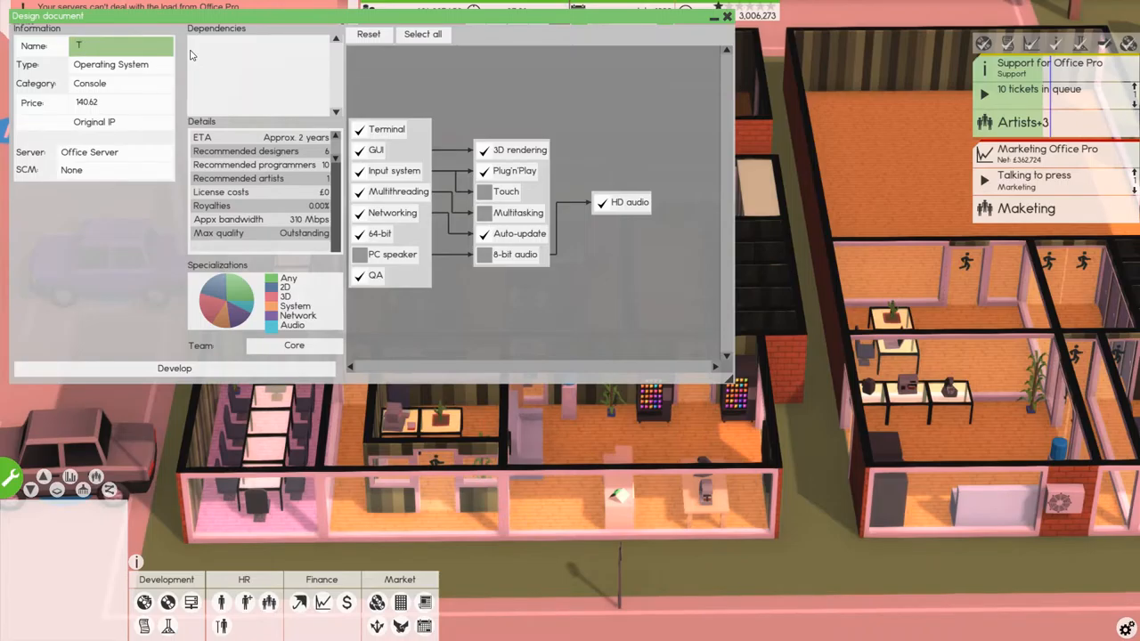
pyautogui.write('h')
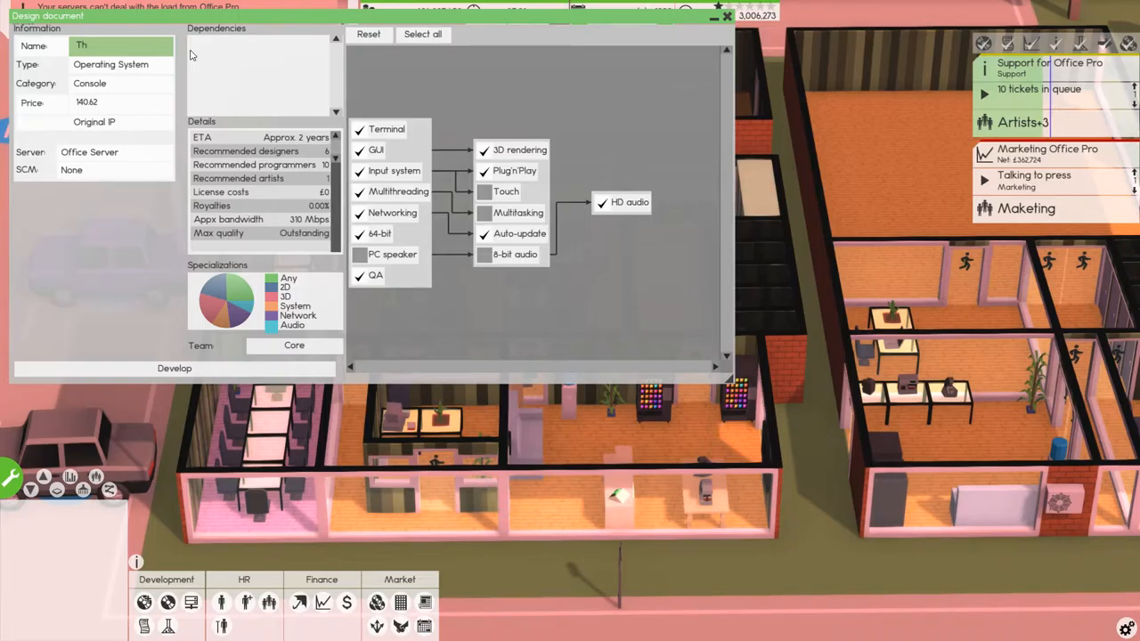
pyautogui.write('Thunde')
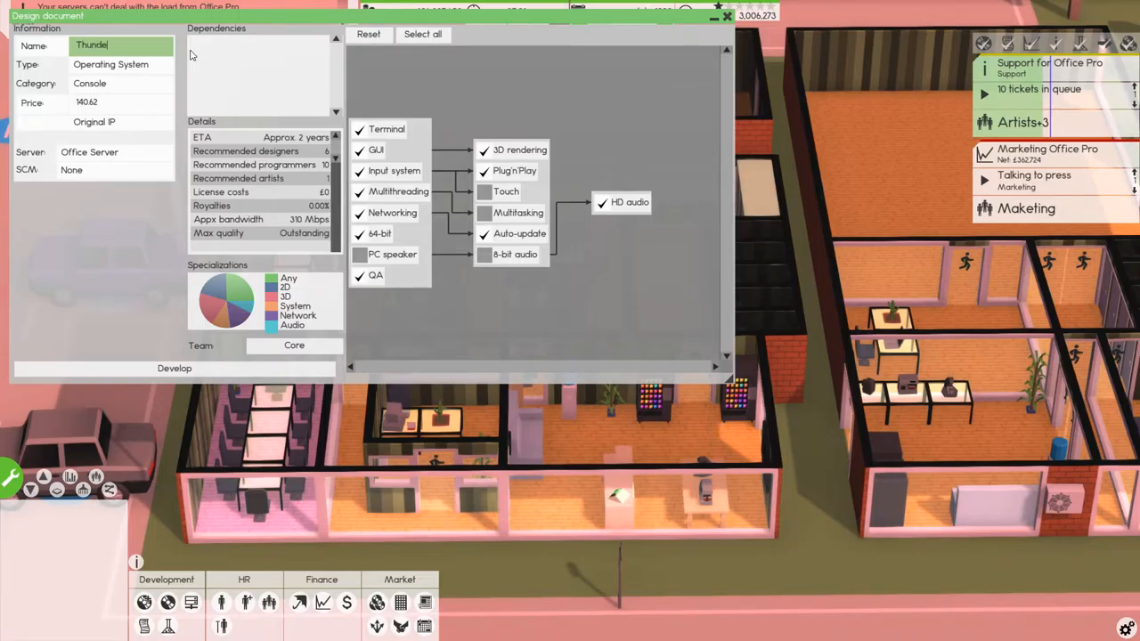
pyautogui.write('r')
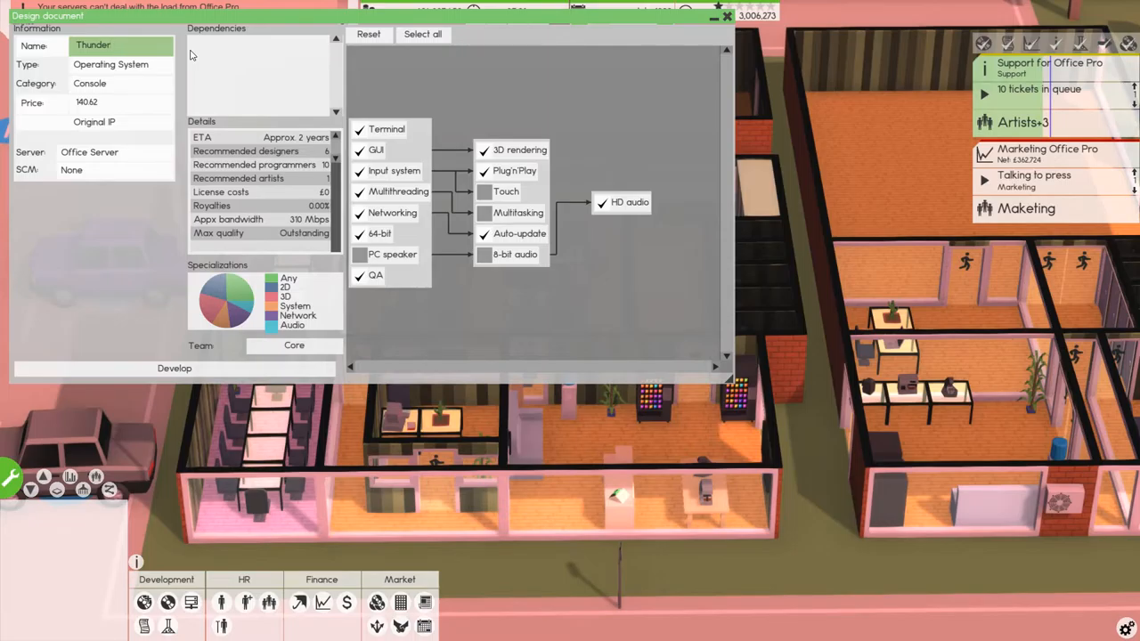
pyautogui.click(114, 44)
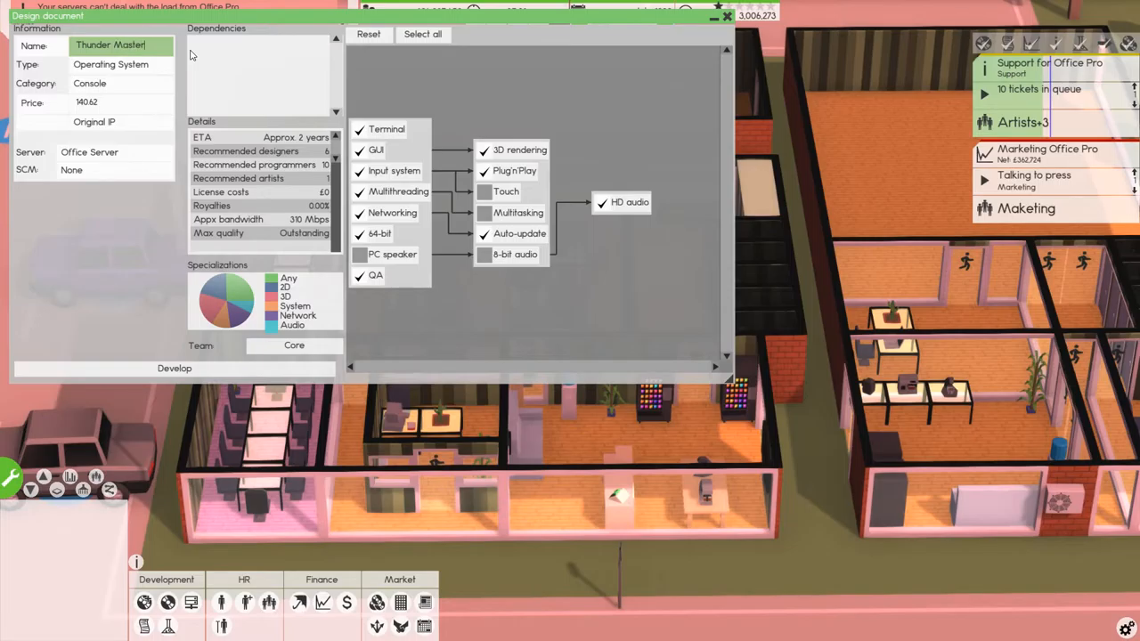
pyautogui.write('2000')
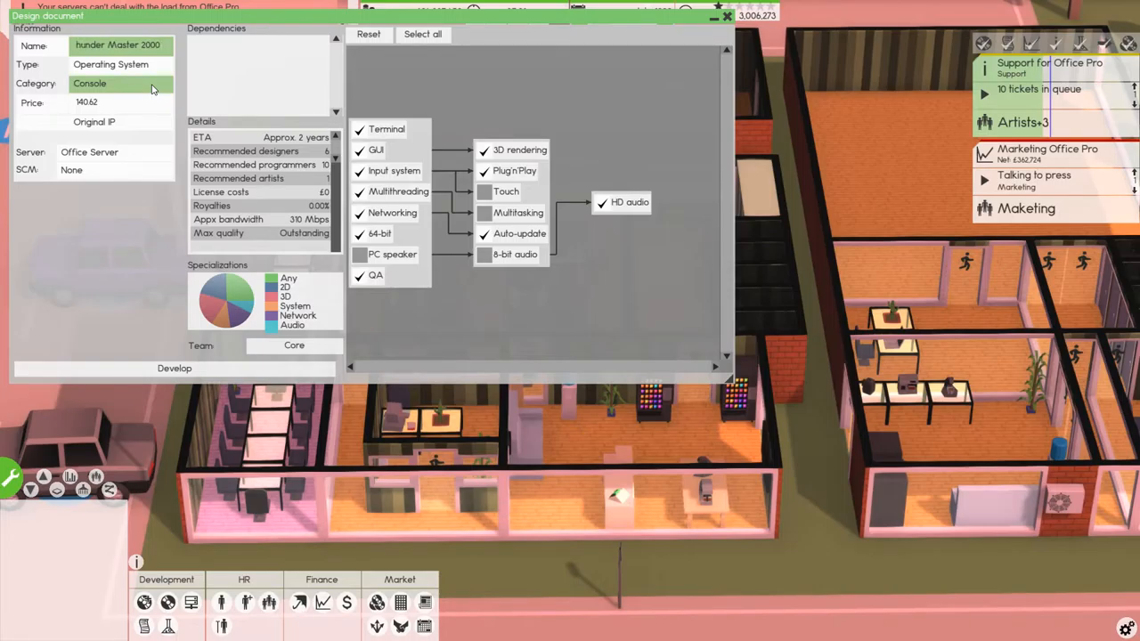
pyautogui.write('Thunder Master 2000')
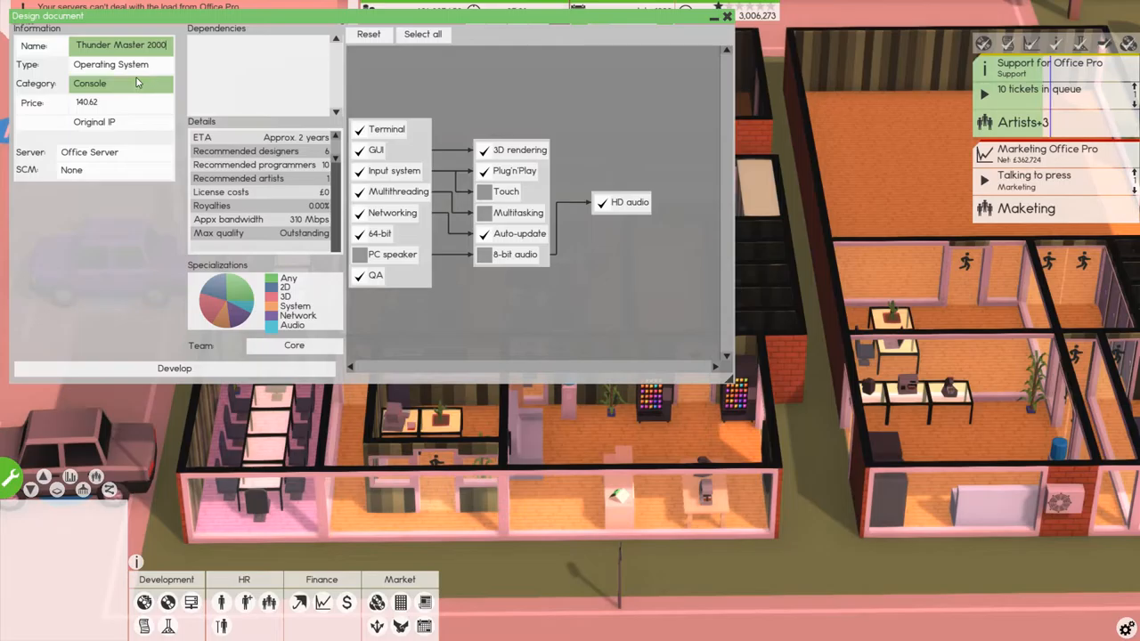
pyautogui.moveTo(43, 107)
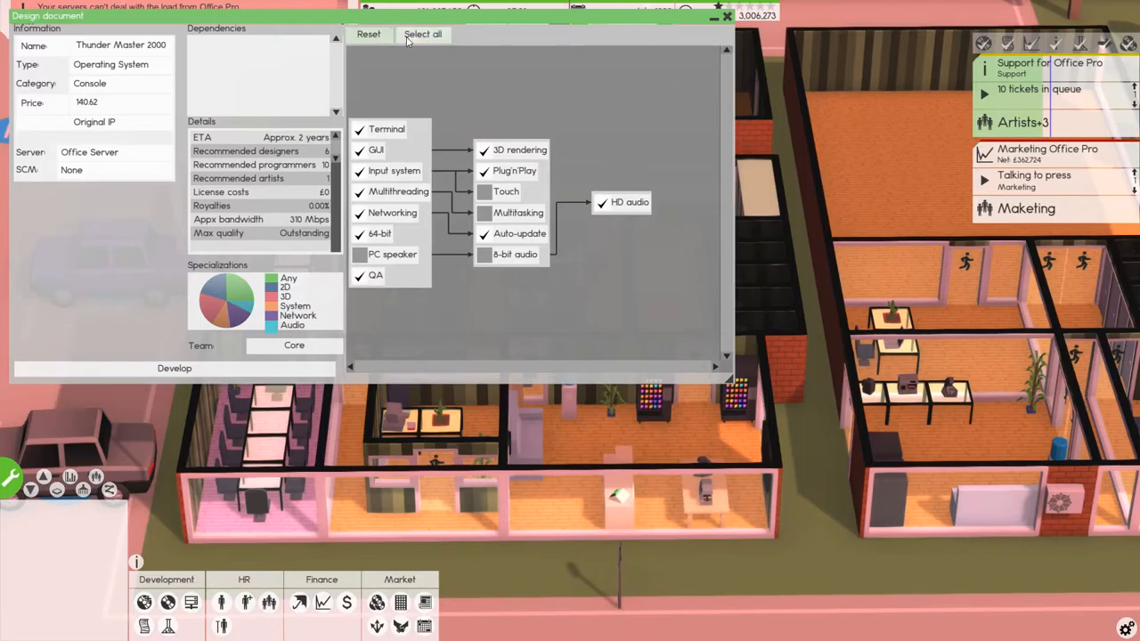
# Select all features, then choose the Core, Design, Maketing and Programmers teams for development
pyautogui.click(422, 34)
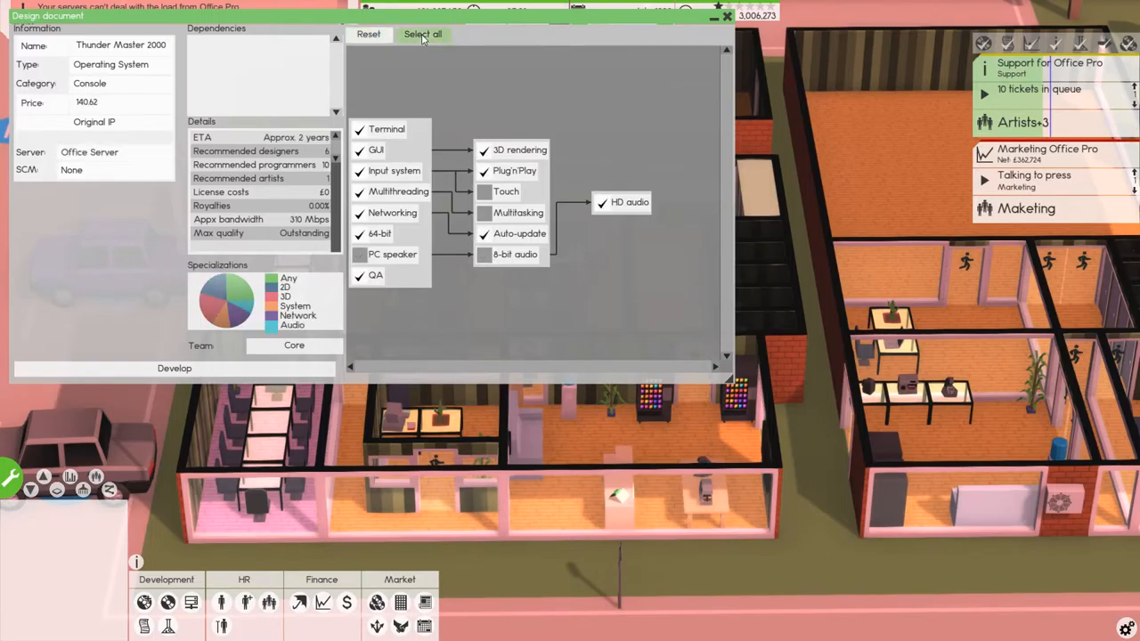
pyautogui.moveTo(115, 171)
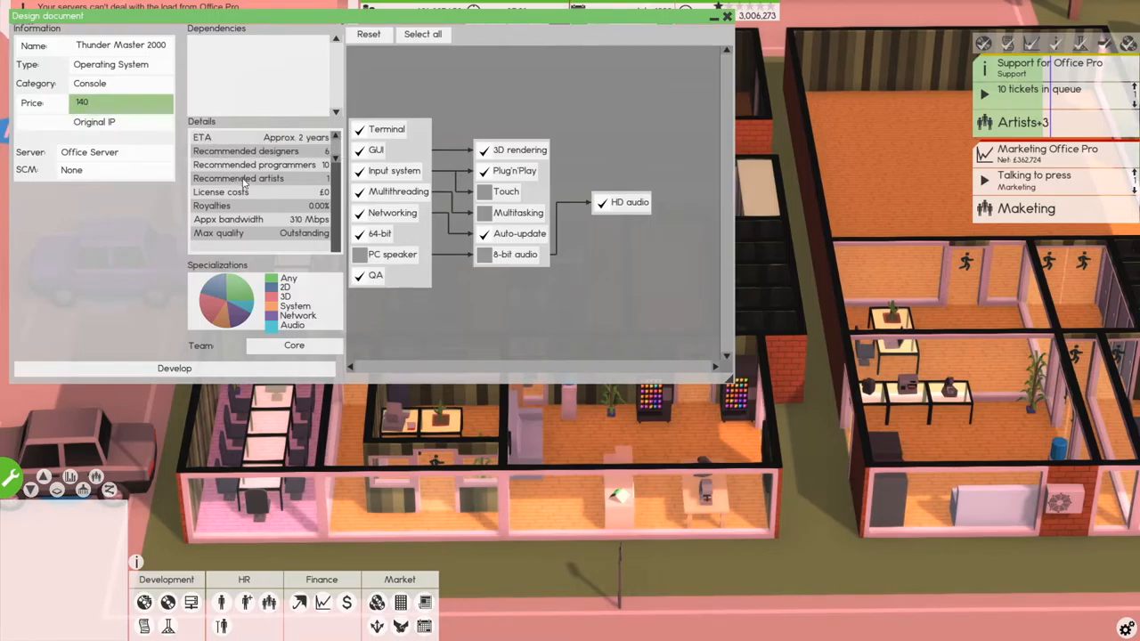
pyautogui.moveTo(302, 149)
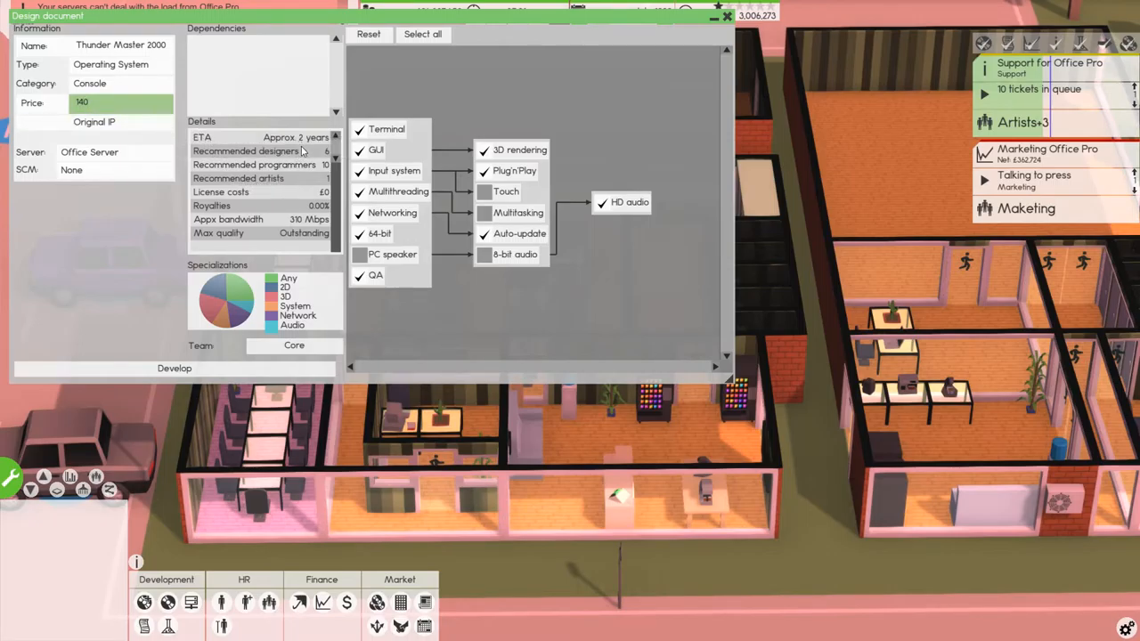
pyautogui.moveTo(303, 174)
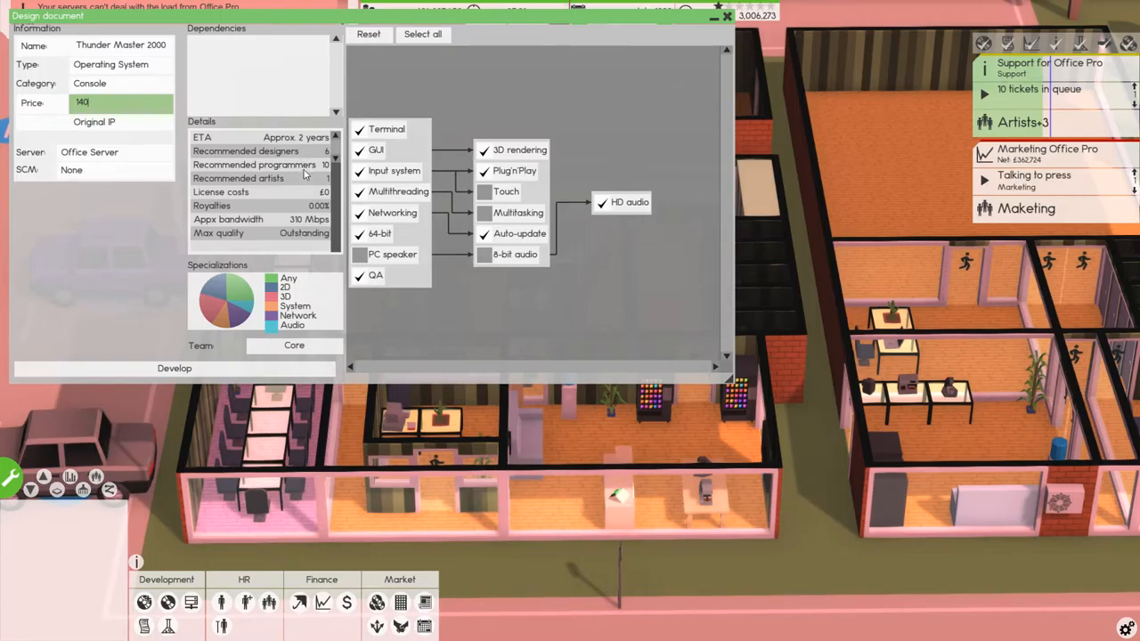
pyautogui.scroll(-3)
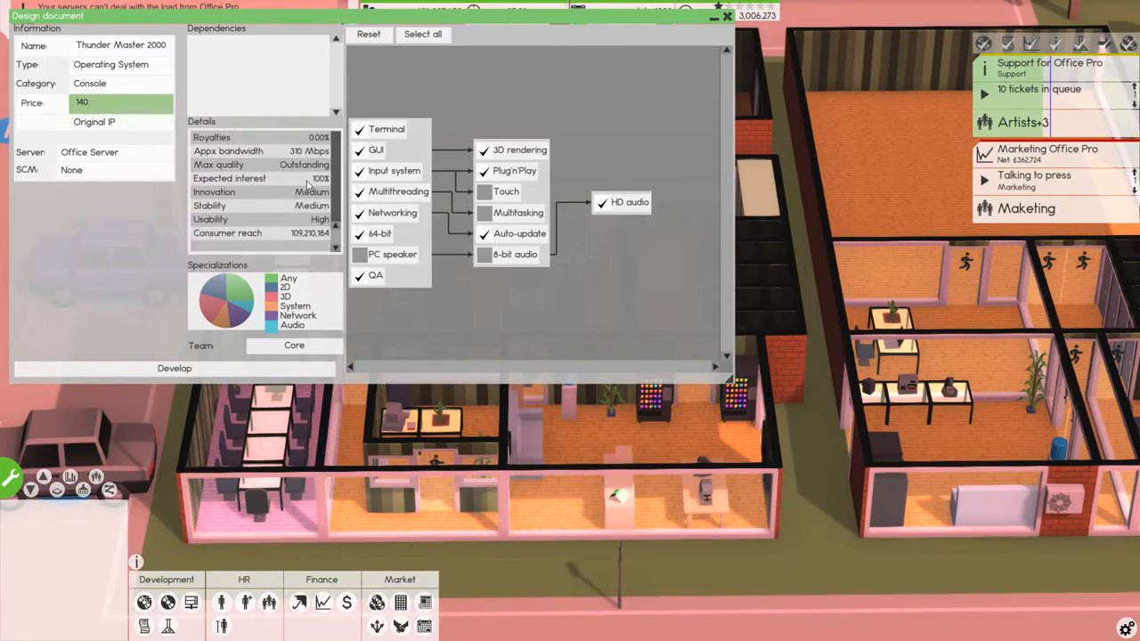
pyautogui.moveTo(221, 309)
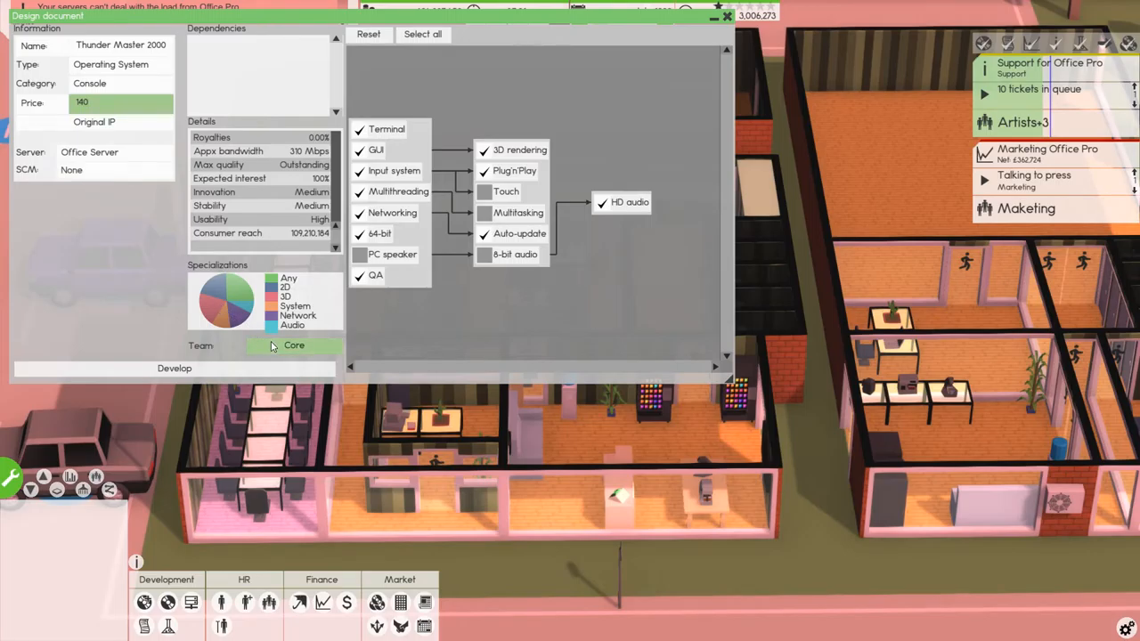
pyautogui.click(293, 345)
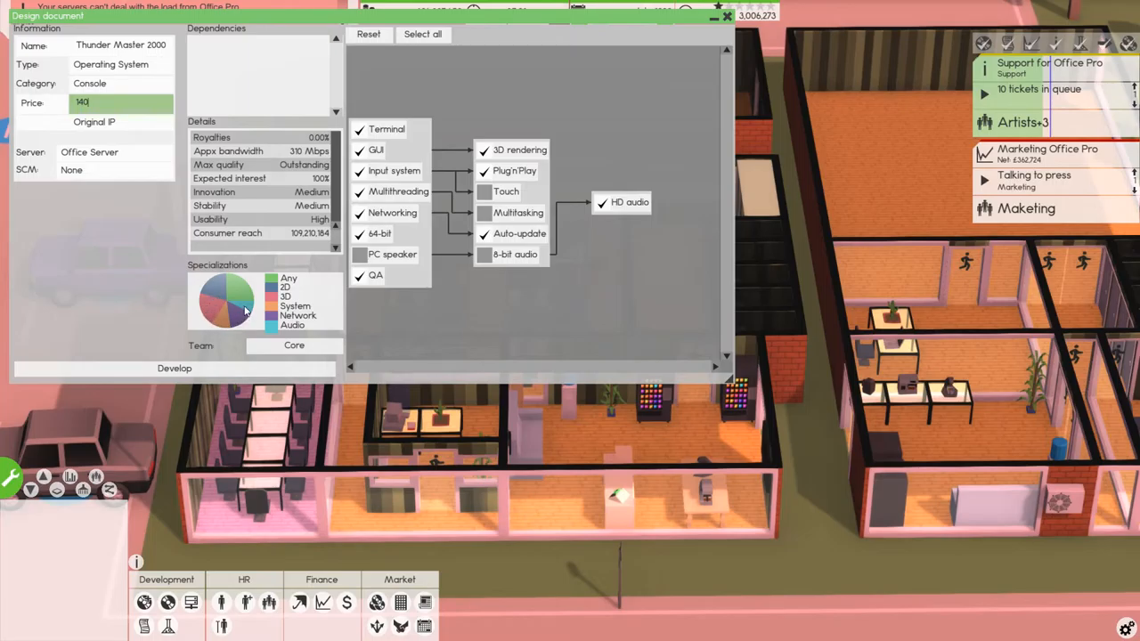
pyautogui.moveTo(220, 317)
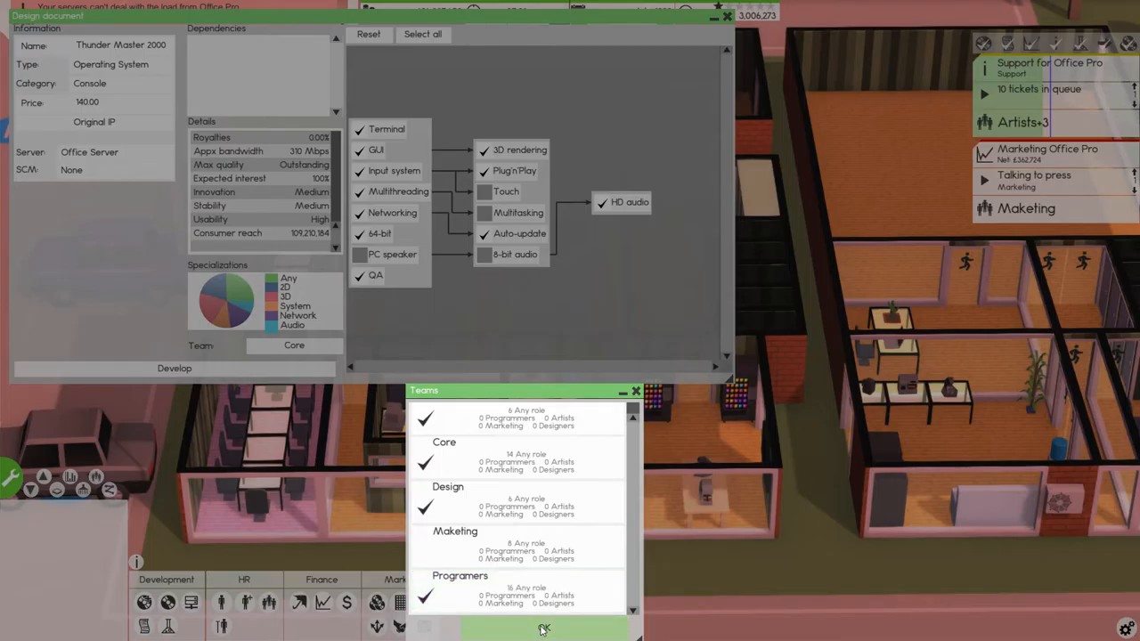
# Confirm the four teams and start development without a marketing campaign
pyautogui.click(543, 627)
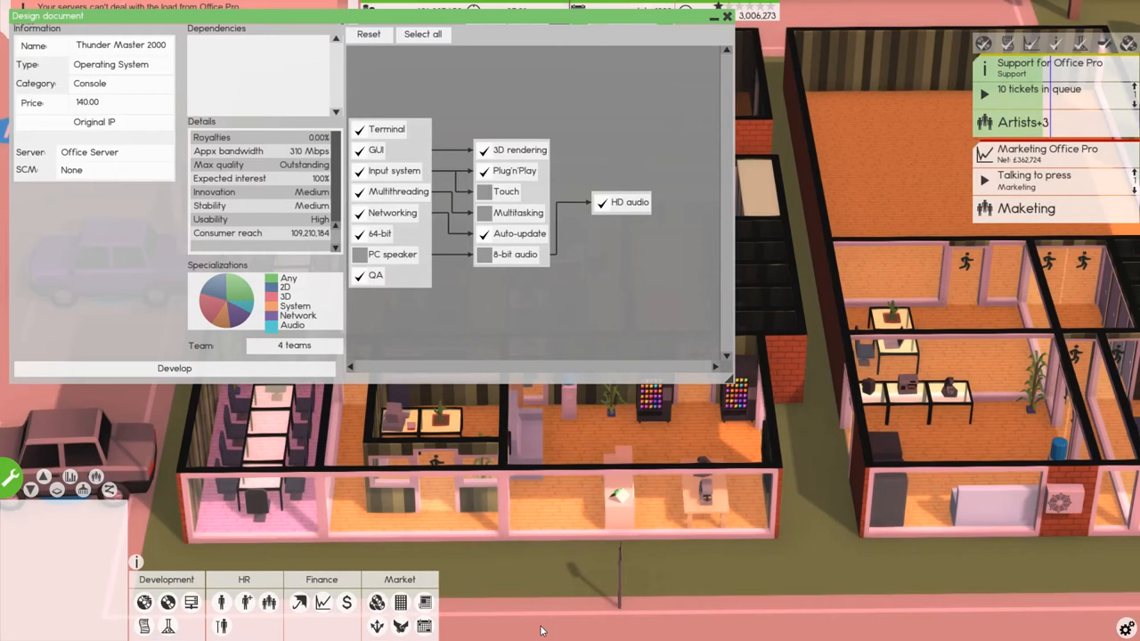
pyautogui.moveTo(174, 366)
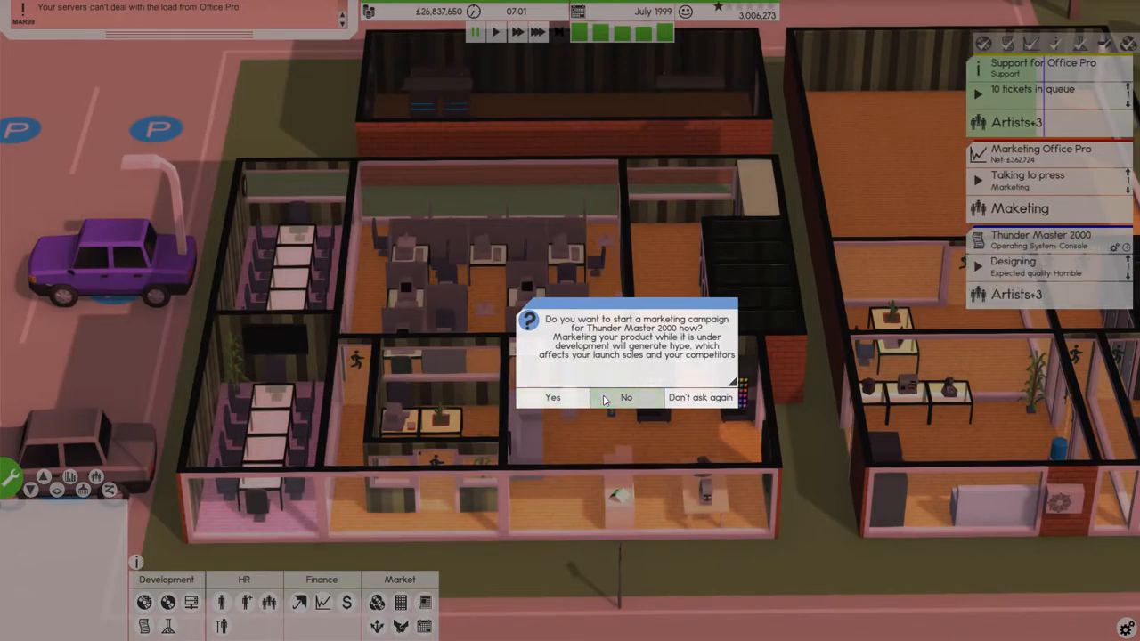
pyautogui.click(627, 397)
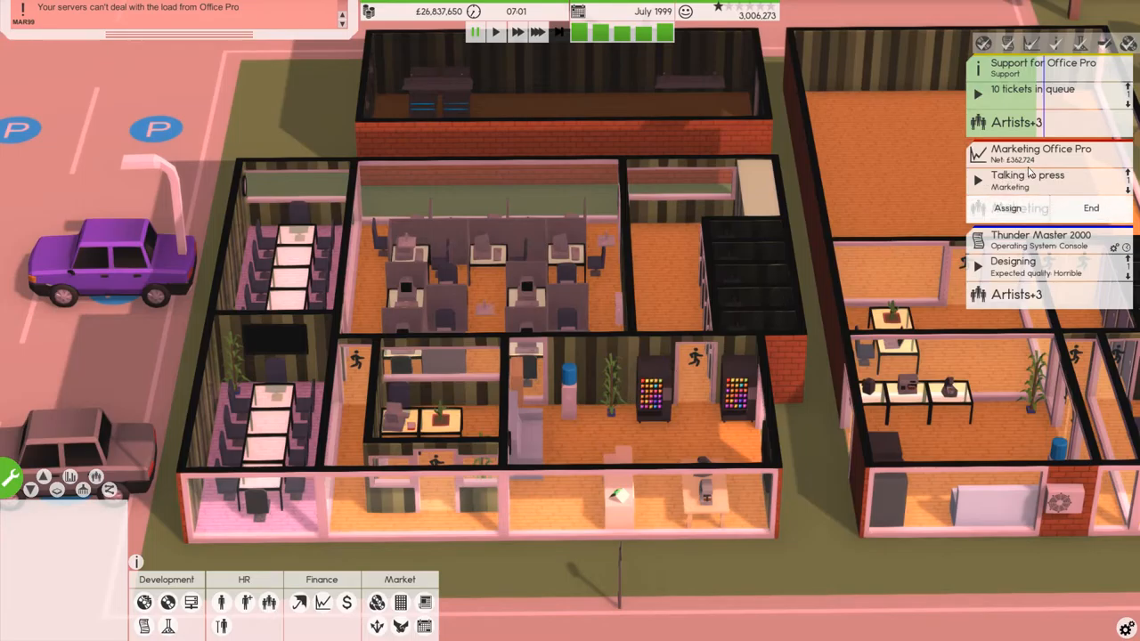
pyautogui.moveTo(1029, 173)
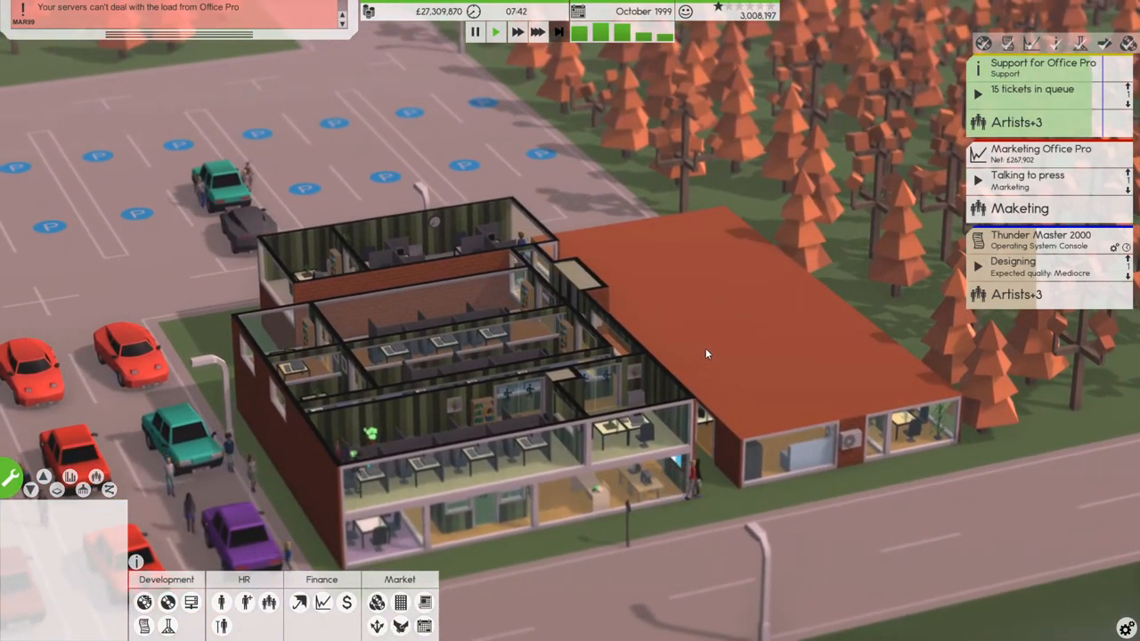
pyautogui.moveTo(715, 377)
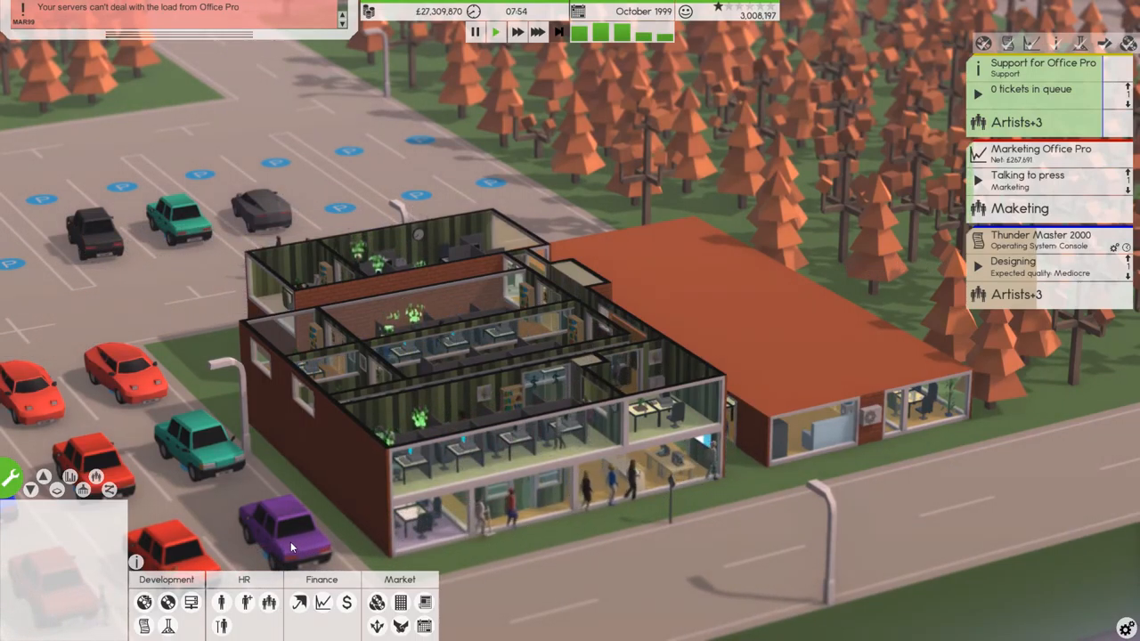
pyautogui.click(167, 602)
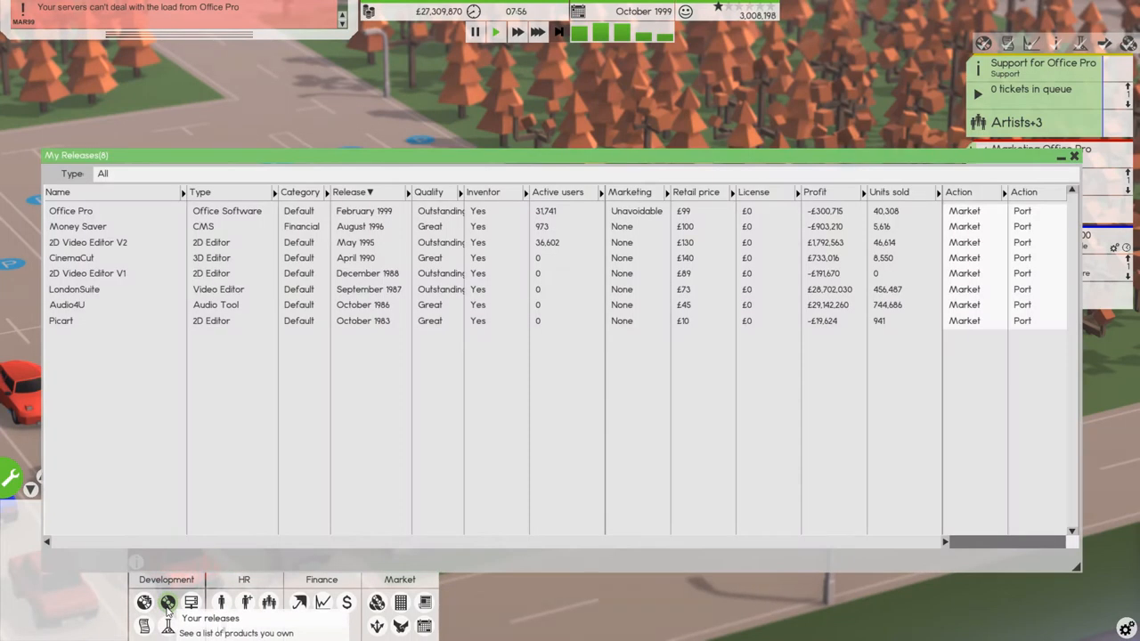
pyautogui.moveTo(823, 220)
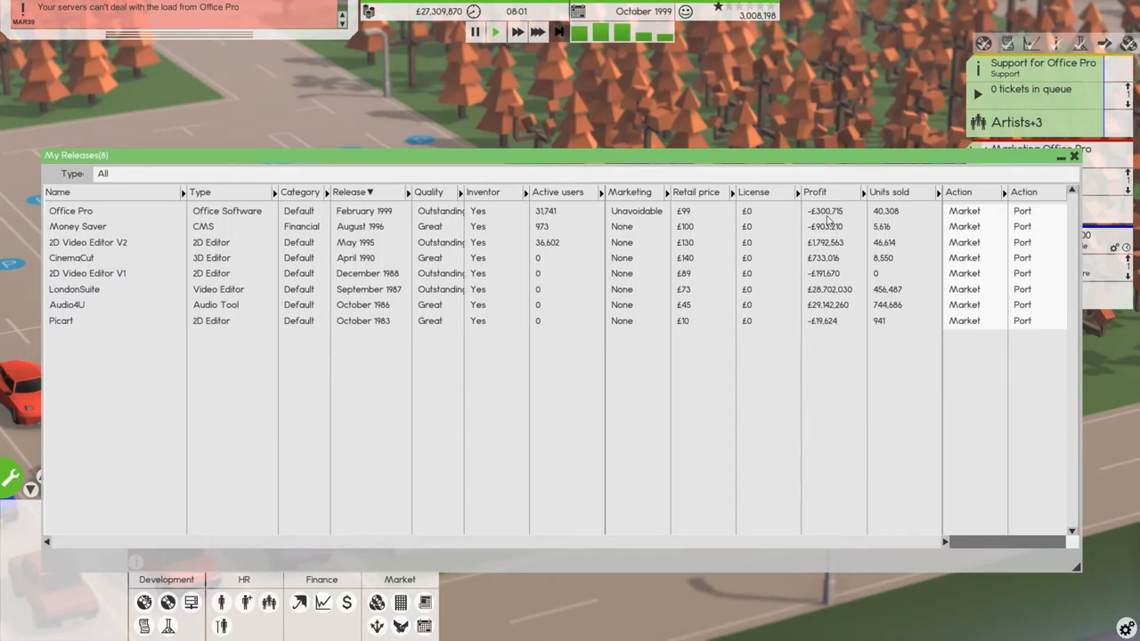
pyautogui.moveTo(846, 217)
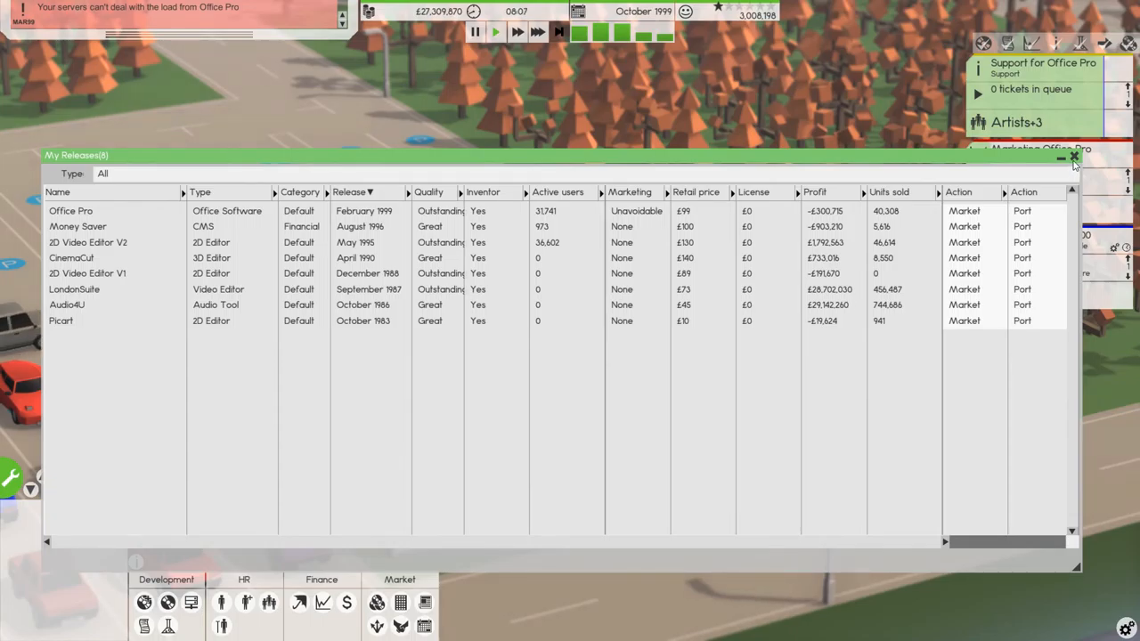
pyautogui.click(1074, 157)
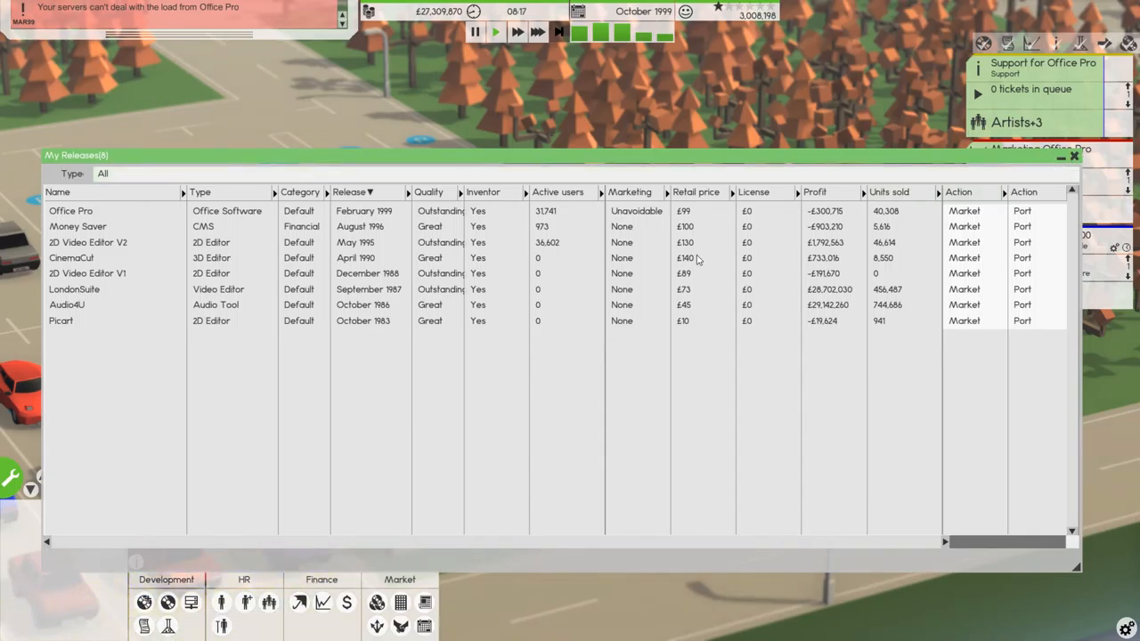
pyautogui.moveTo(595, 317)
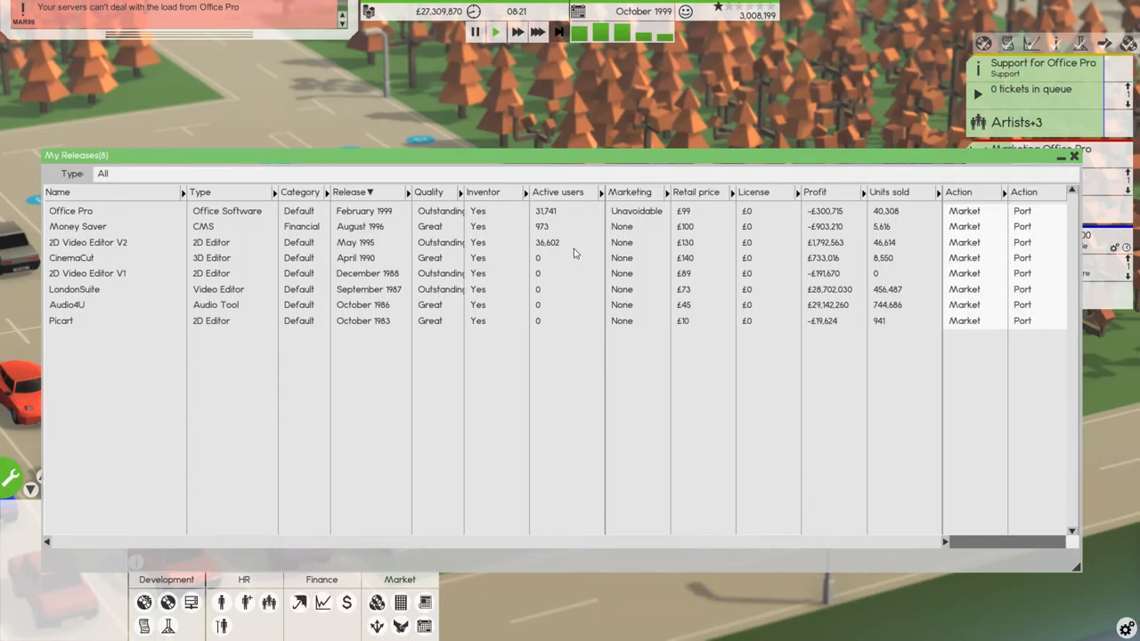
pyautogui.moveTo(399, 238)
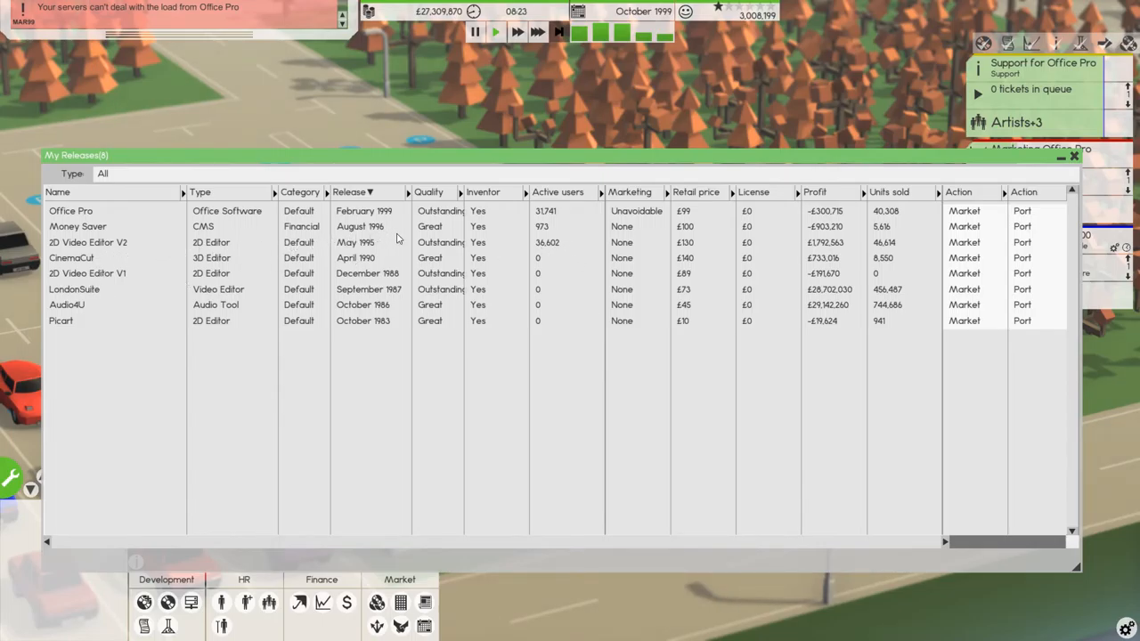
pyautogui.moveTo(381, 250)
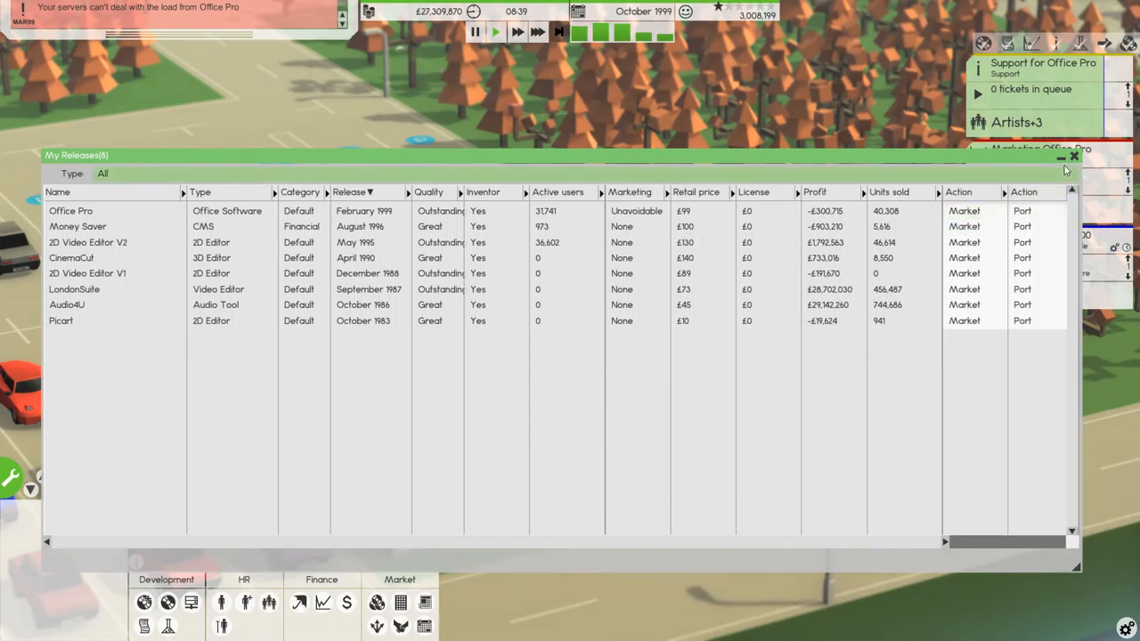
pyautogui.click(1074, 155)
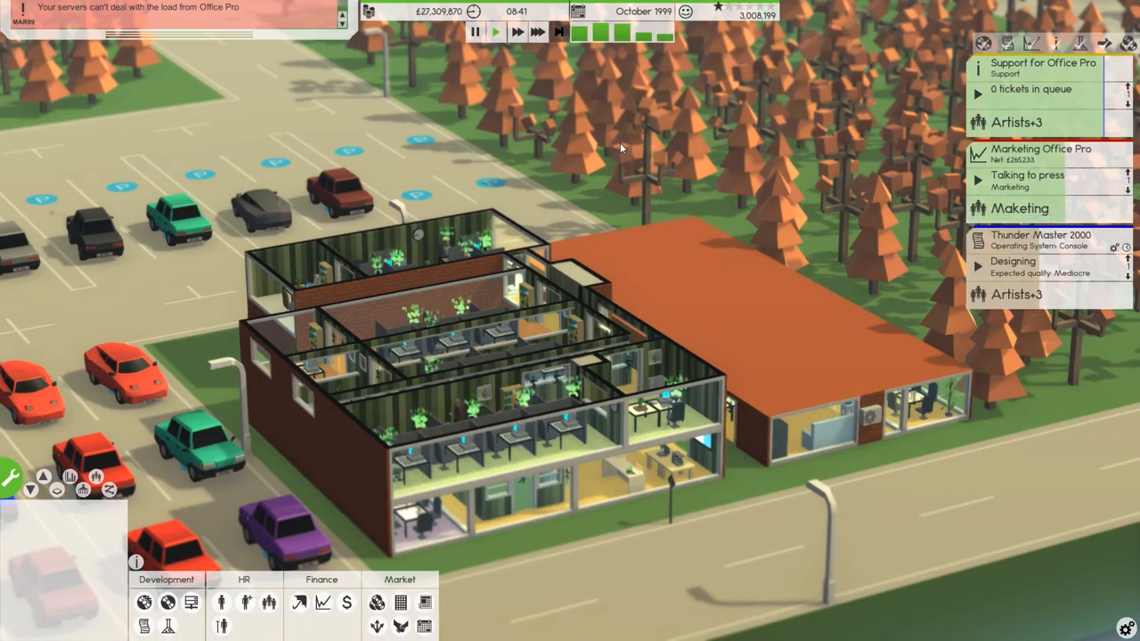